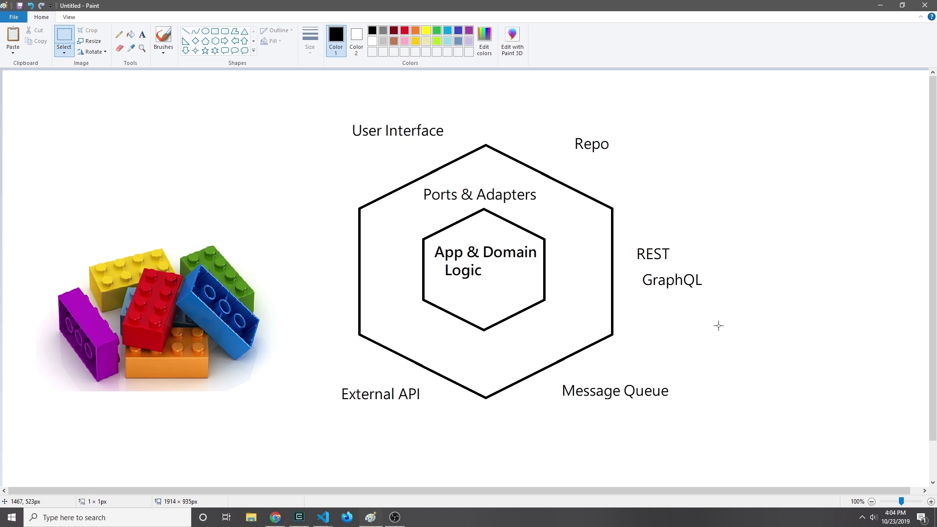
mouse_move(887, 477)
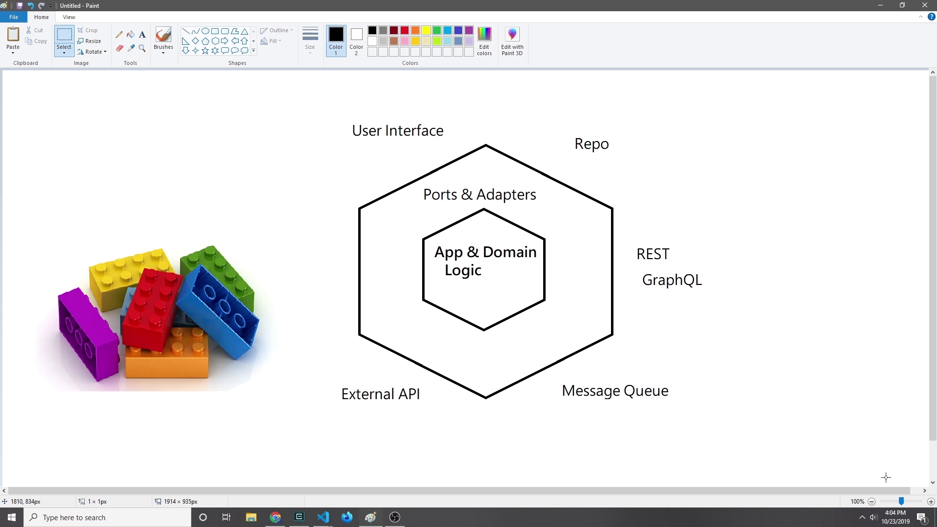
mouse_move(522, 291)
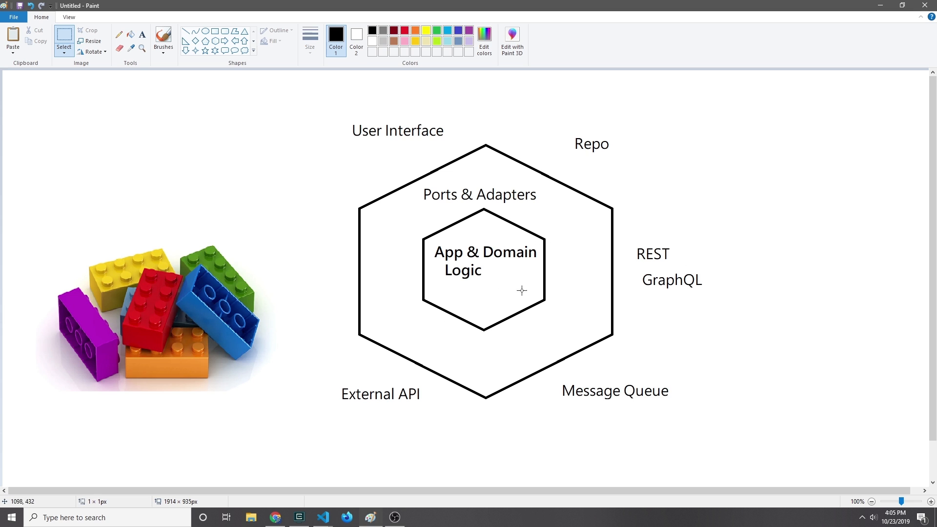
mouse_move(478, 271)
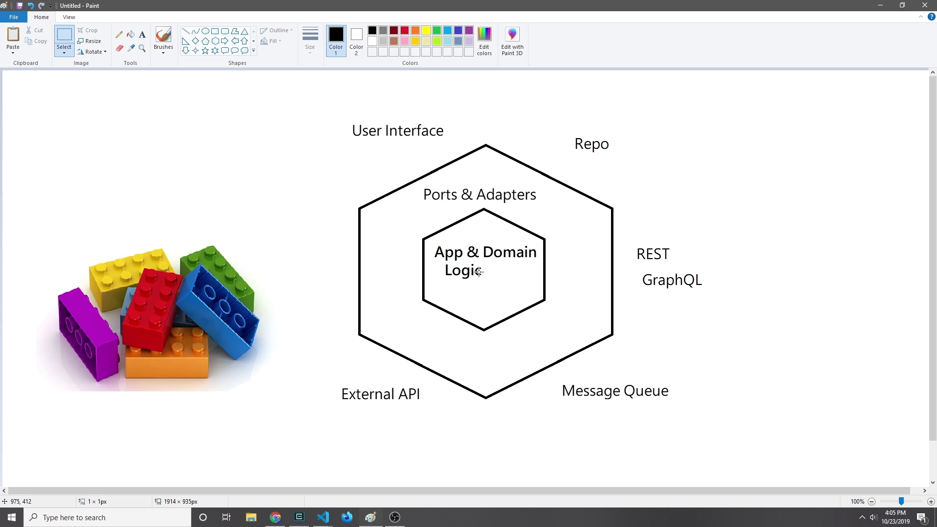
mouse_move(419, 234)
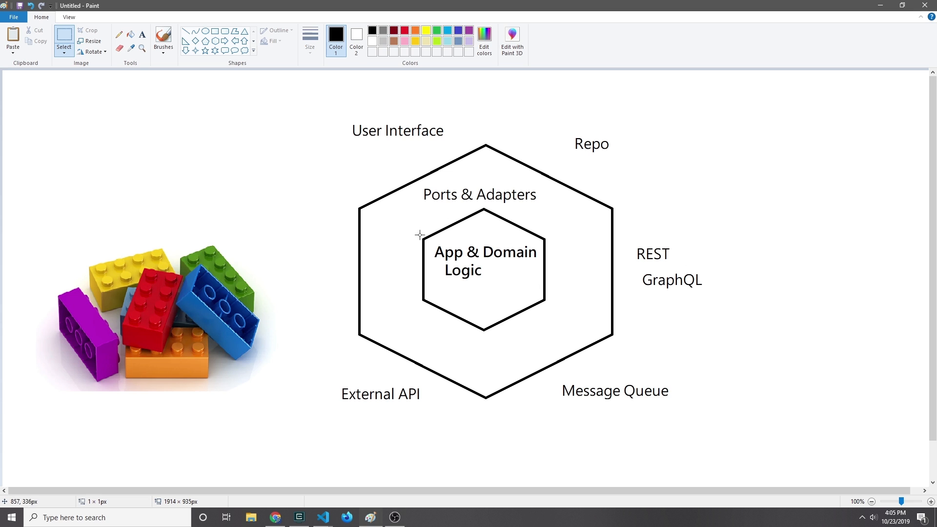
mouse_move(540, 215)
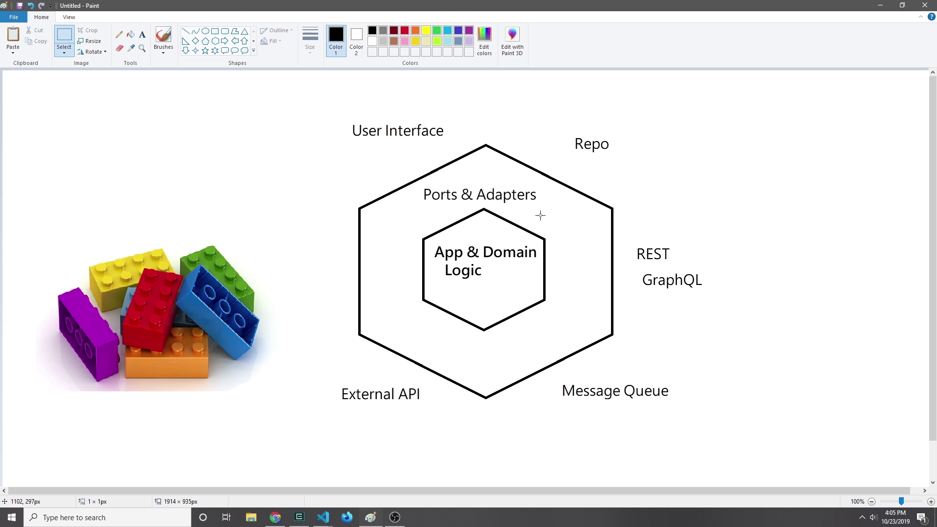
mouse_move(543, 207)
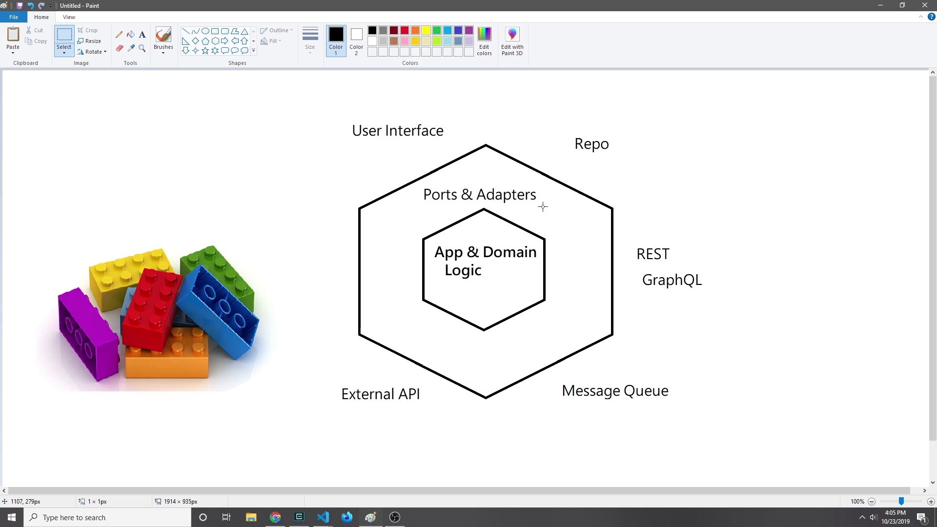
mouse_move(467, 223)
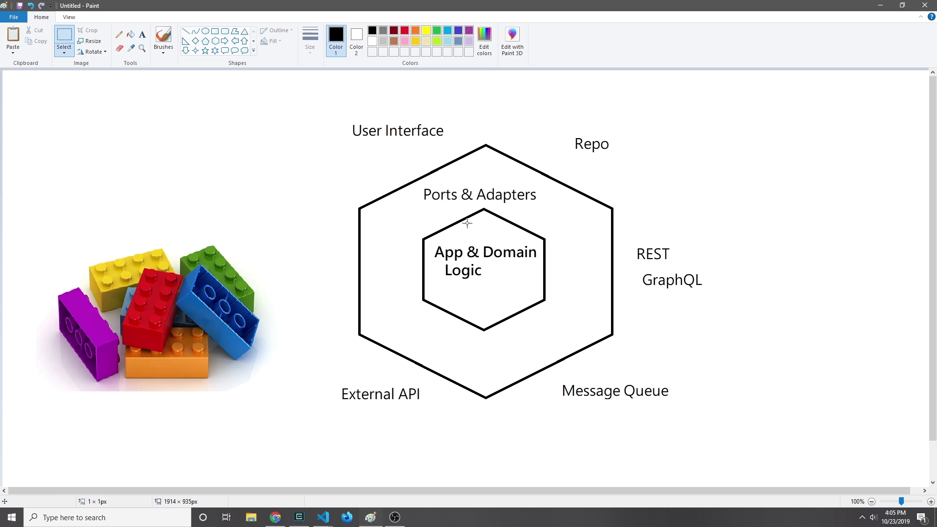
mouse_move(440, 182)
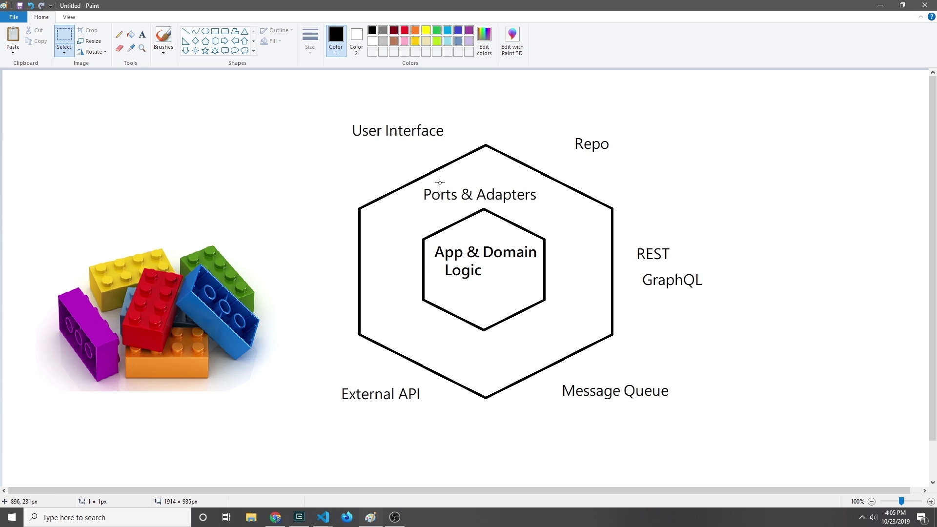
mouse_move(411, 142)
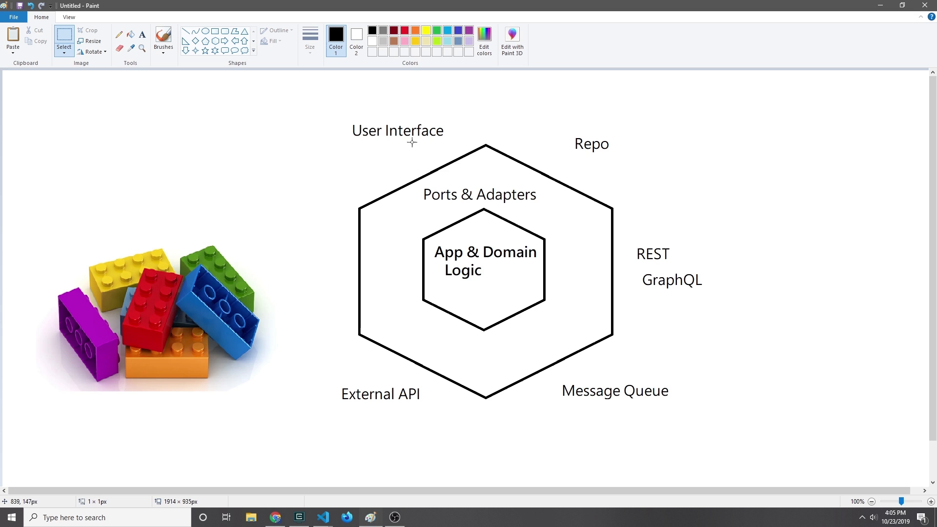
mouse_move(703, 188)
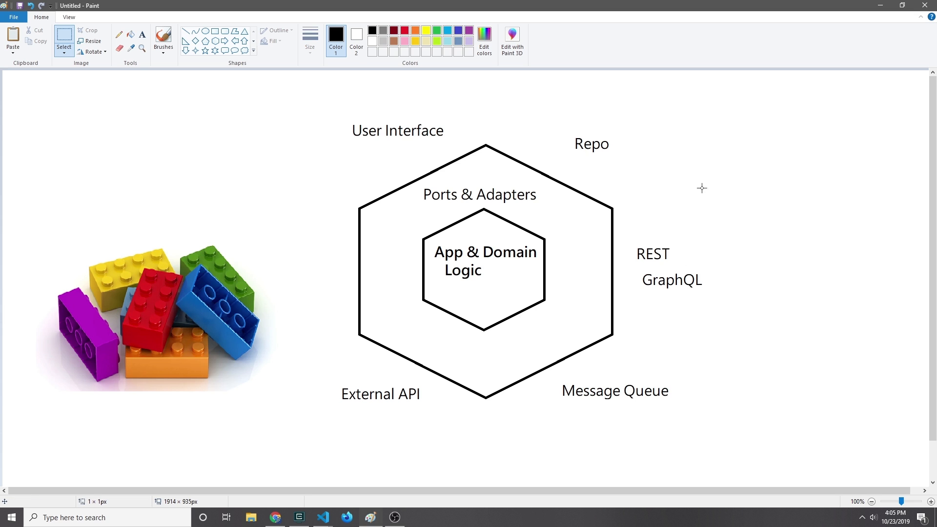
mouse_move(716, 301)
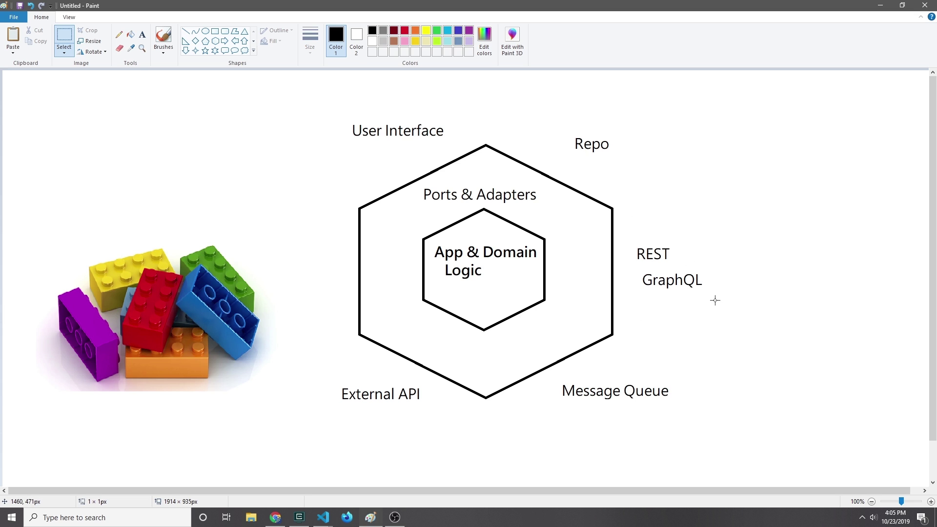
mouse_move(618, 390)
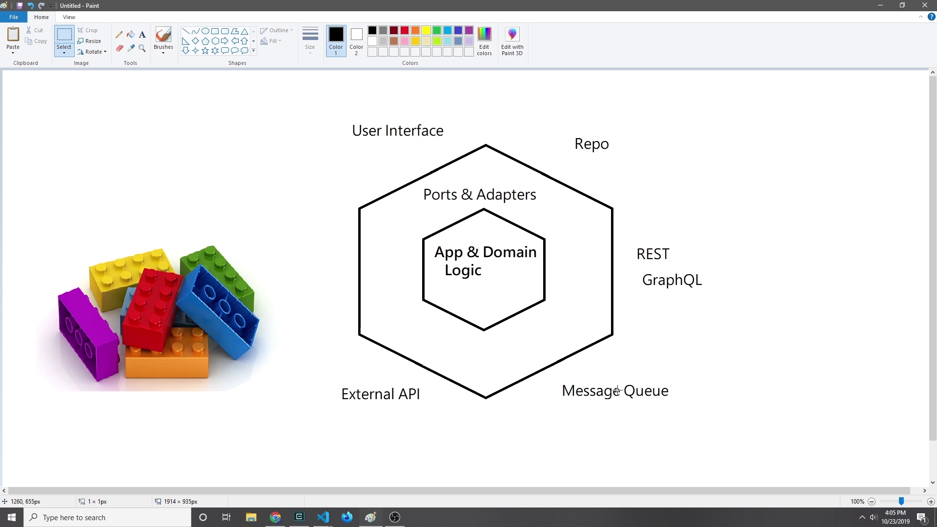
mouse_move(437, 458)
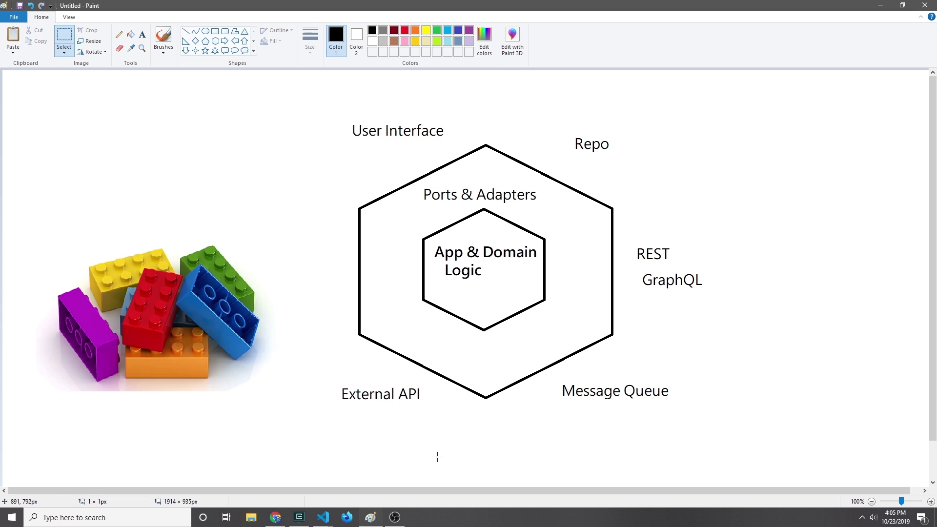
mouse_move(501, 237)
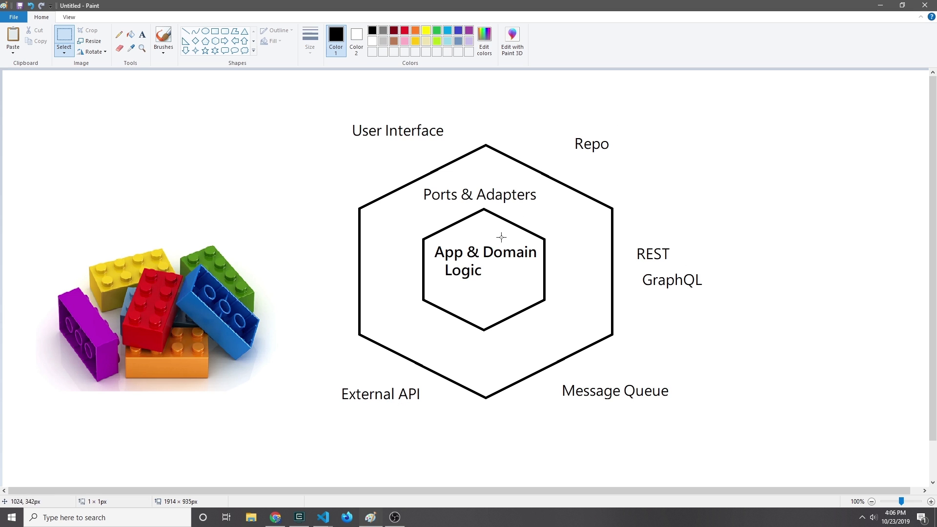
mouse_move(471, 260)
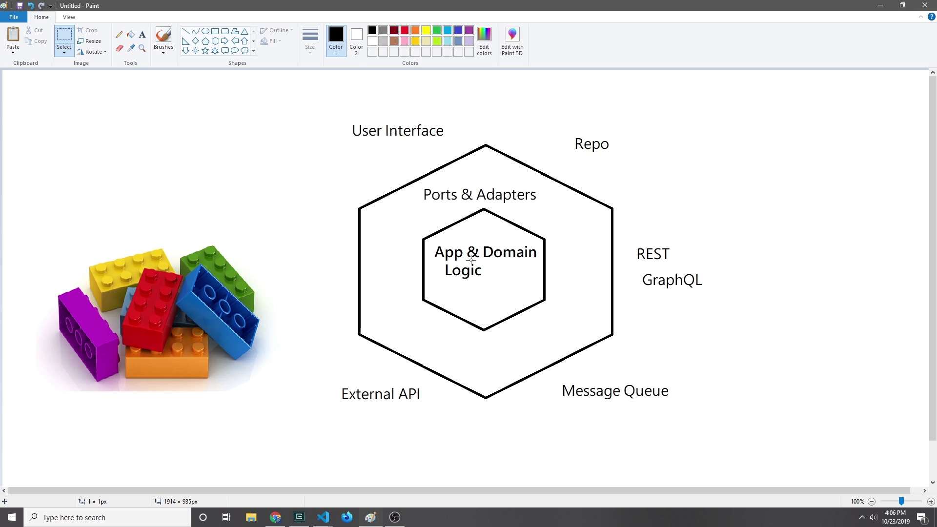
mouse_move(386, 130)
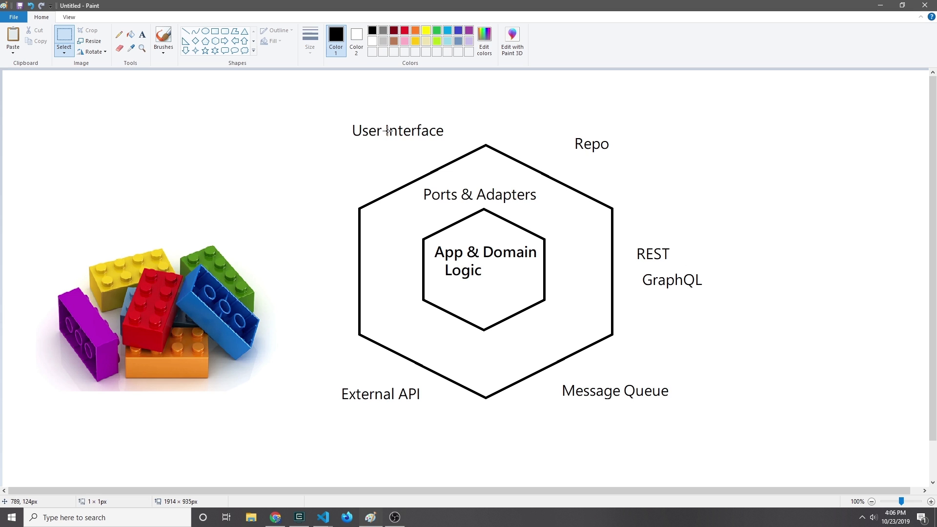
mouse_move(583, 143)
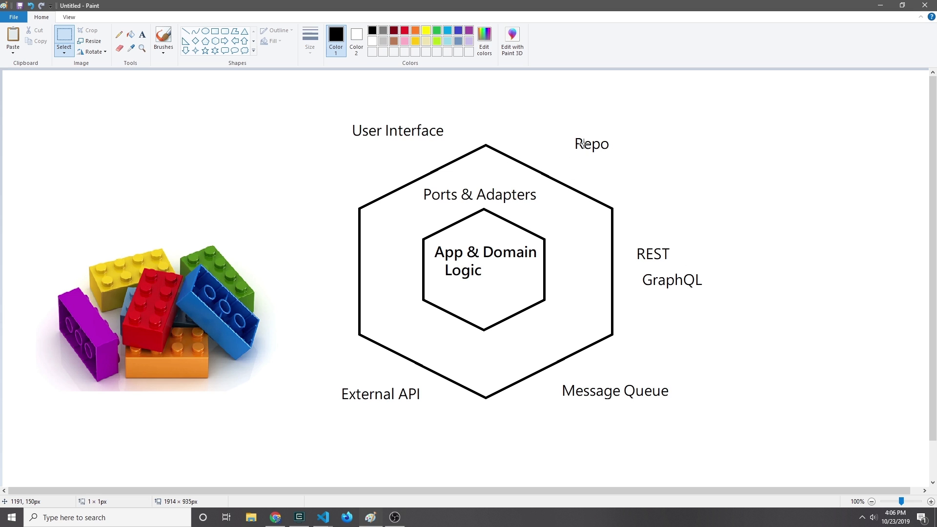
mouse_move(660, 290)
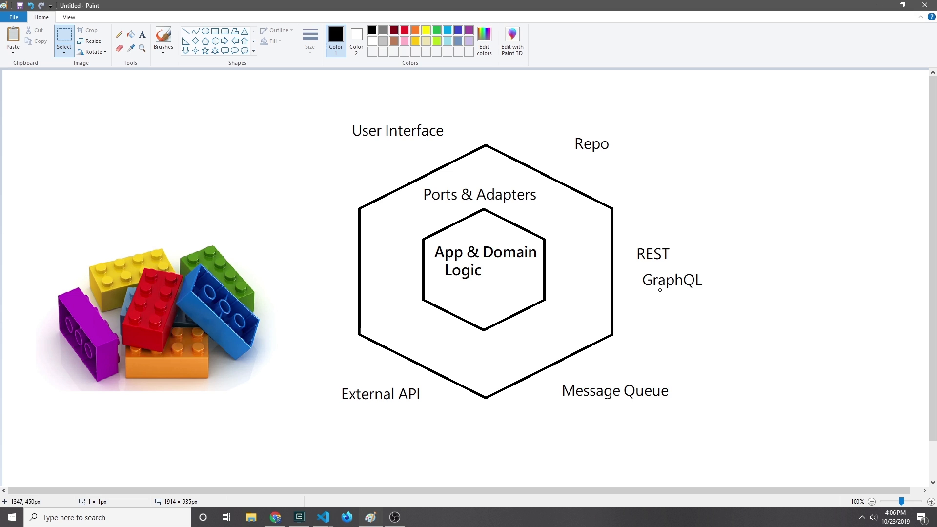
mouse_move(528, 281)
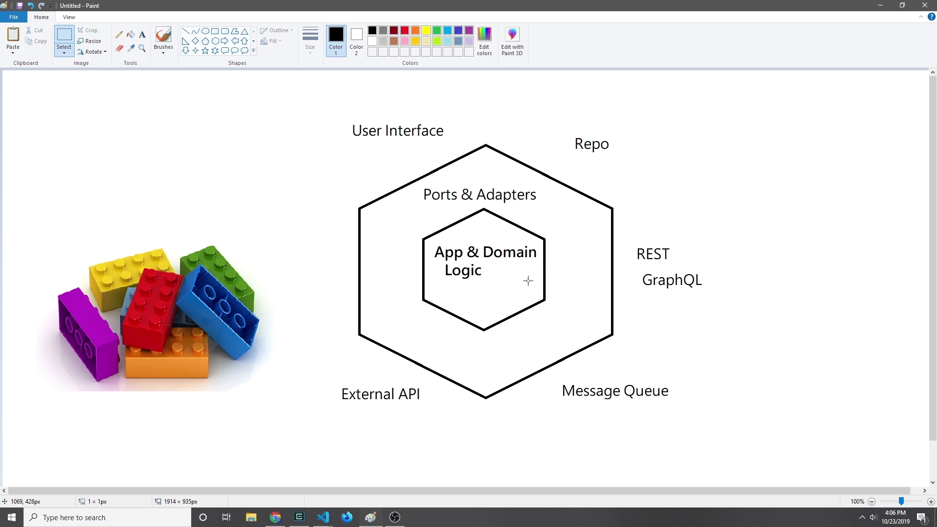
mouse_move(393, 319)
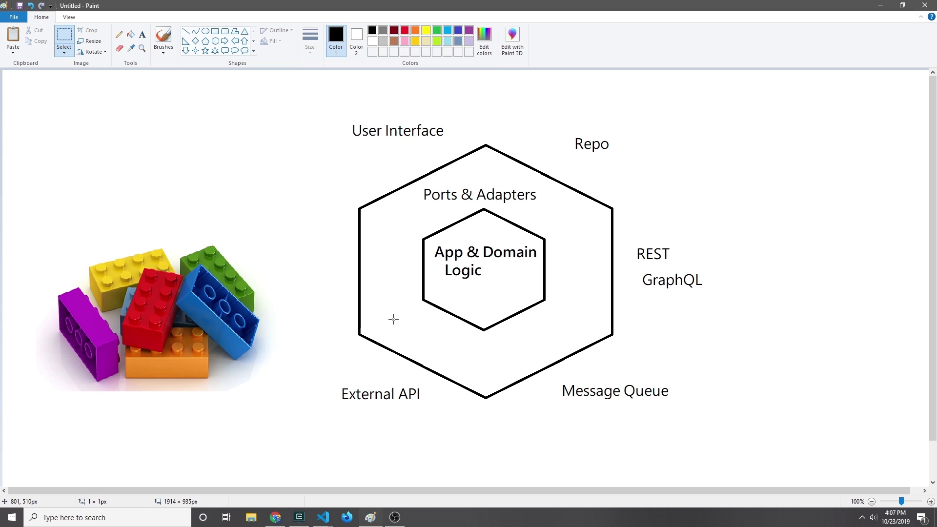
mouse_move(516, 344)
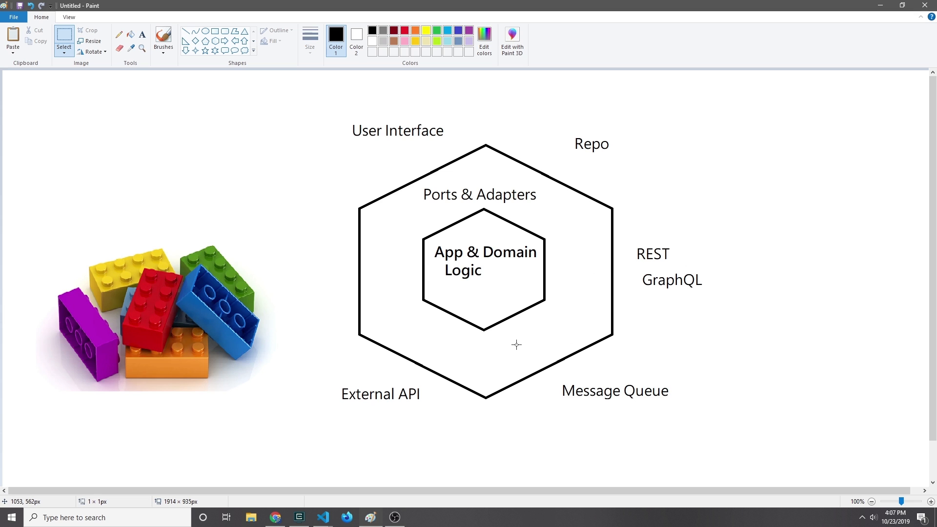
mouse_move(714, 349)
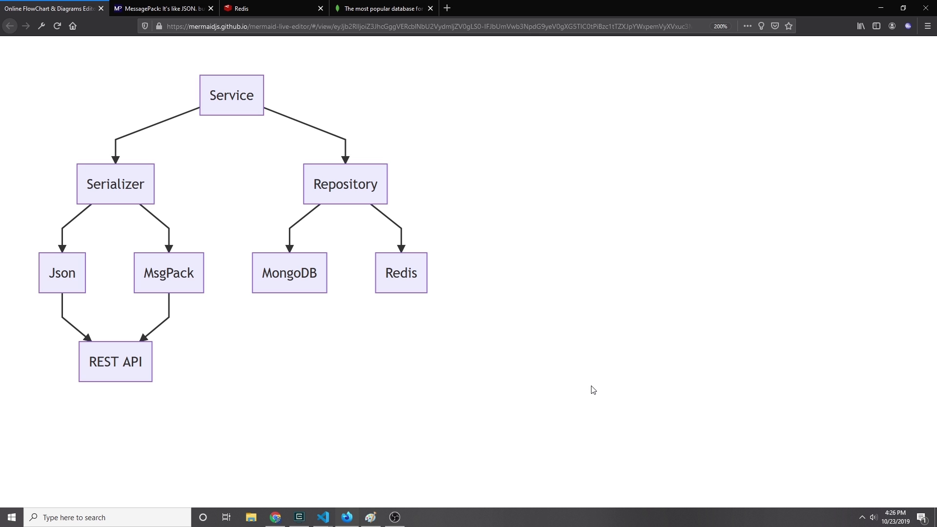
mouse_move(259, 78)
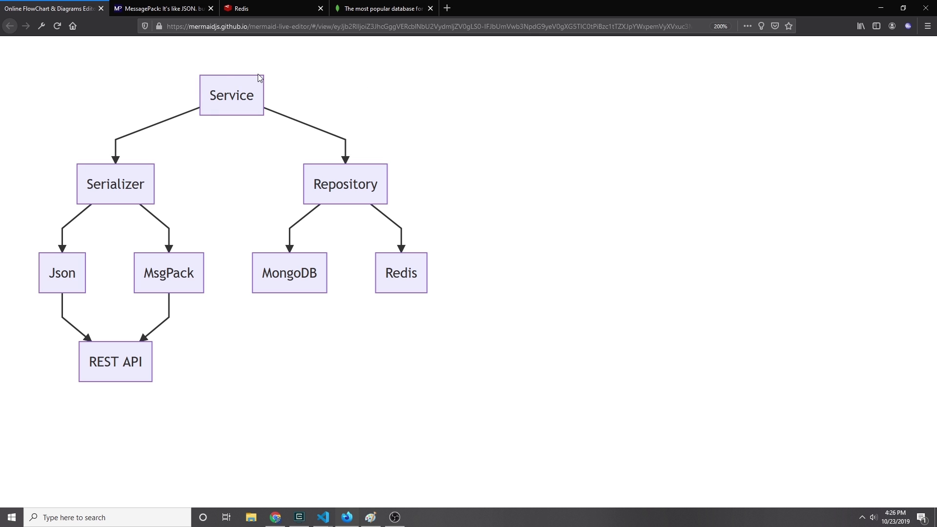
mouse_move(226, 95)
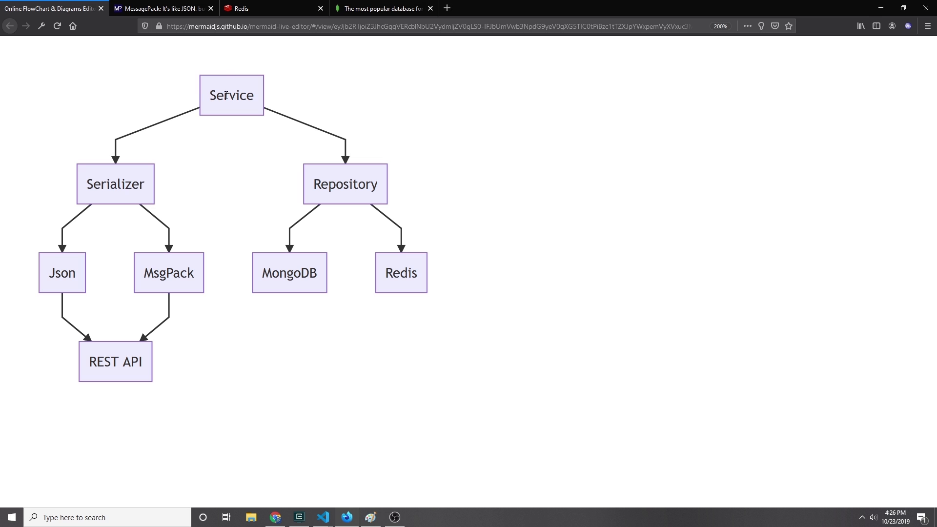
mouse_move(227, 98)
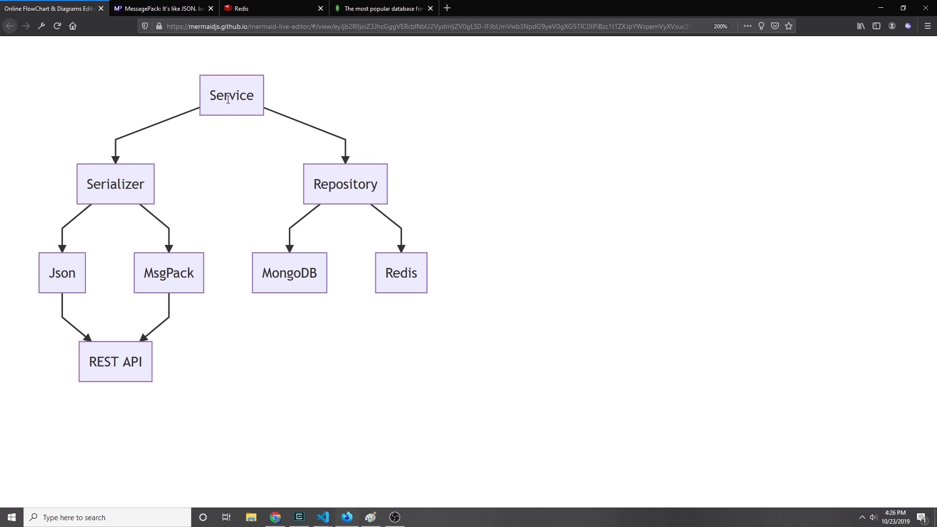
mouse_move(138, 189)
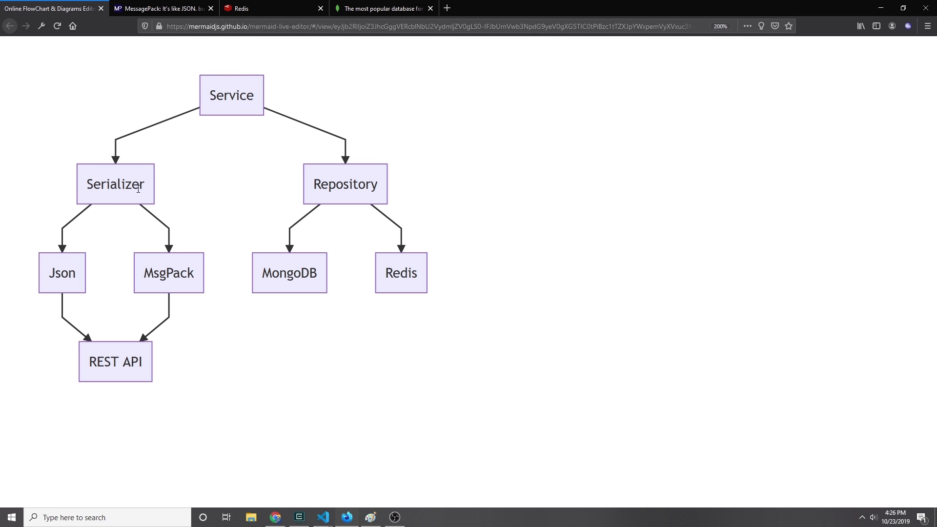
mouse_move(213, 78)
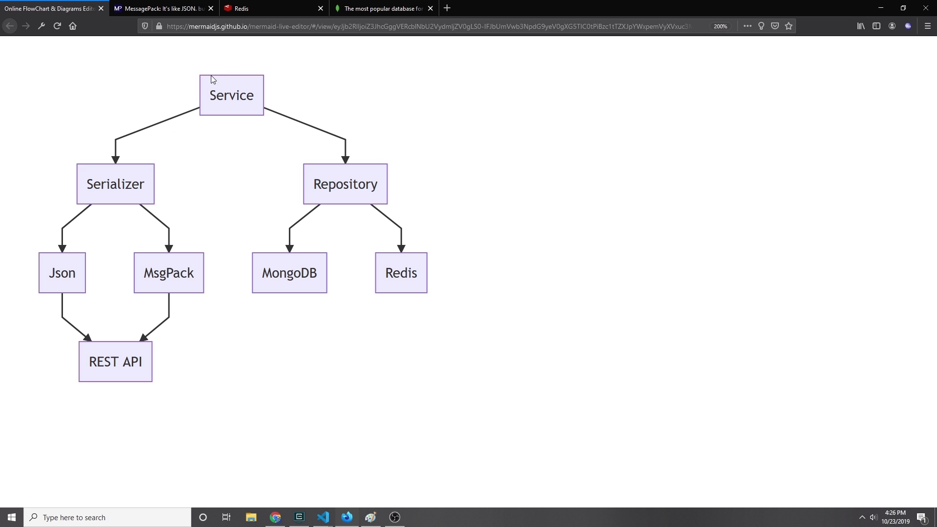
mouse_move(148, 287)
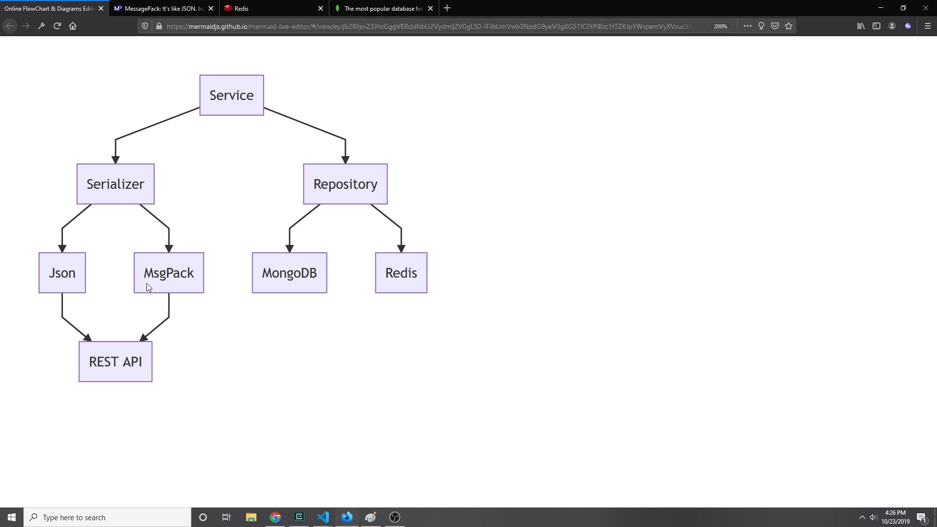
mouse_move(113, 359)
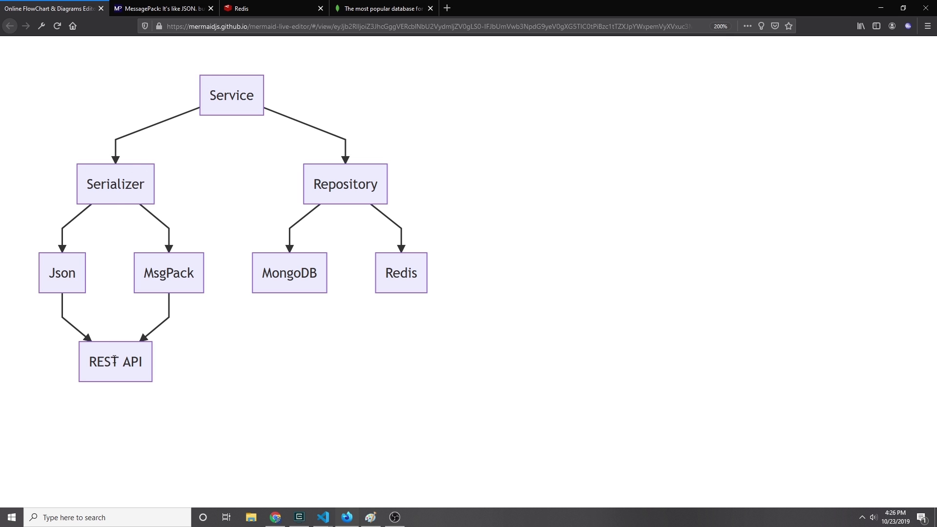
mouse_move(147, 366)
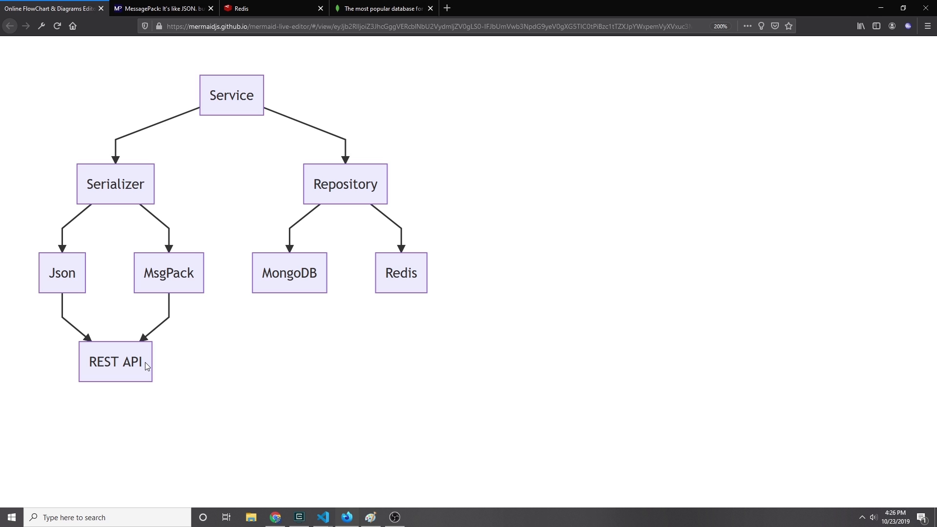
mouse_move(345, 151)
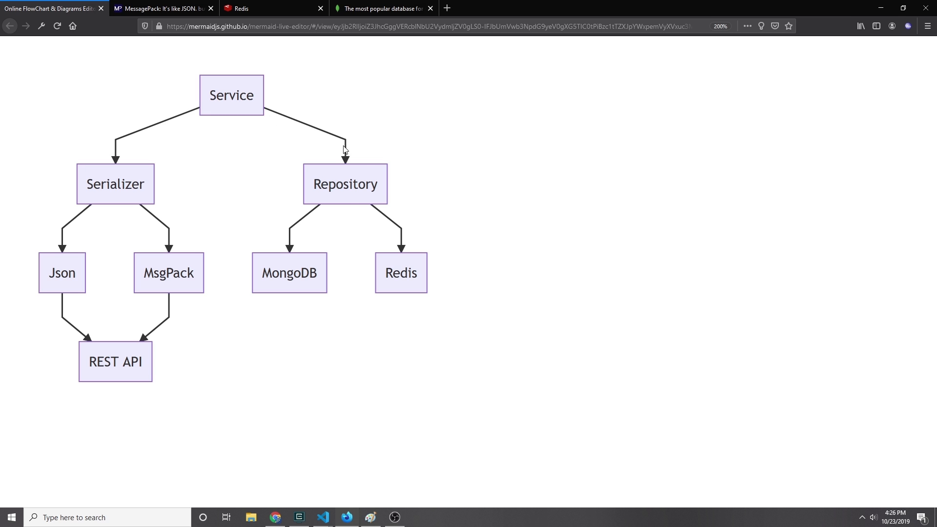
mouse_move(348, 184)
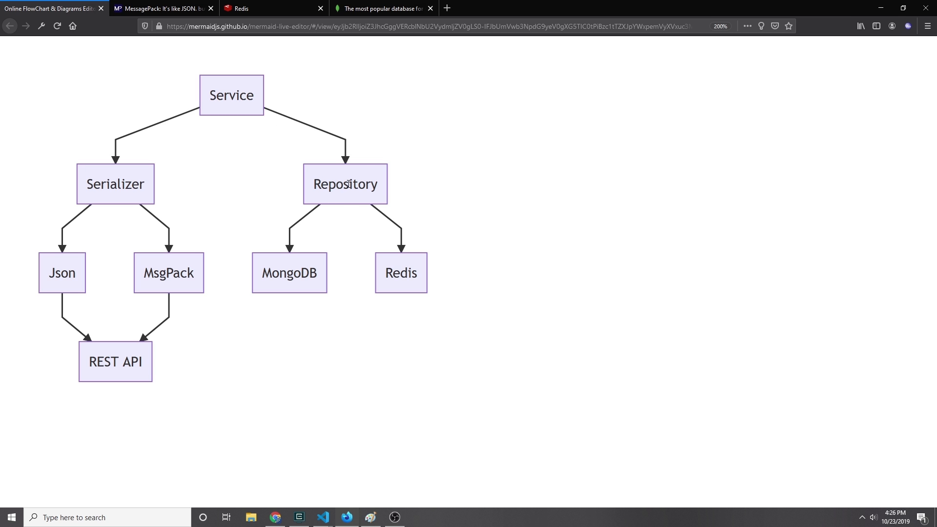
Highlight the MsgPack labels in the diagram, then show the msgpack.org home page
double_click(289, 274)
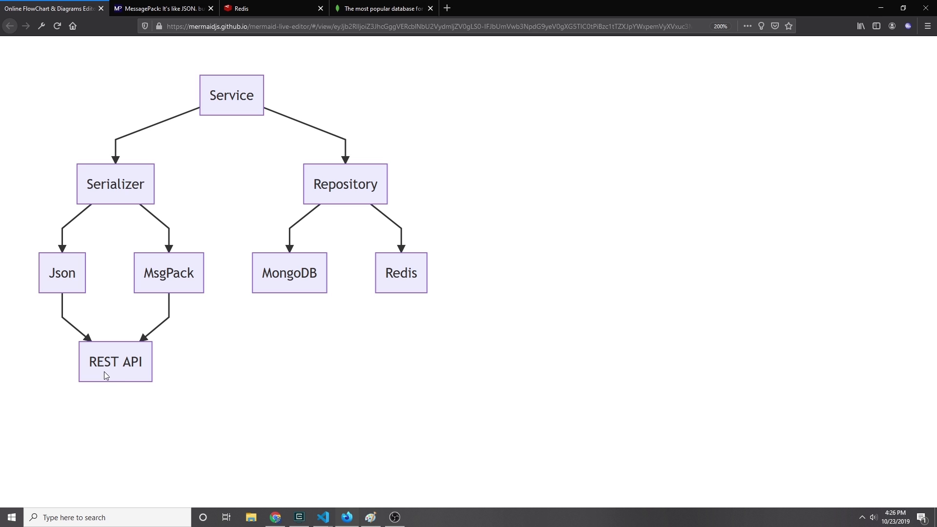
mouse_move(106, 305)
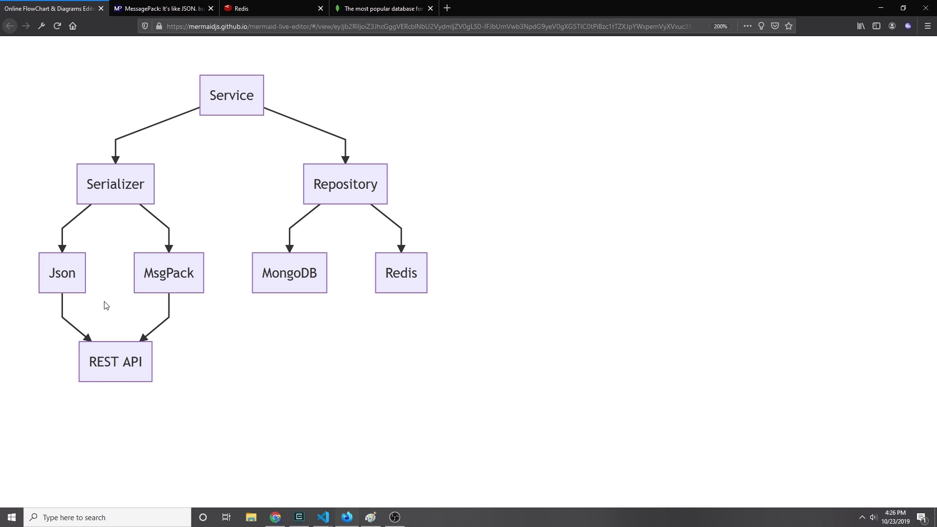
mouse_move(160, 273)
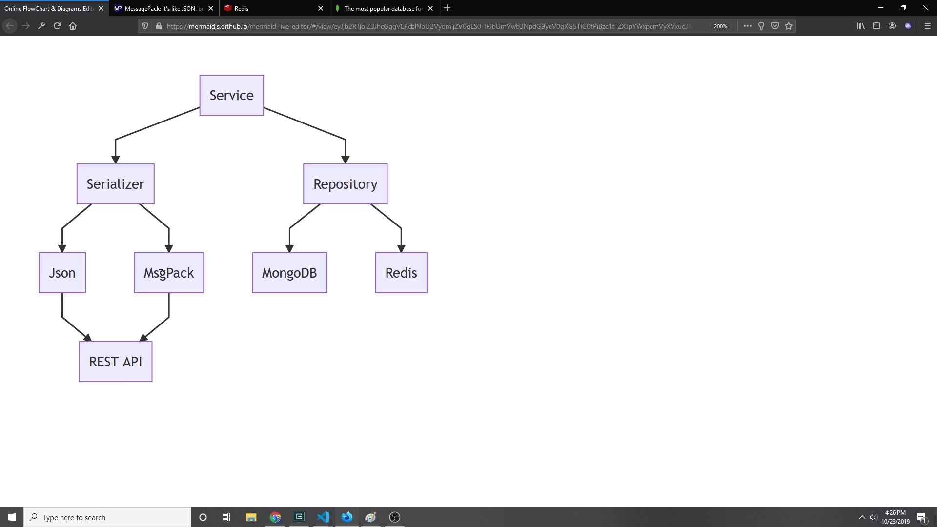
double_click(168, 273)
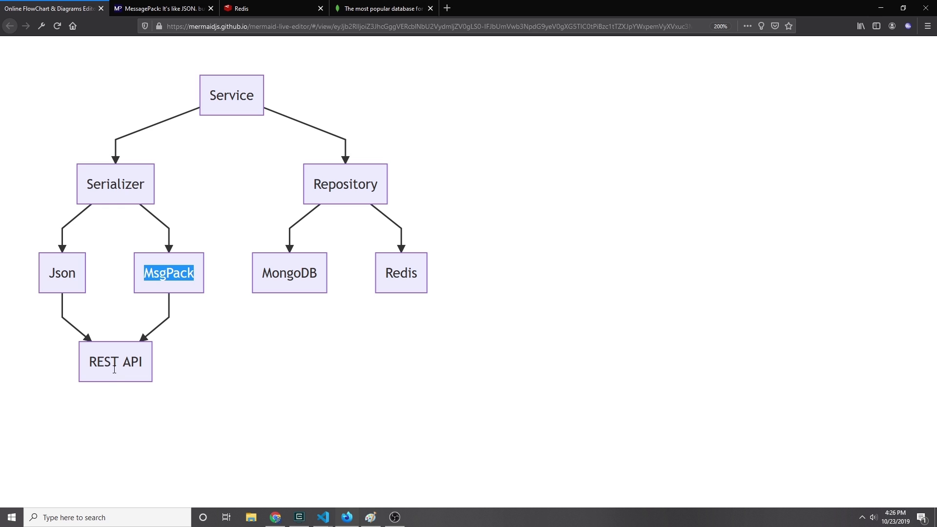
mouse_move(384, 194)
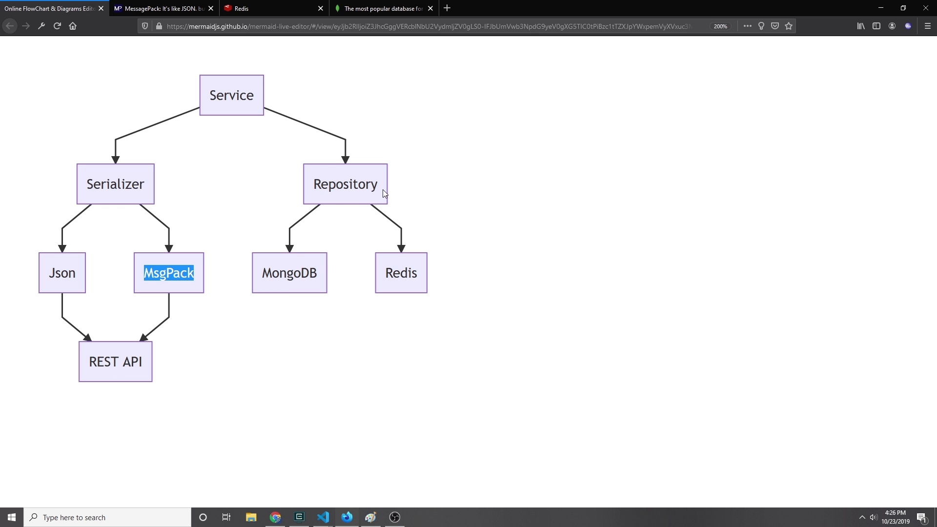
mouse_move(282, 288)
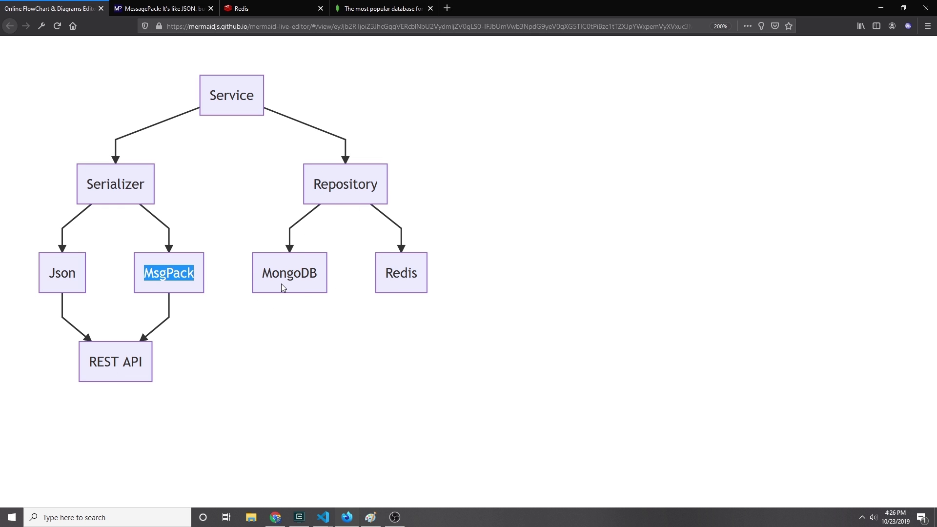
mouse_move(346, 186)
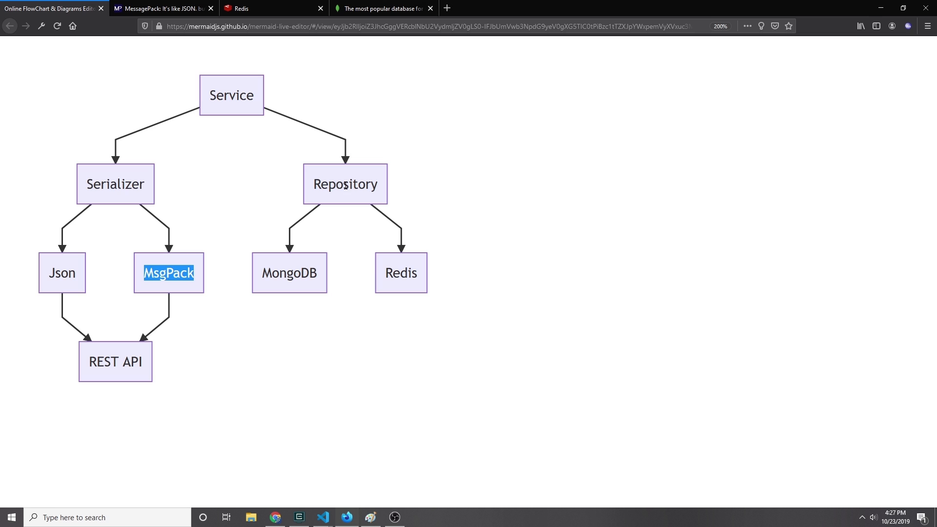
mouse_move(318, 120)
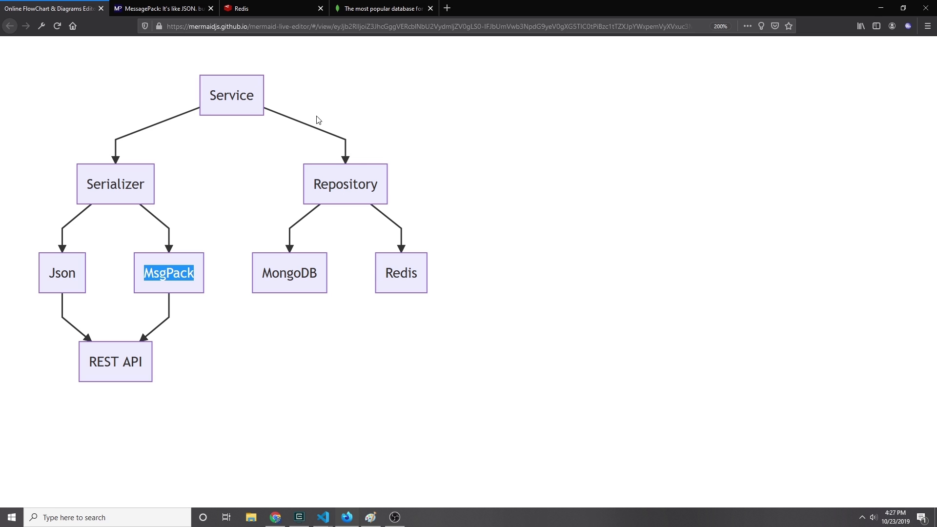
left_click(162, 8)
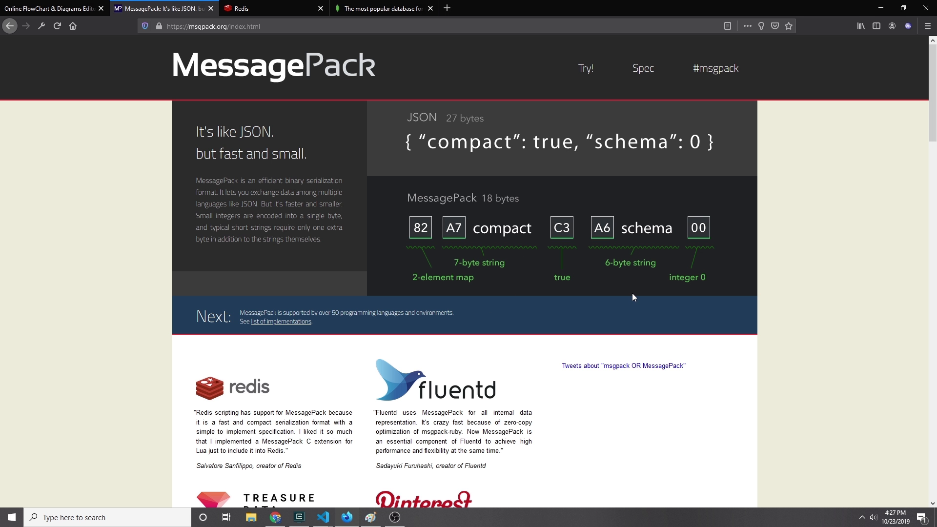
mouse_move(325, 172)
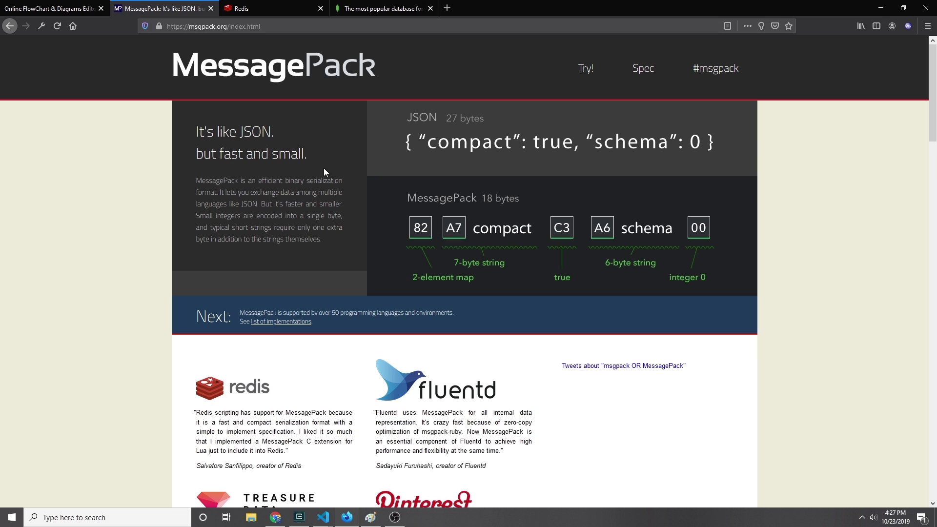
mouse_move(328, 387)
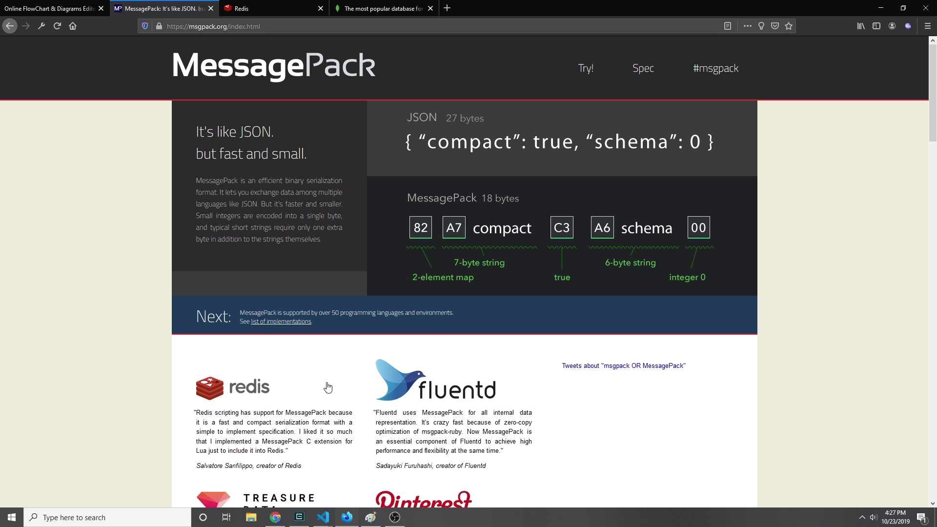
mouse_move(461, 357)
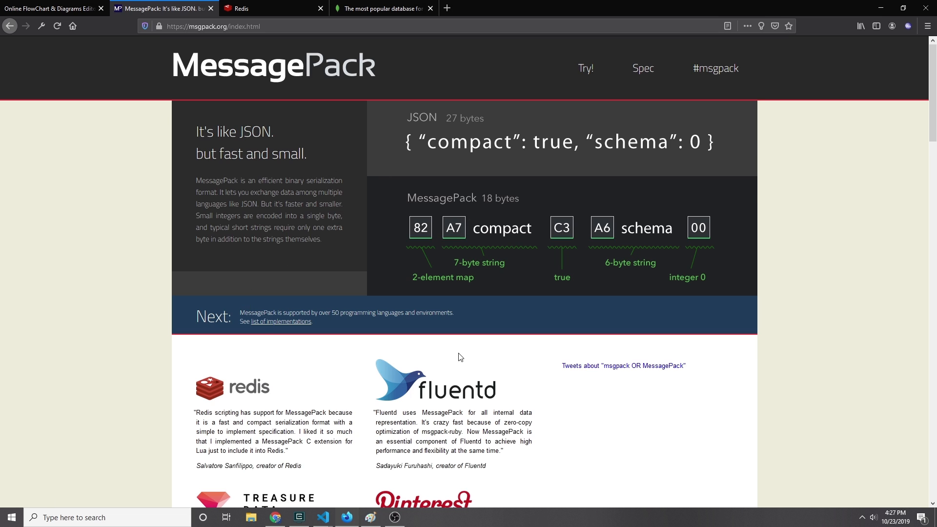
mouse_move(436, 367)
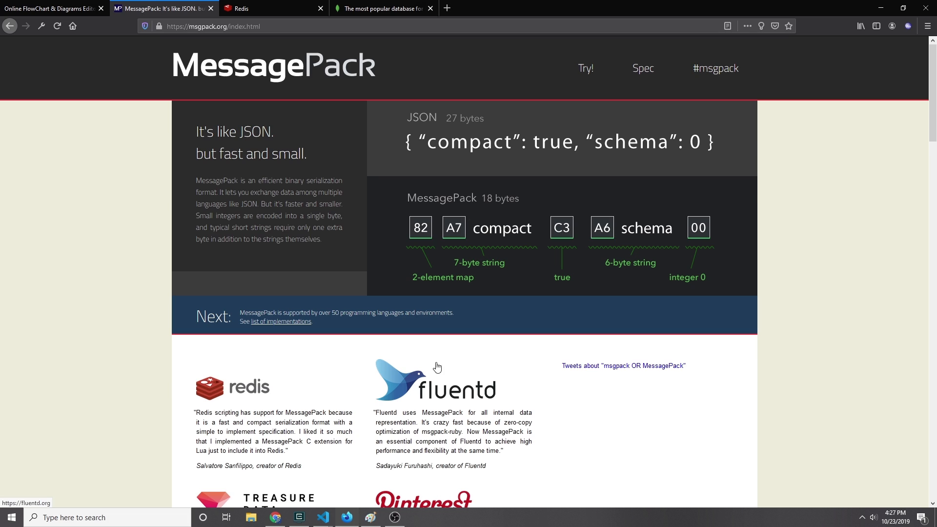
In main.go, highlight the example short code 98sj1-293 and return to line 10
left_click(323, 517)
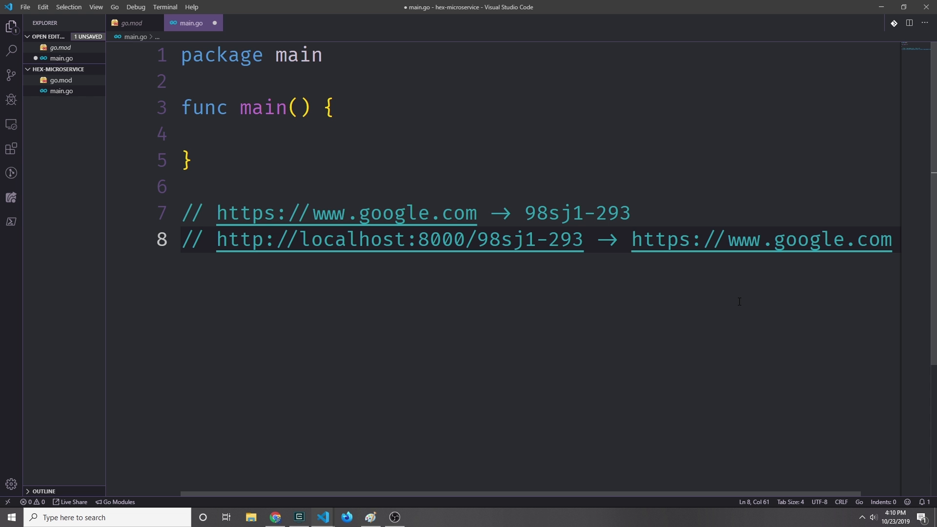
left_click(890, 239)
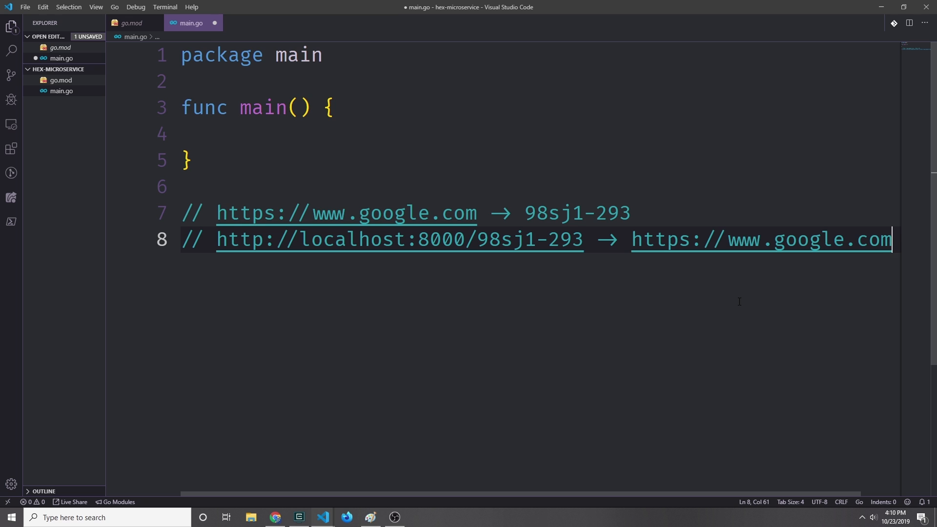
mouse_move(395, 308)
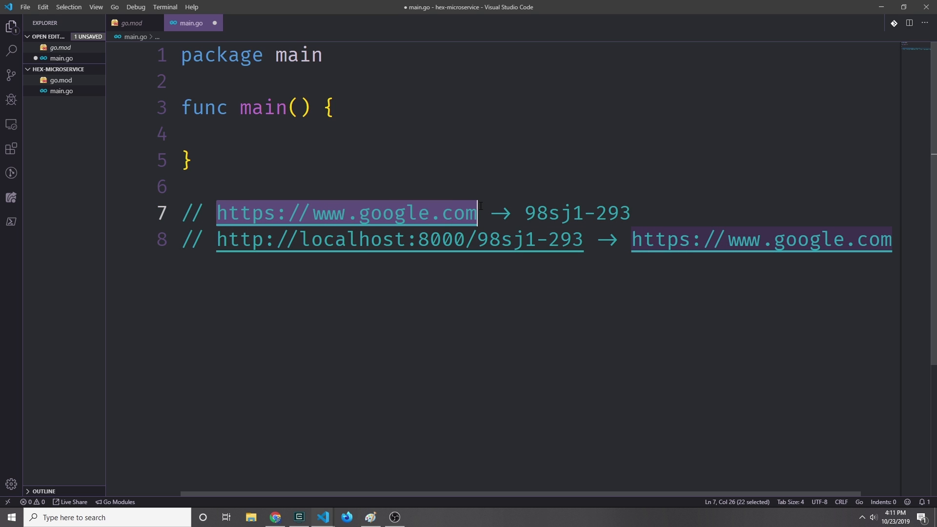
mouse_move(553, 198)
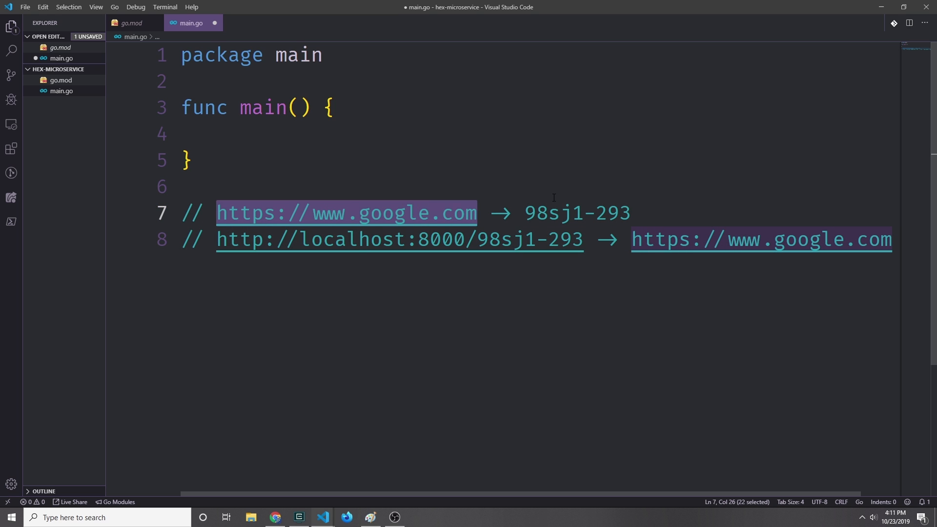
double_click(576, 213)
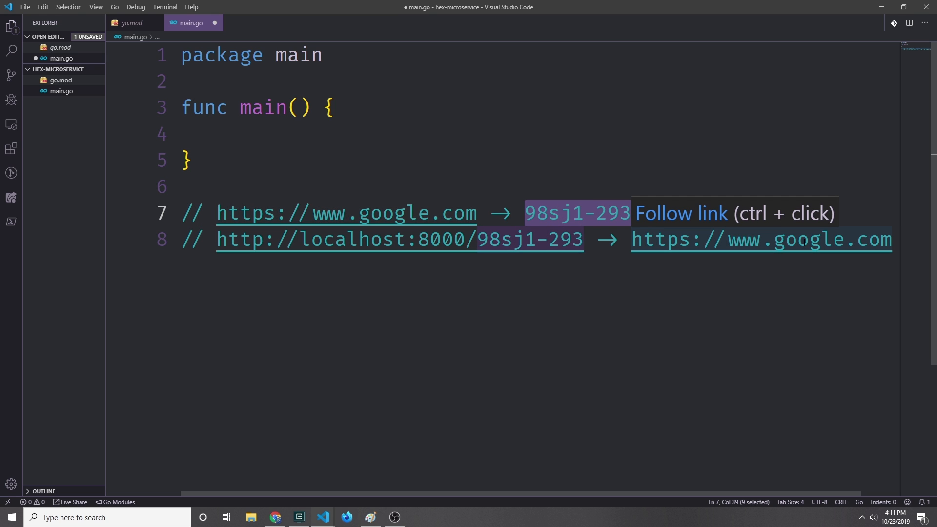
mouse_move(585, 214)
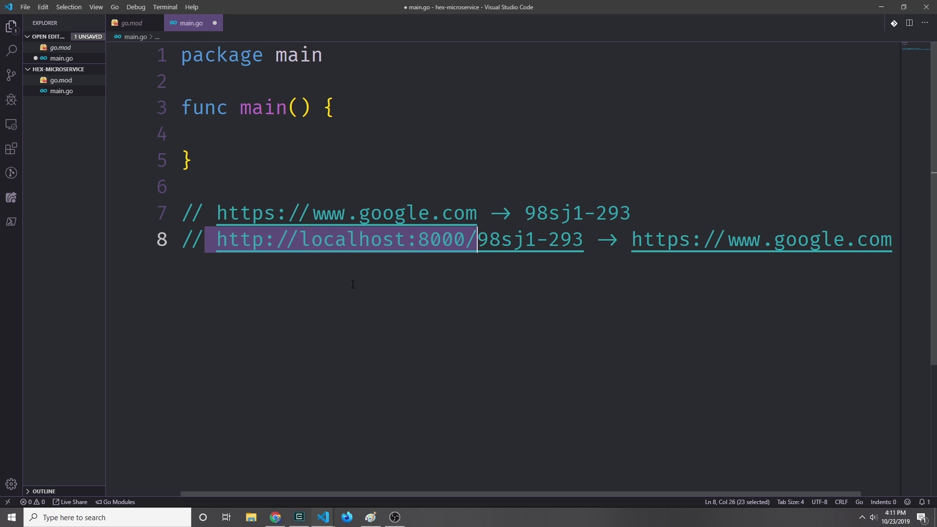
mouse_move(491, 203)
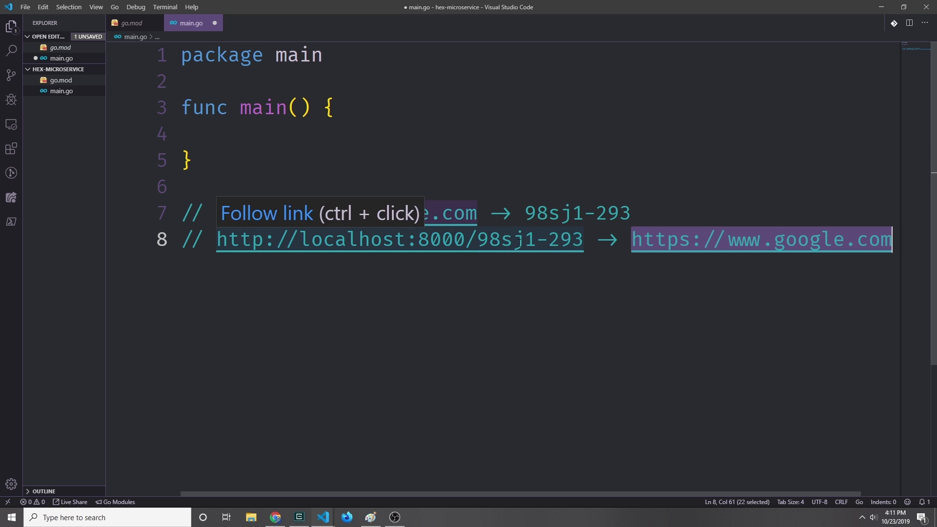
mouse_move(828, 392)
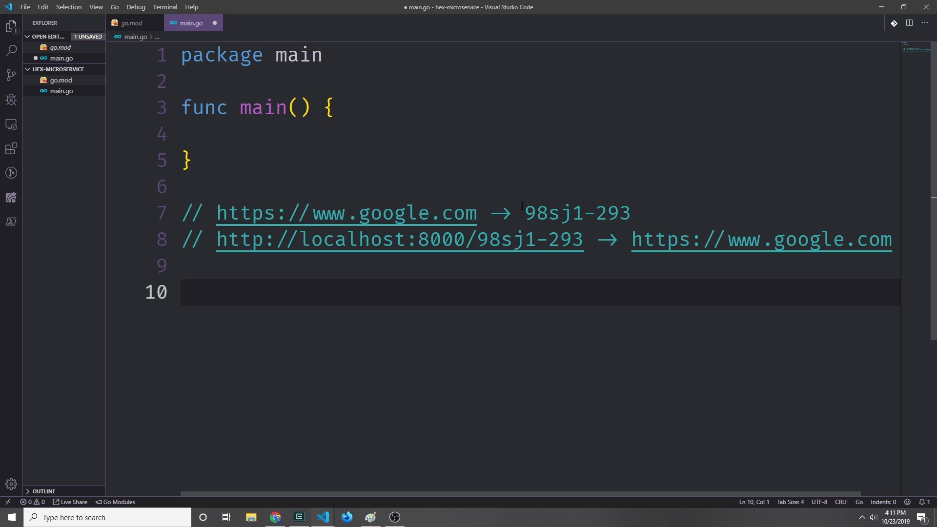
double_click(578, 213)
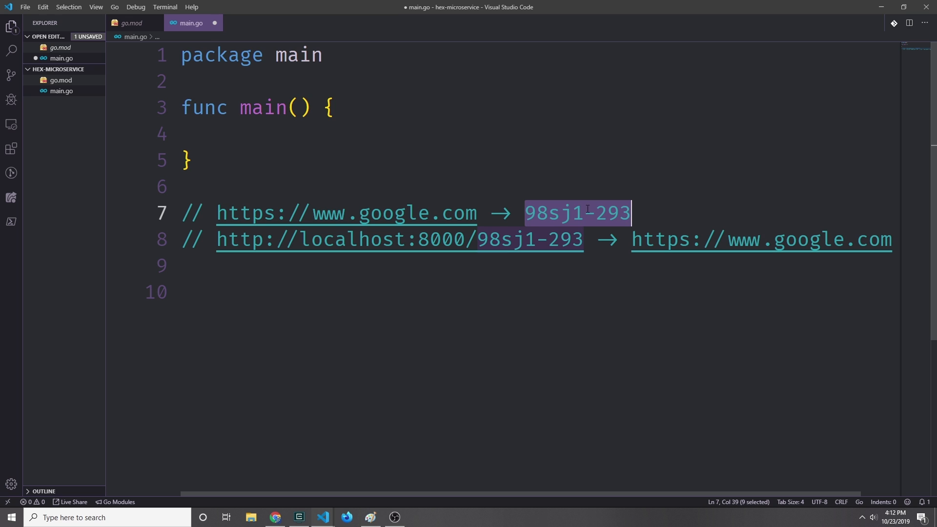
left_click(487, 292)
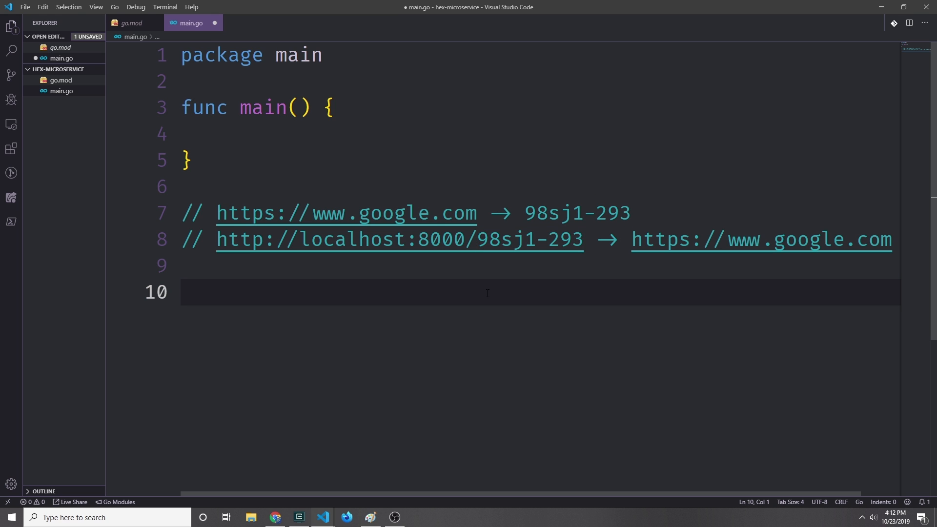
double_click(664, 240)
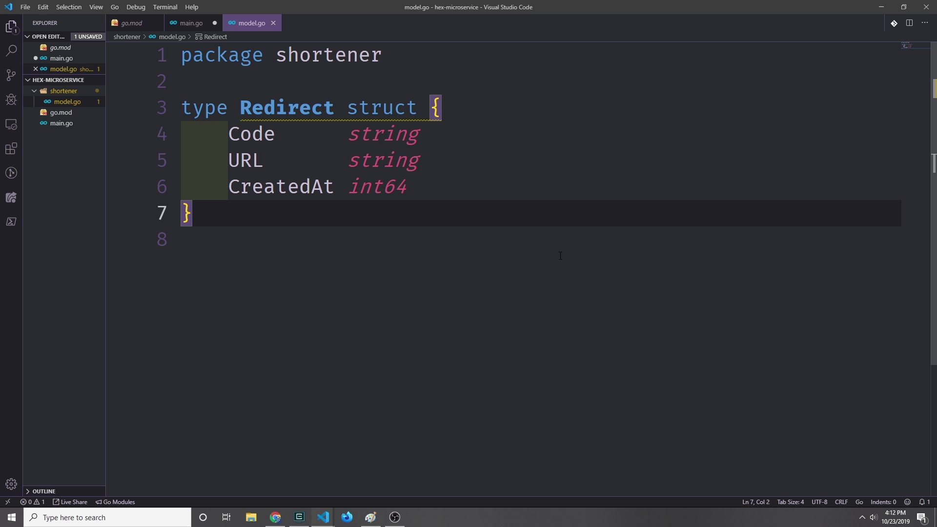
Give the Code field an int64; entry and point out the URL and CreatedAt fields
double_click(251, 133)
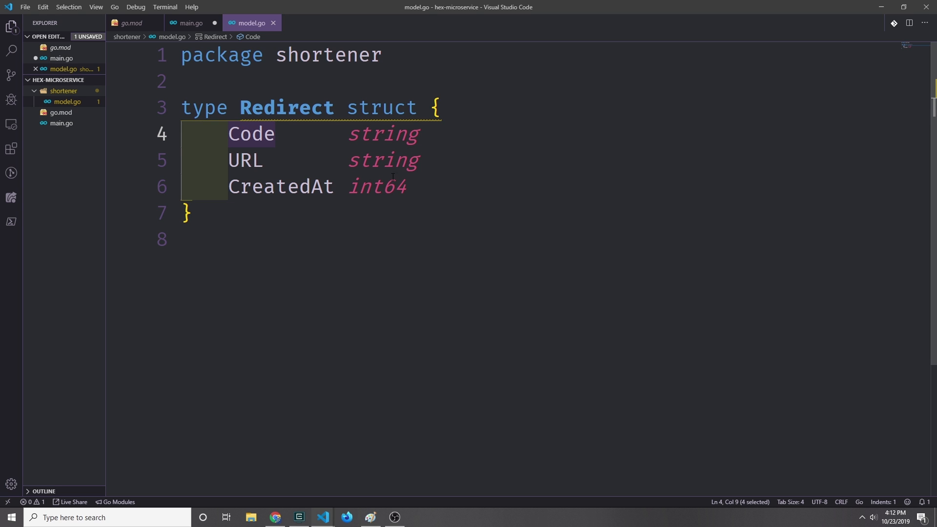
type("int64;")
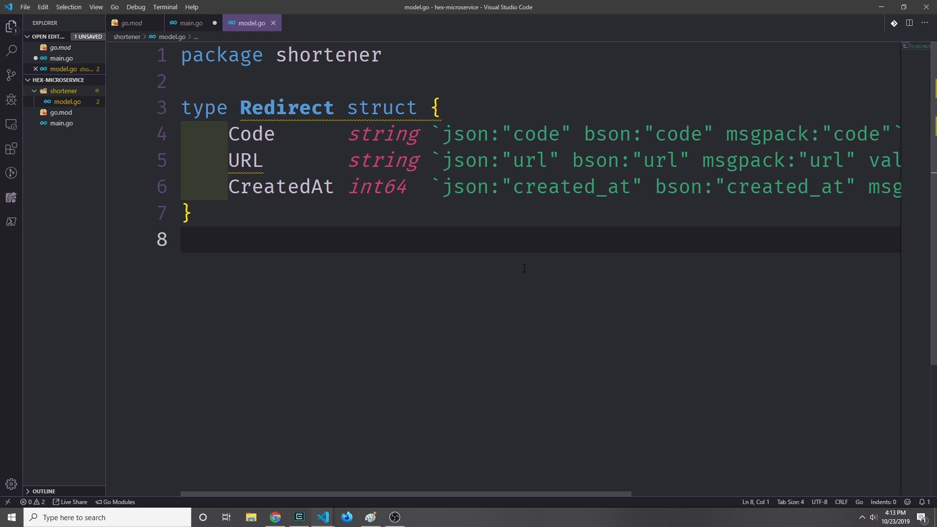
mouse_move(482, 140)
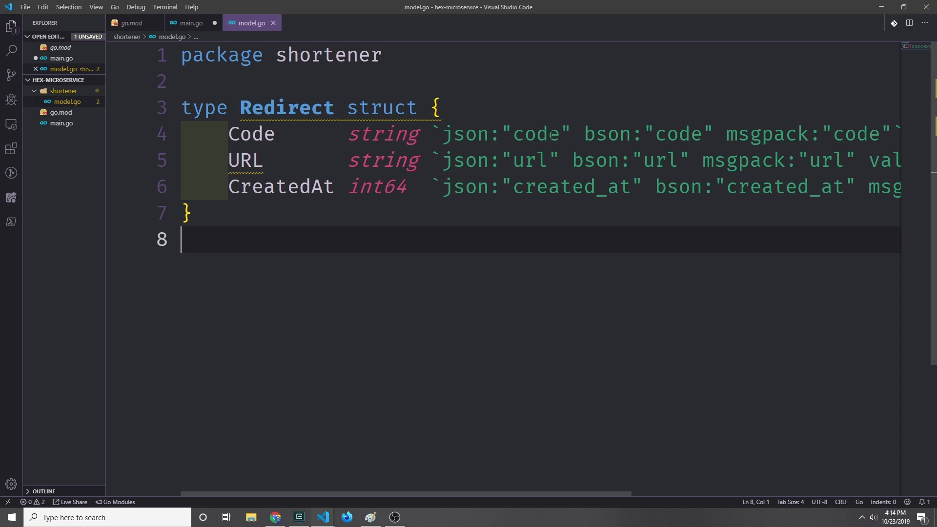
left_click(228, 134)
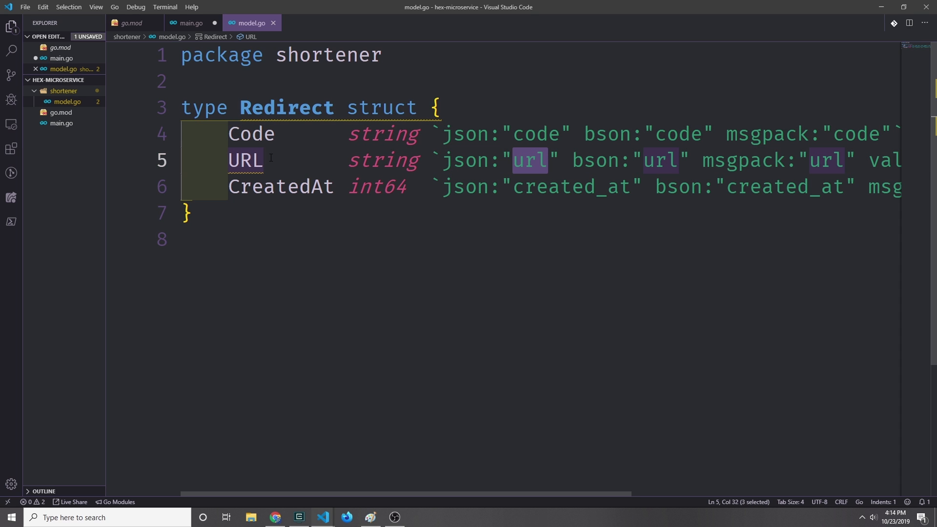
double_click(571, 186)
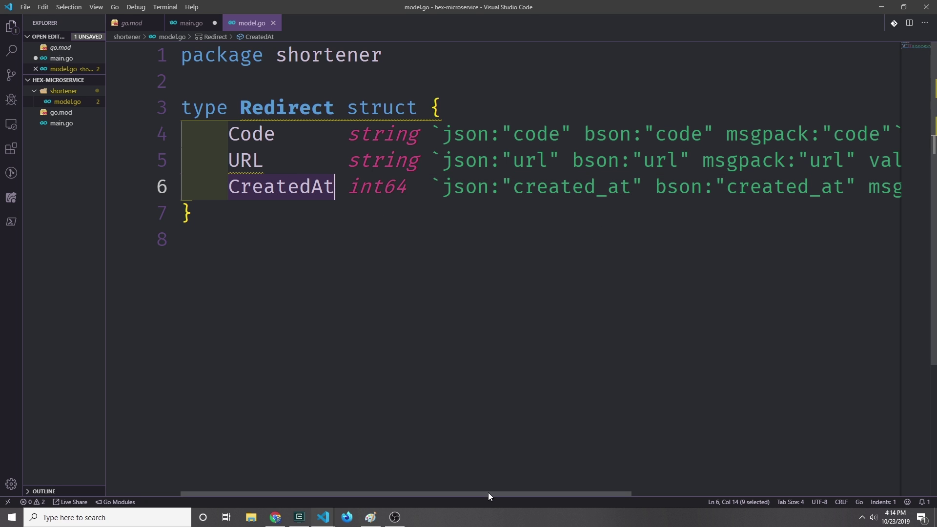
Highlight the bson, msgpack and url validation struct tags on the Redirect fields
double_click(507, 133)
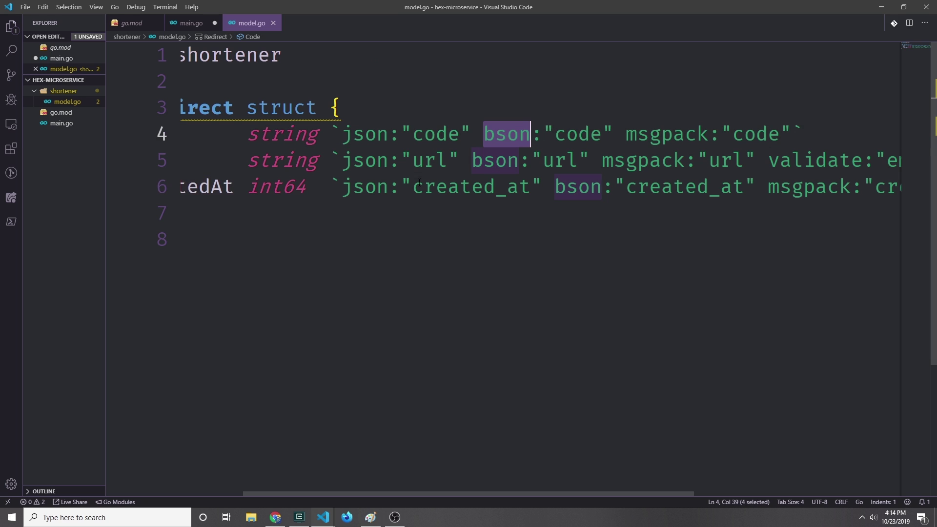
double_click(577, 187)
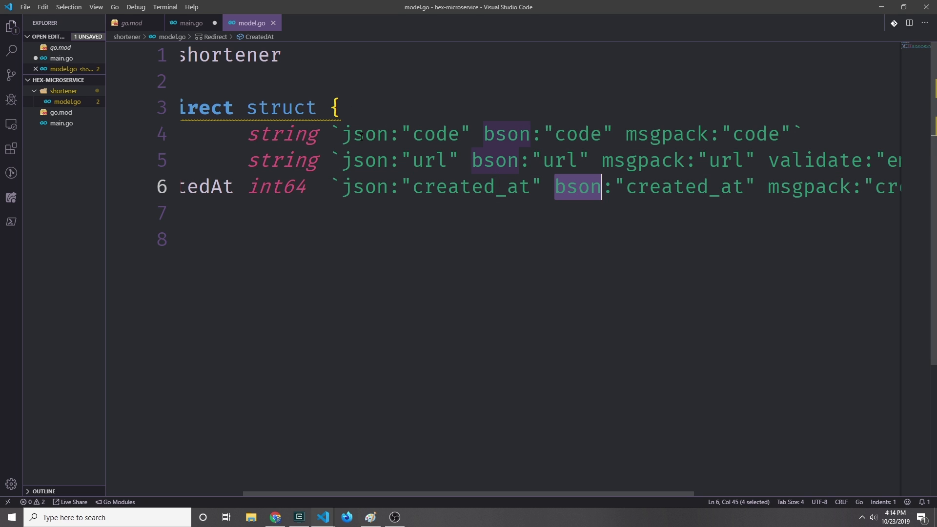
double_click(428, 160)
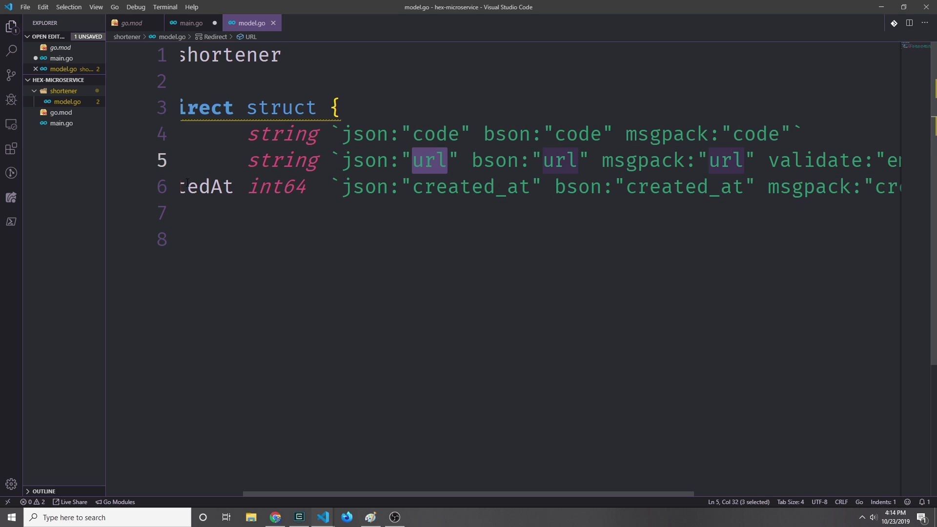
double_click(470, 186)
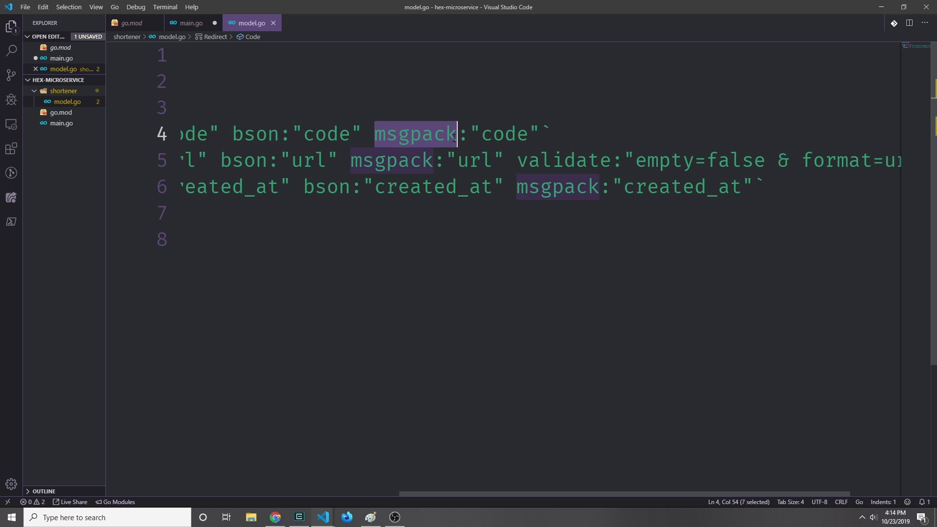
double_click(472, 160)
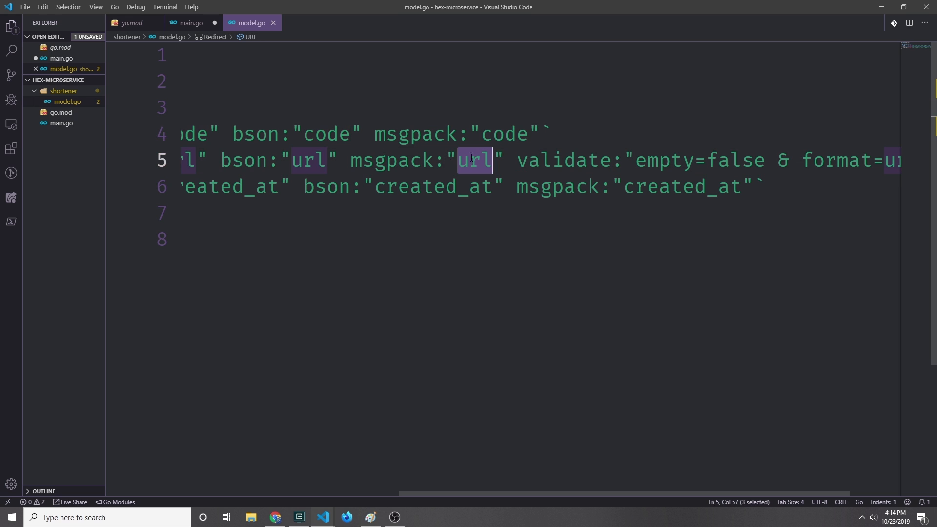
double_click(681, 187)
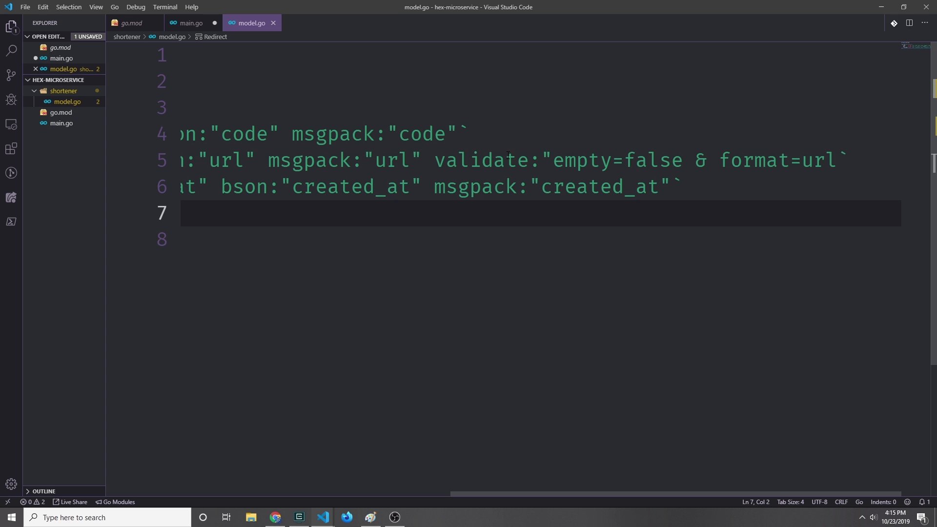
double_click(754, 160)
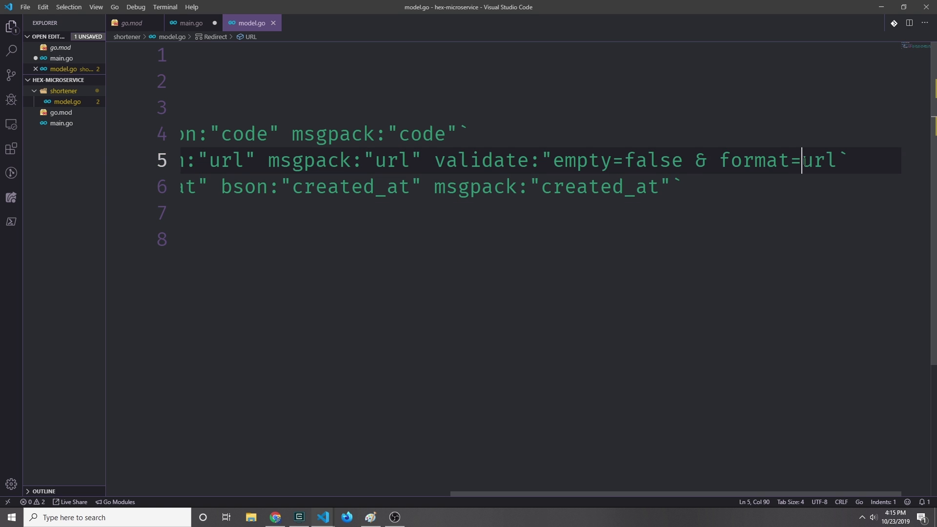
double_click(819, 160)
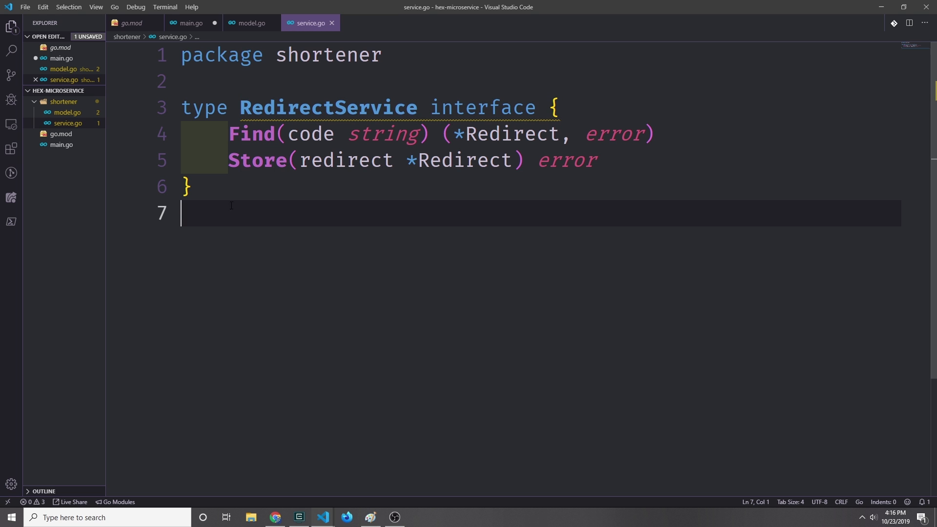
Point out Find's Redirect result and Store's Redirect parameter and error result
left_click(269, 134)
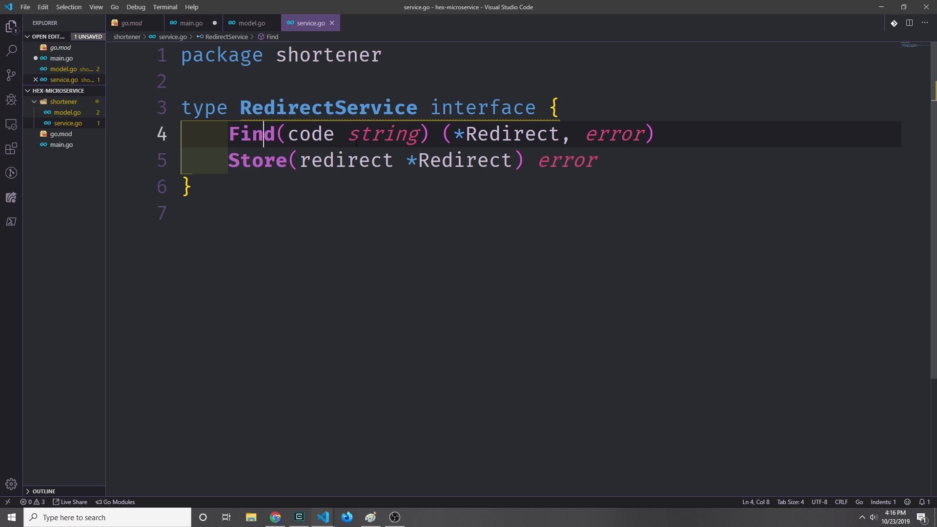
left_click(488, 133)
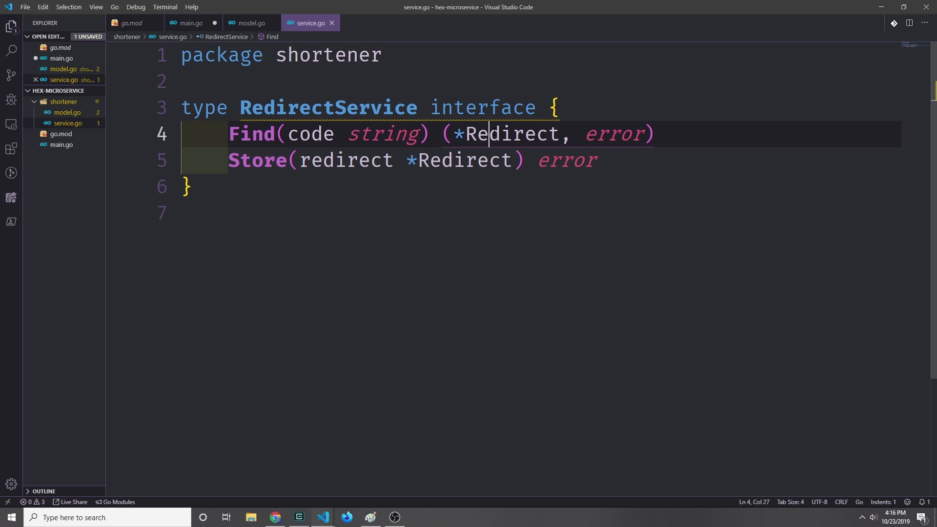
double_click(615, 133)
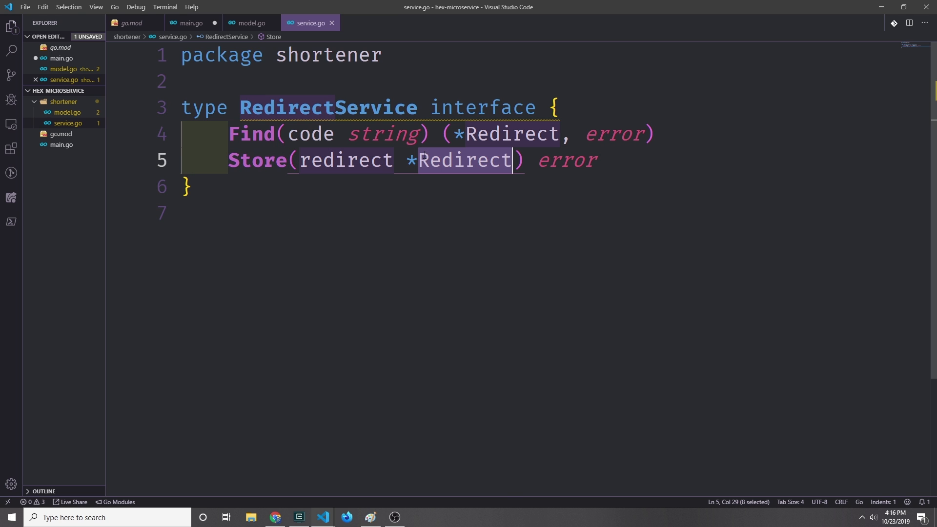
double_click(565, 160)
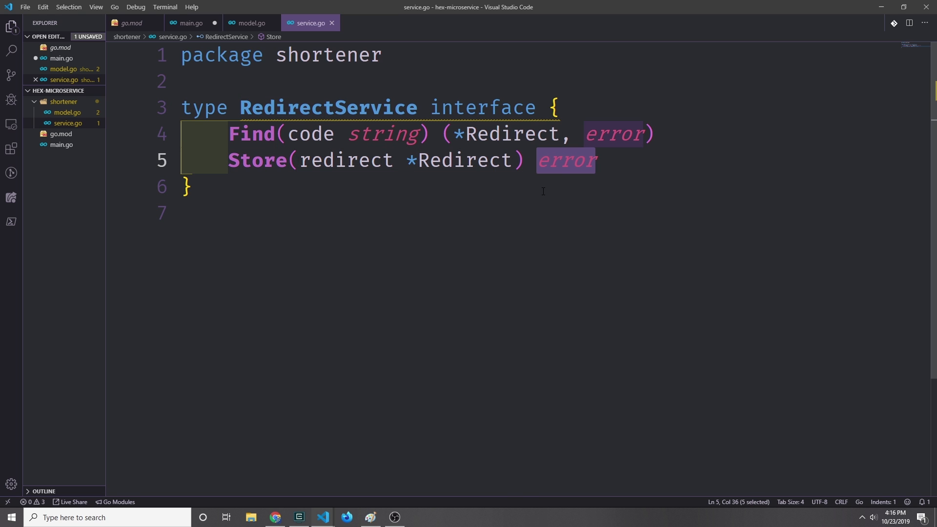
mouse_move(394, 300)
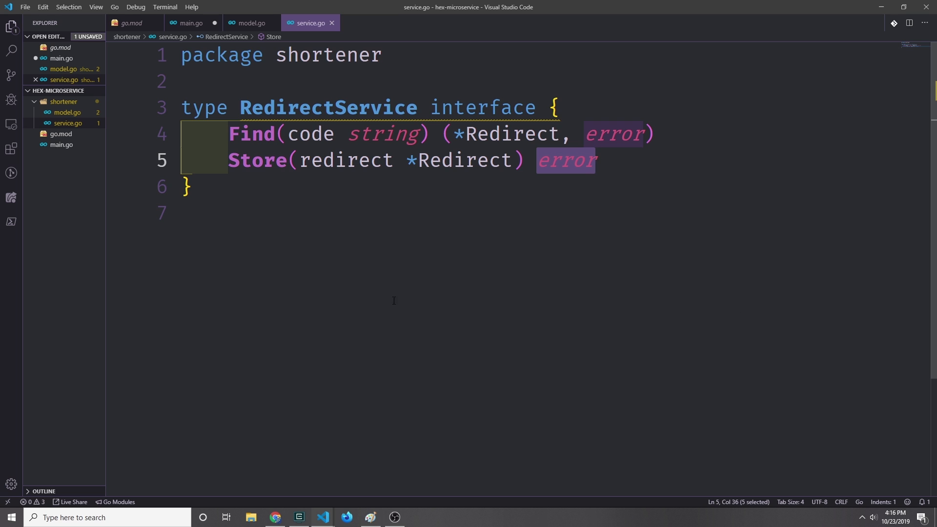
mouse_move(429, 243)
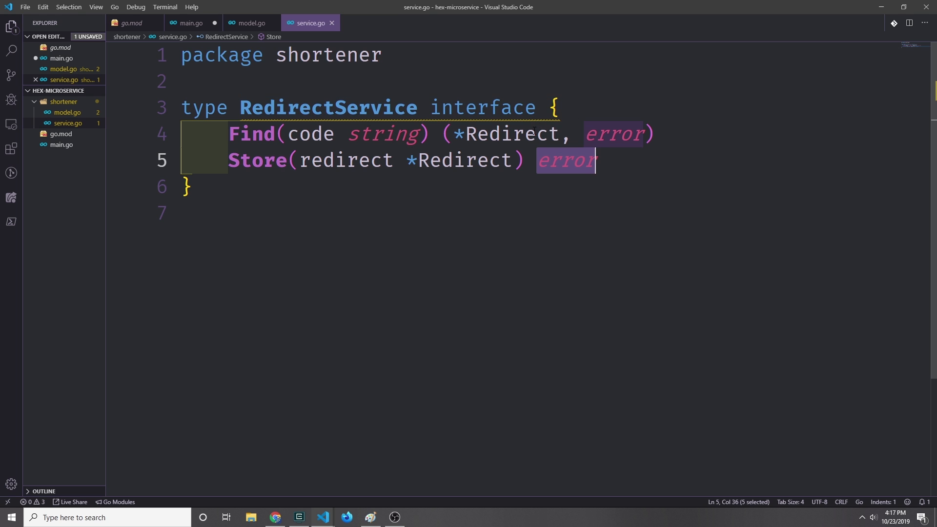
mouse_move(402, 116)
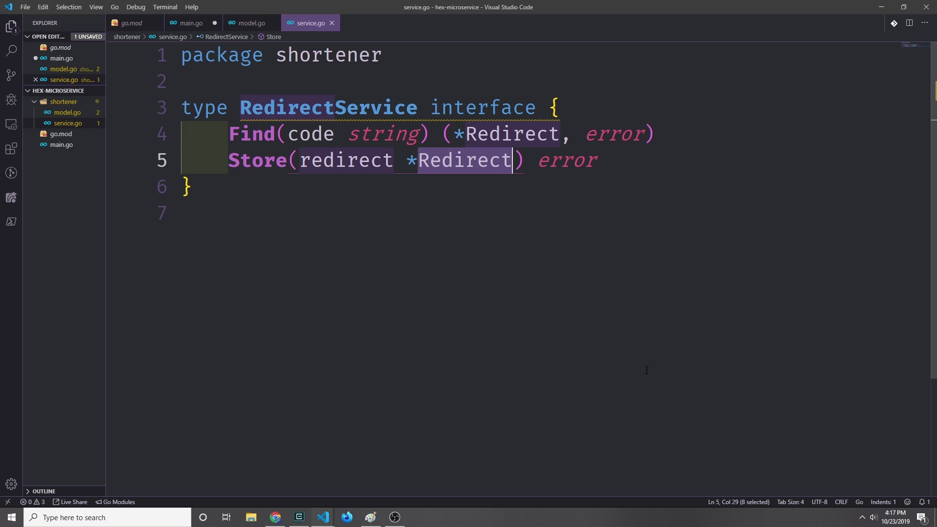
mouse_move(649, 353)
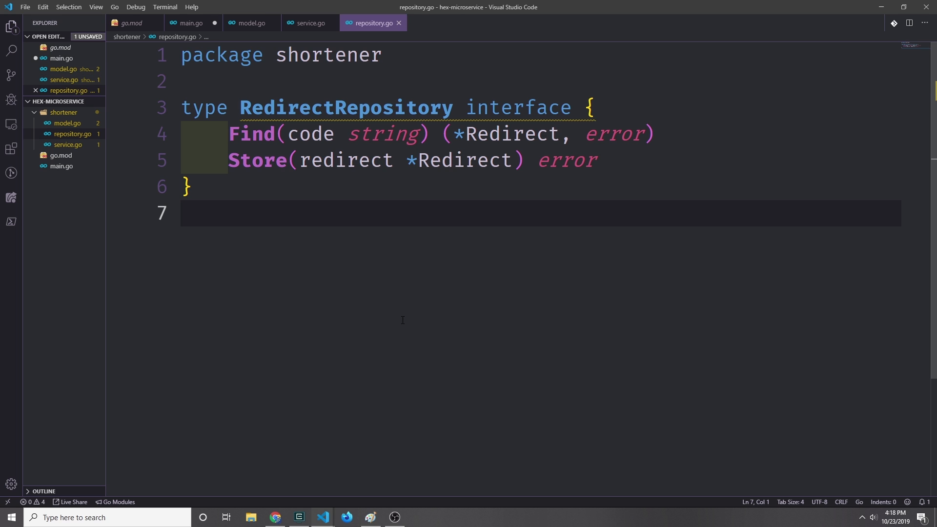
mouse_move(345, 108)
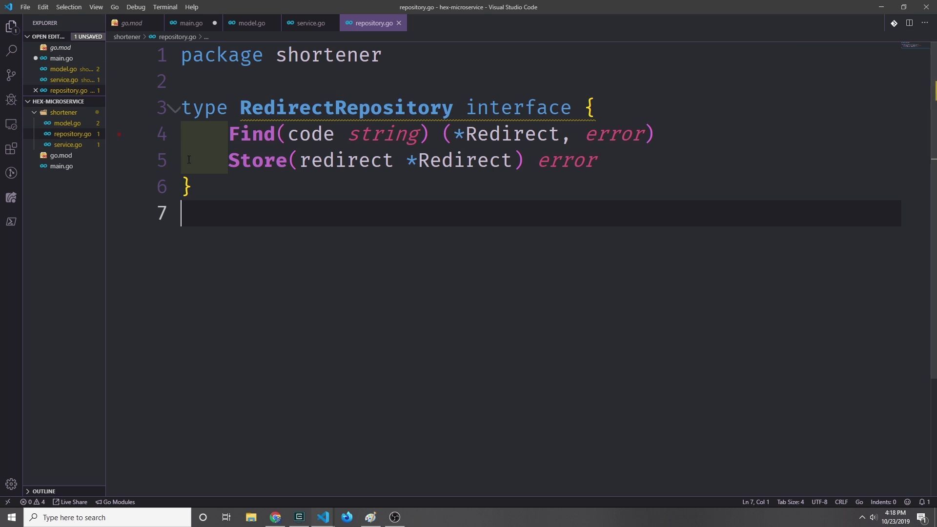
Highlight RedirectRepository and the Redirect and error types in its Find and Store signatures
double_click(345, 108)
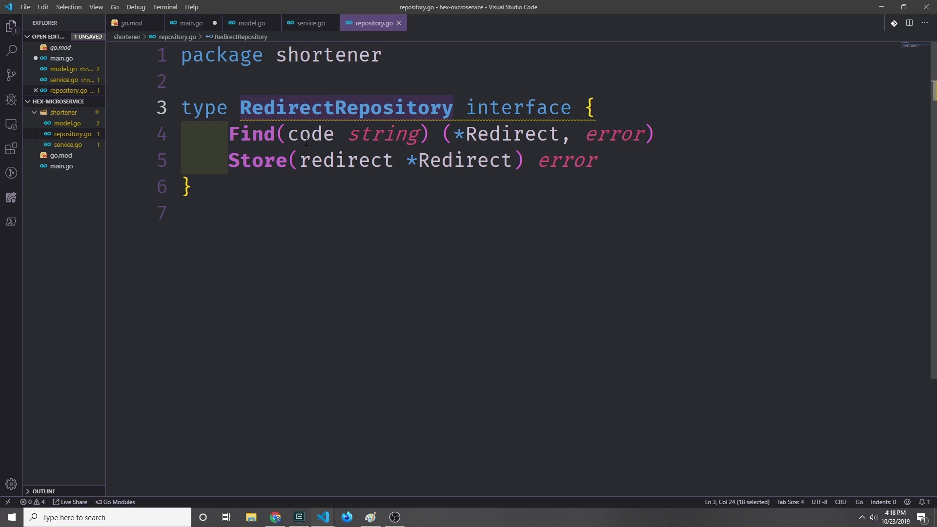
mouse_move(346, 109)
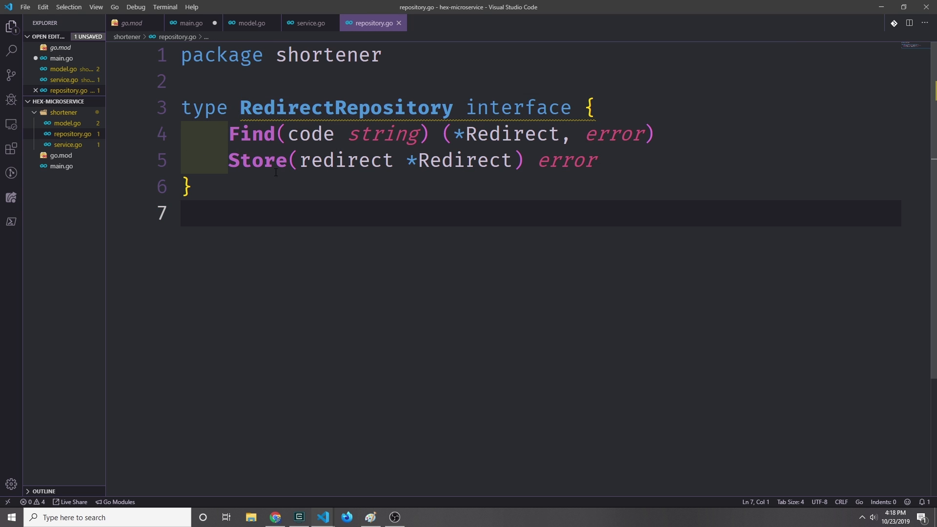
mouse_move(346, 134)
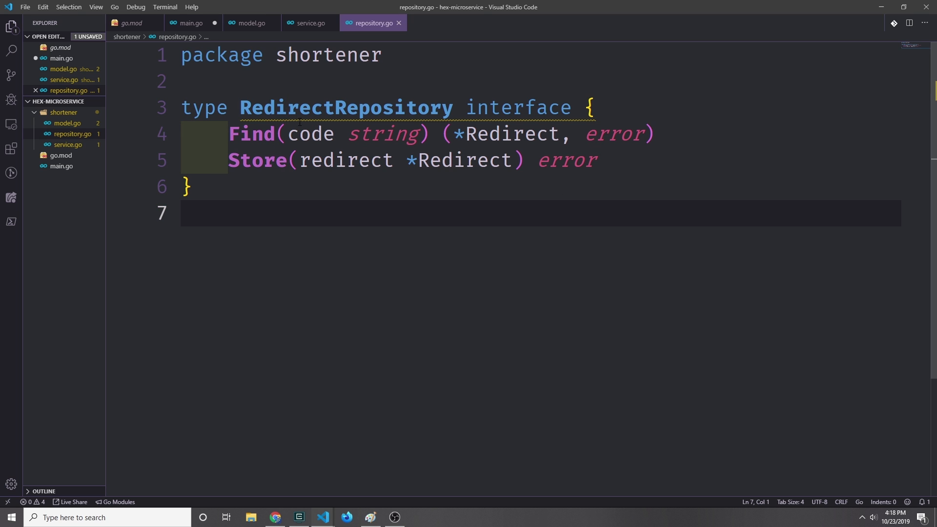
left_click(501, 134)
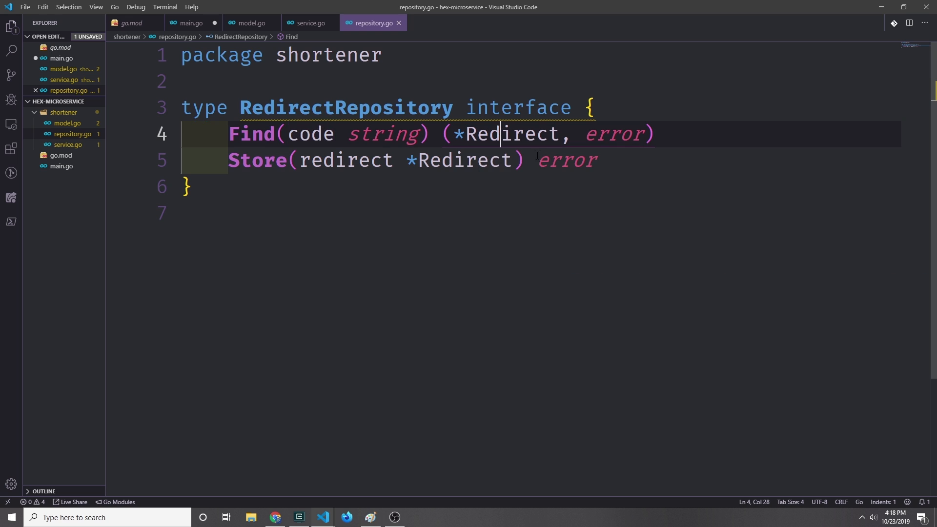
double_click(611, 134)
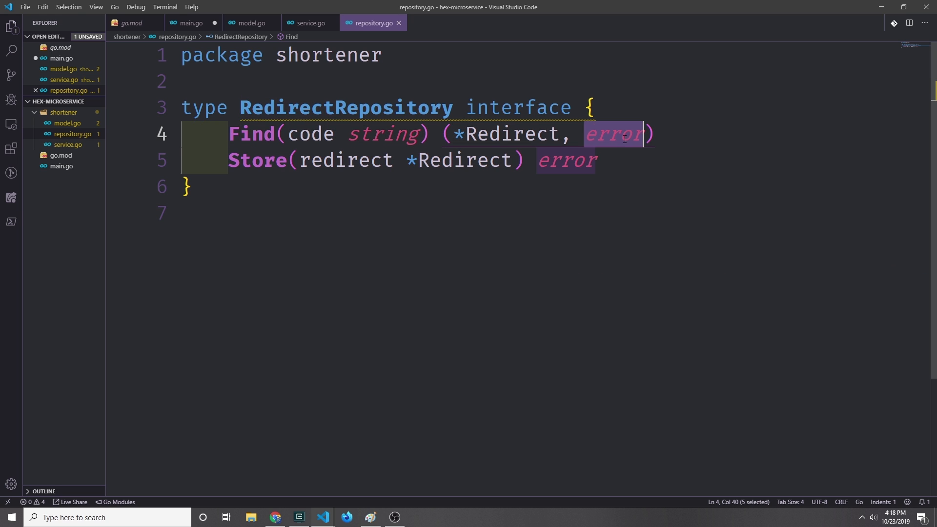
left_click(394, 161)
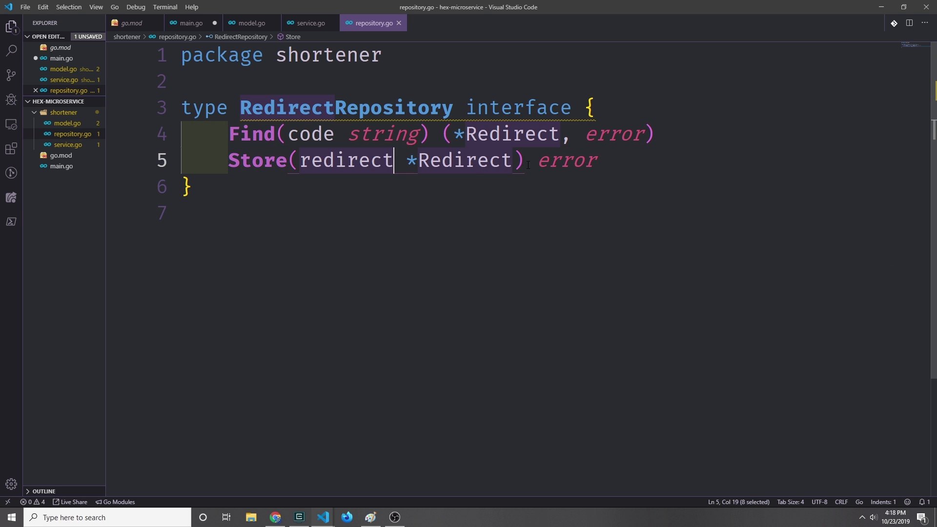
double_click(566, 160)
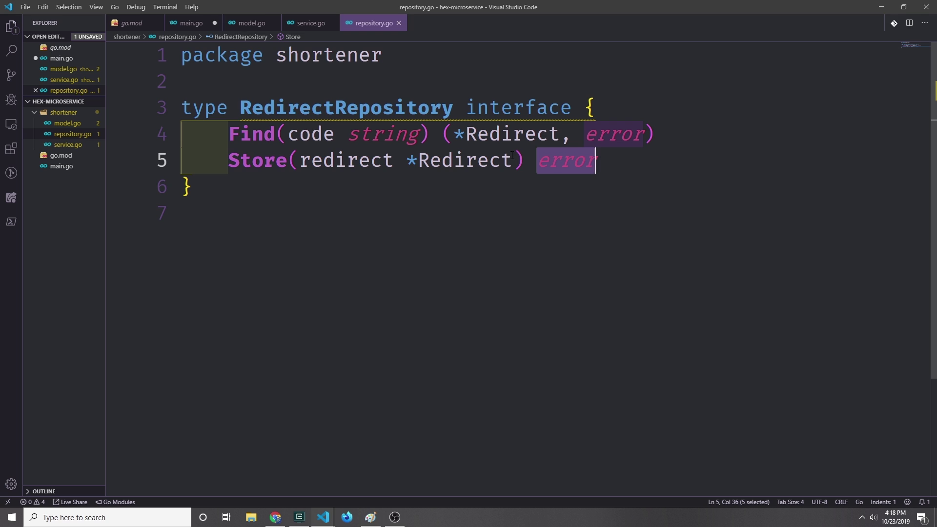
left_click(190, 22)
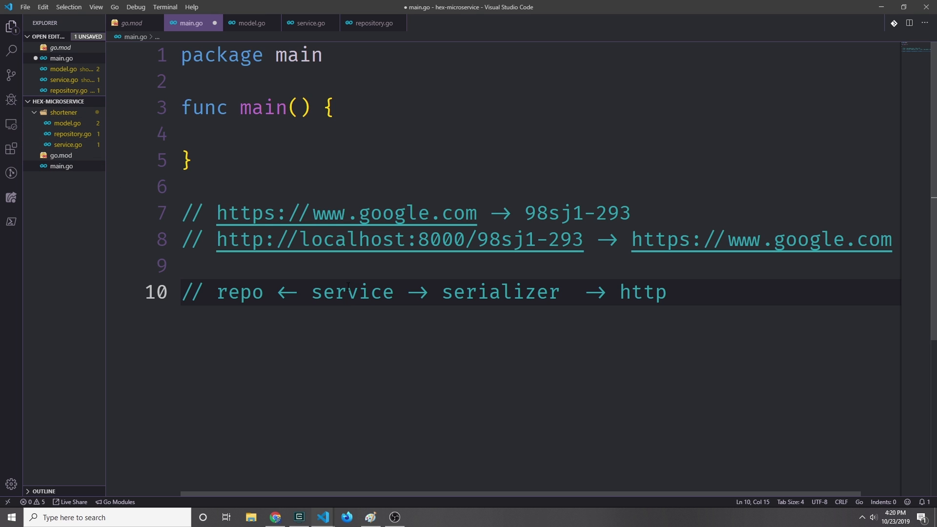
double_click(239, 292)
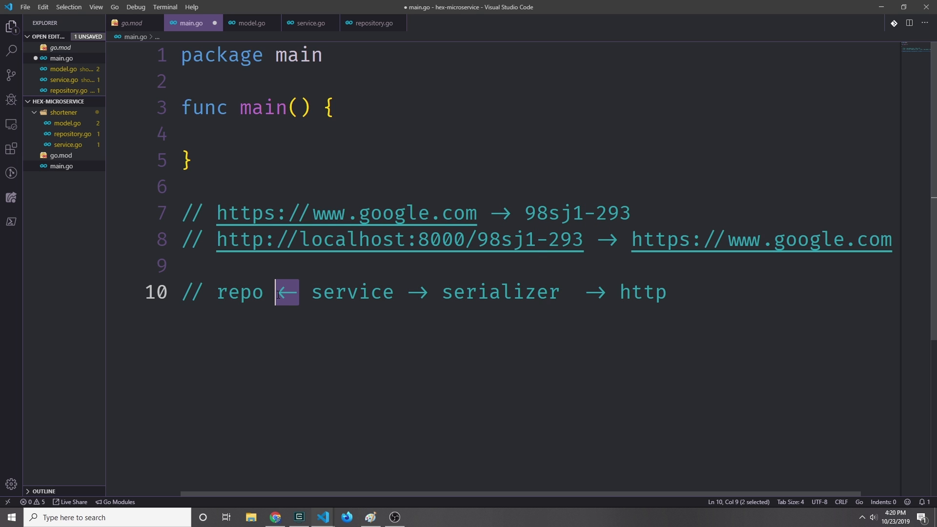
left_click(407, 293)
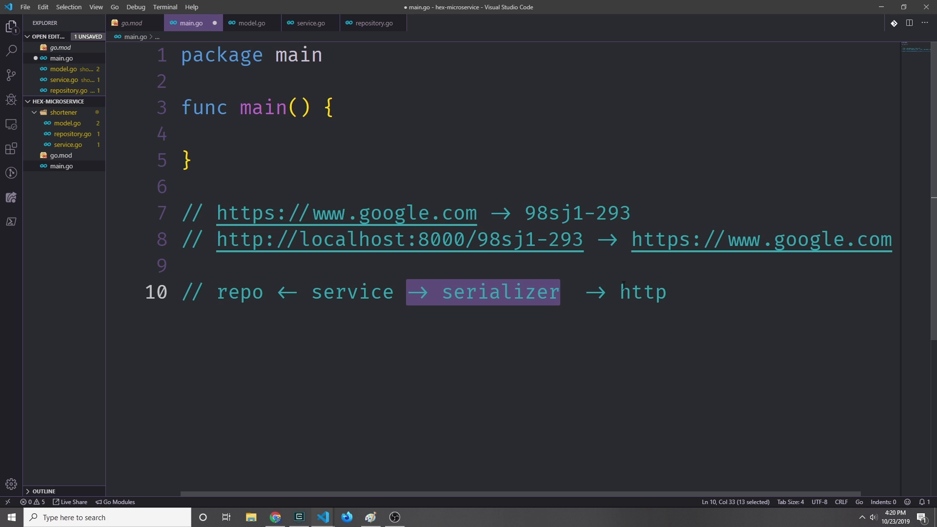
double_click(642, 293)
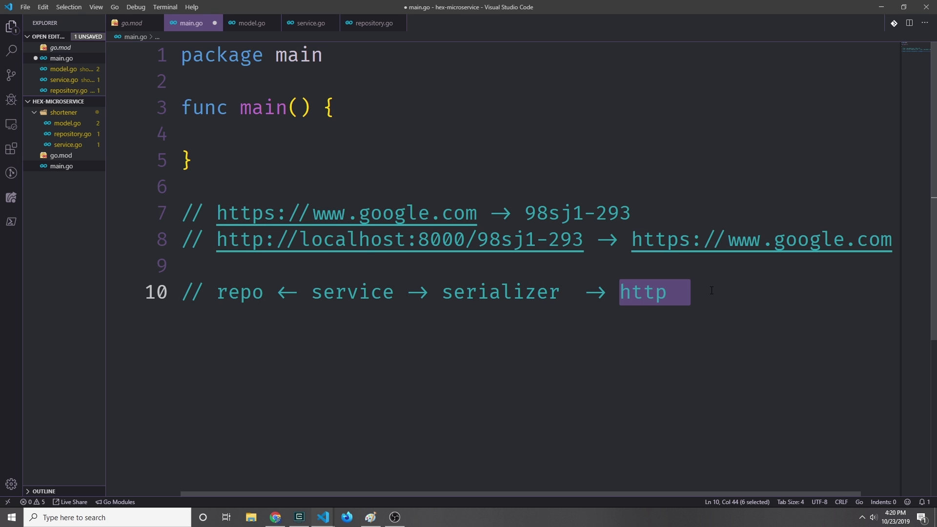
double_click(500, 292)
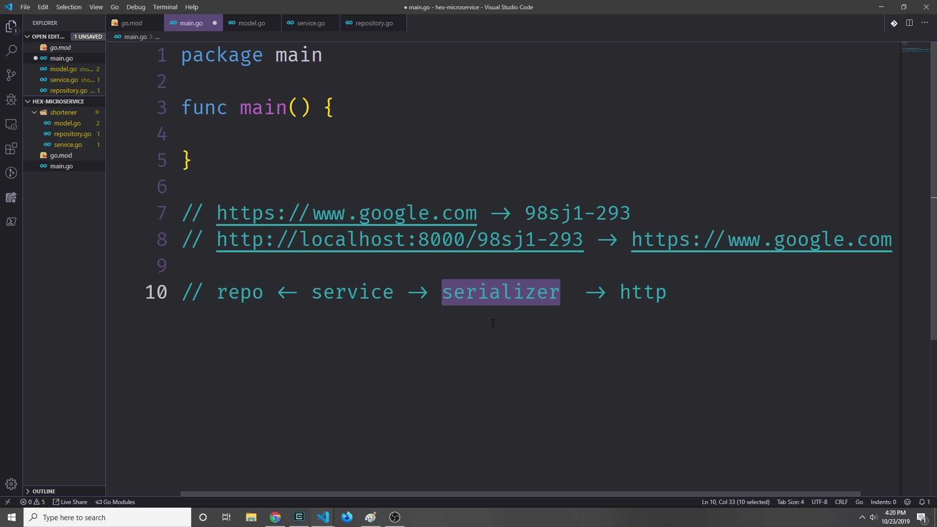
left_click(69, 155)
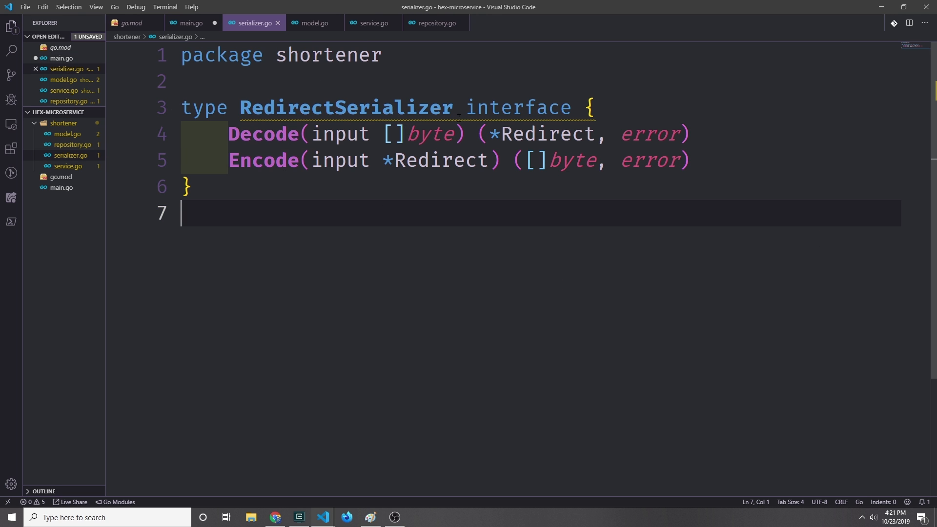
Highlight Decode's Redirect and error results in the RedirectSerializer interface
double_click(262, 134)
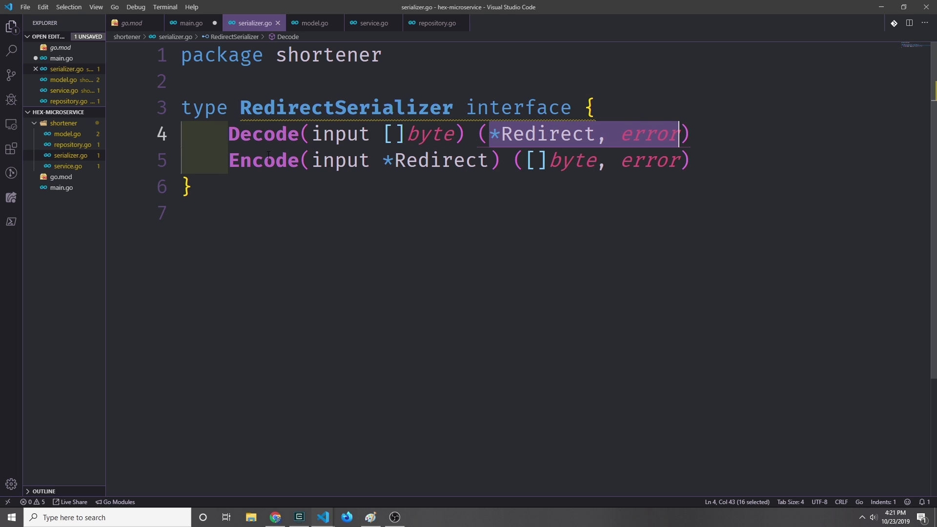
double_click(440, 160)
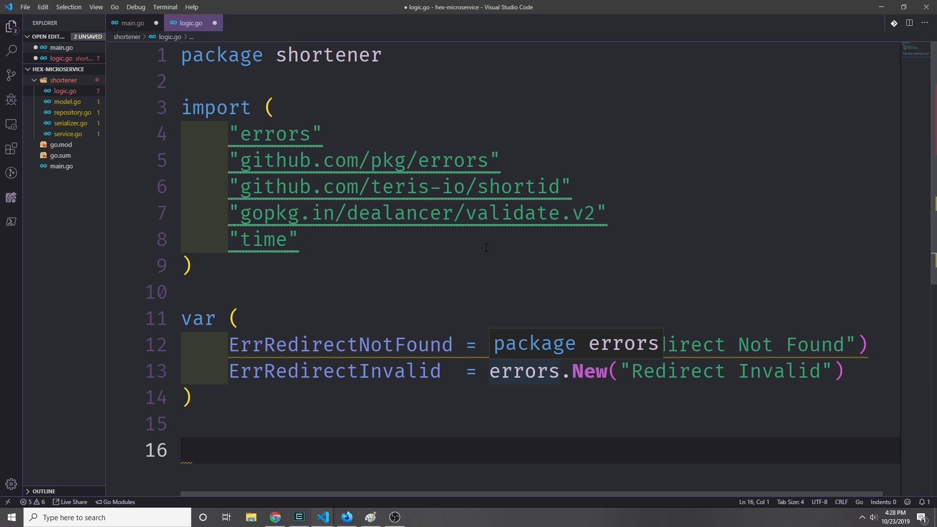
mouse_move(370, 273)
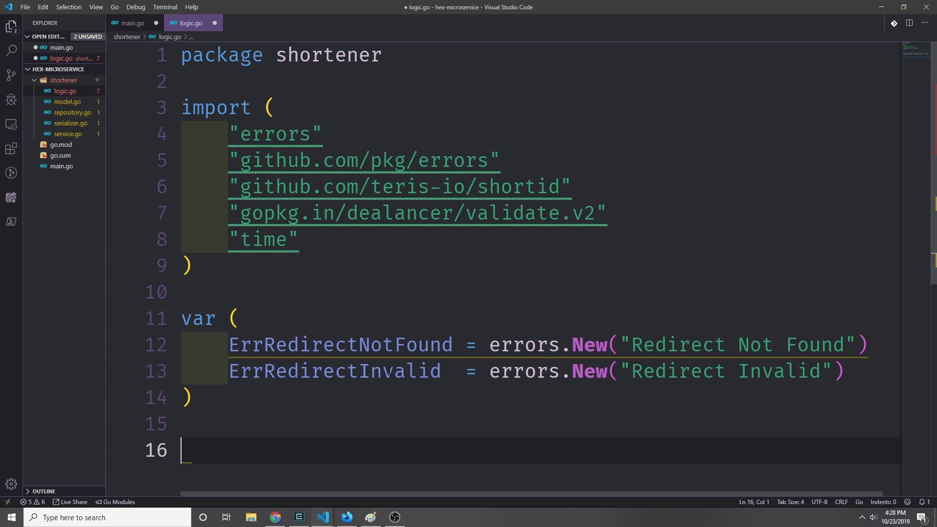
mouse_move(617, 273)
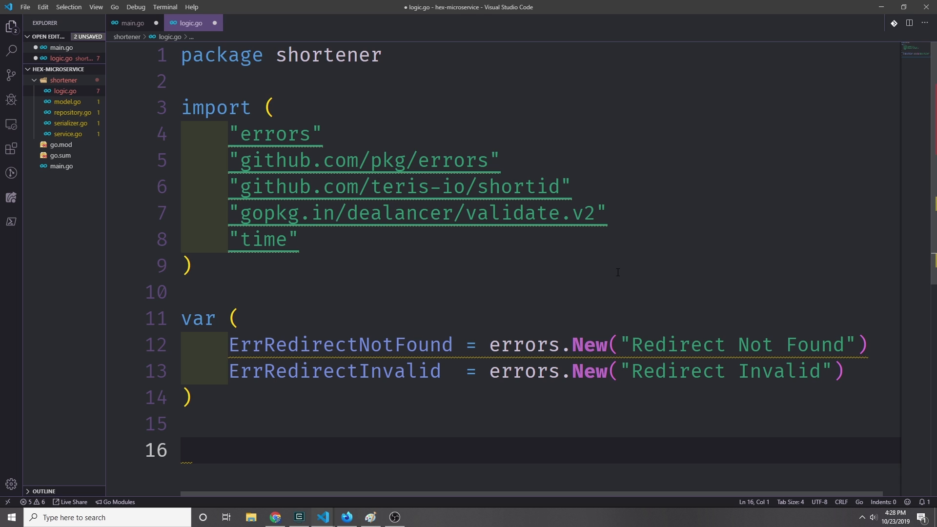
Place the cursor below the ErrRedirectNotFound and ErrRedirectInvalid variables
left_click(186, 450)
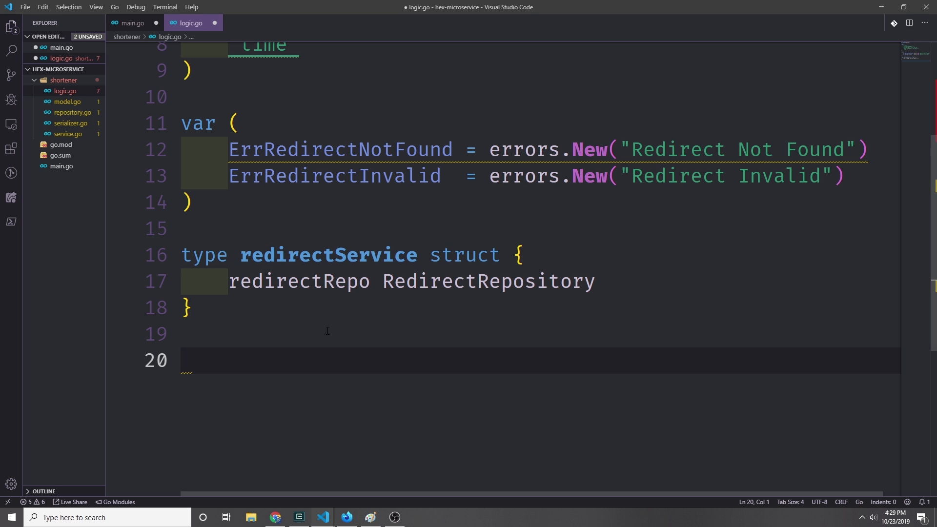
mouse_move(437, 305)
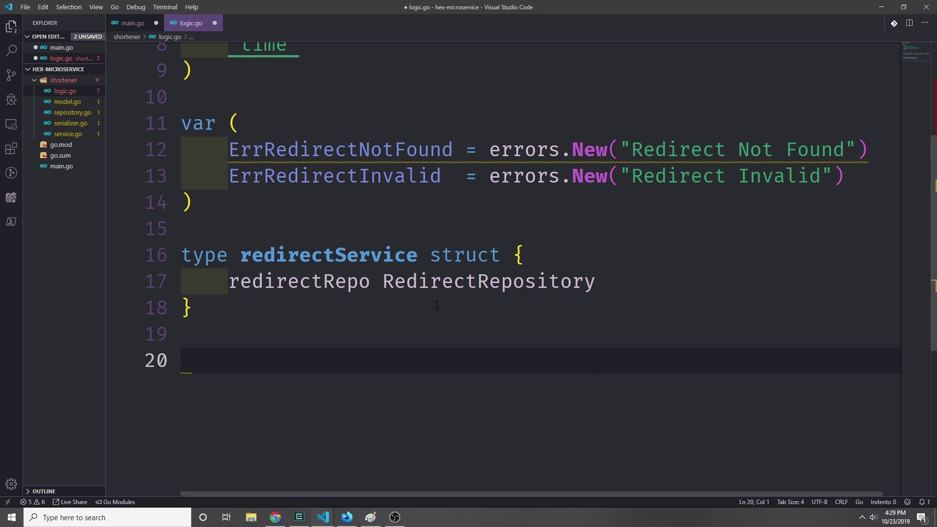
Place the cursor below the redirectService struct on line 20
left_click(185, 360)
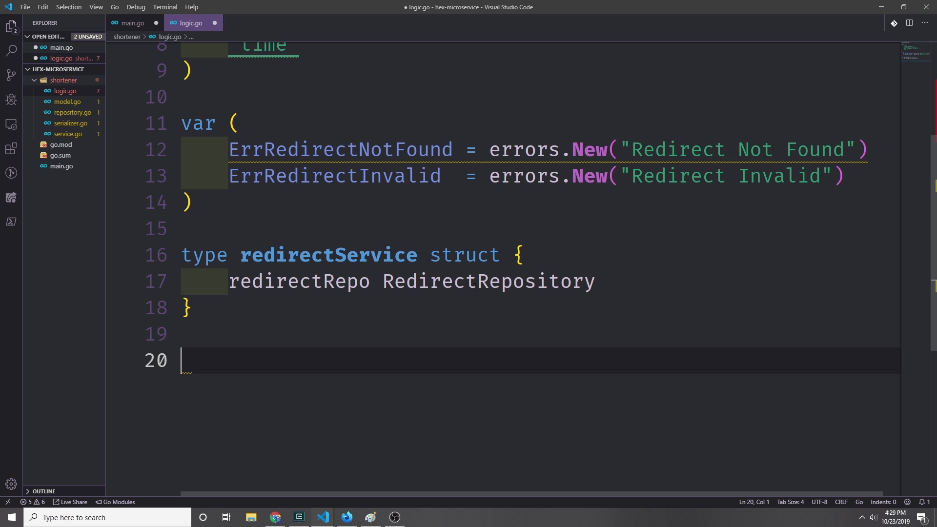
mouse_move(711, 290)
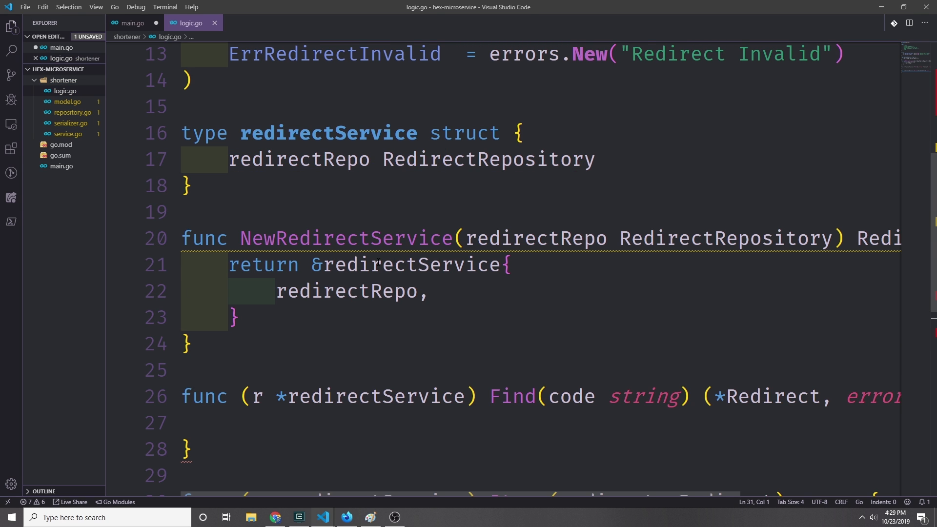
mouse_move(328, 133)
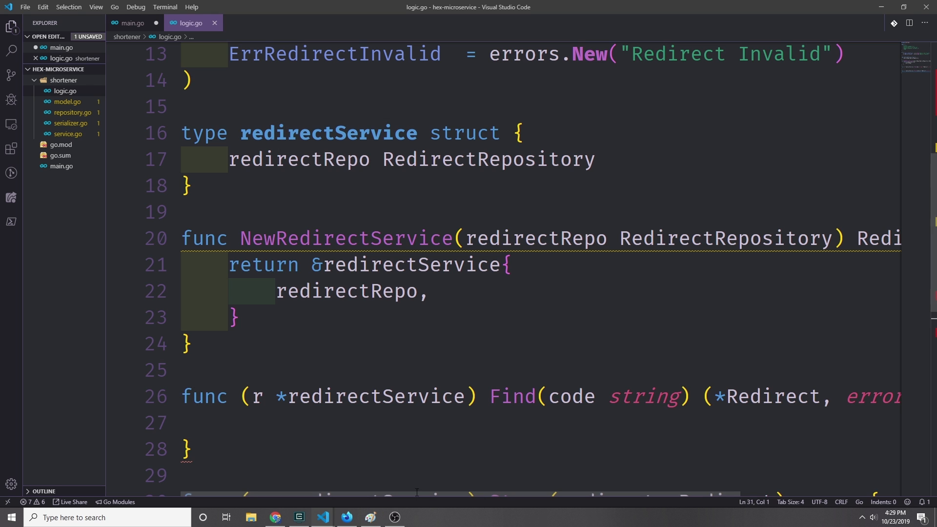
Scroll across the NewRedirectService constructor and stubs, highlighting every redirectService use
scroll("right", 3)
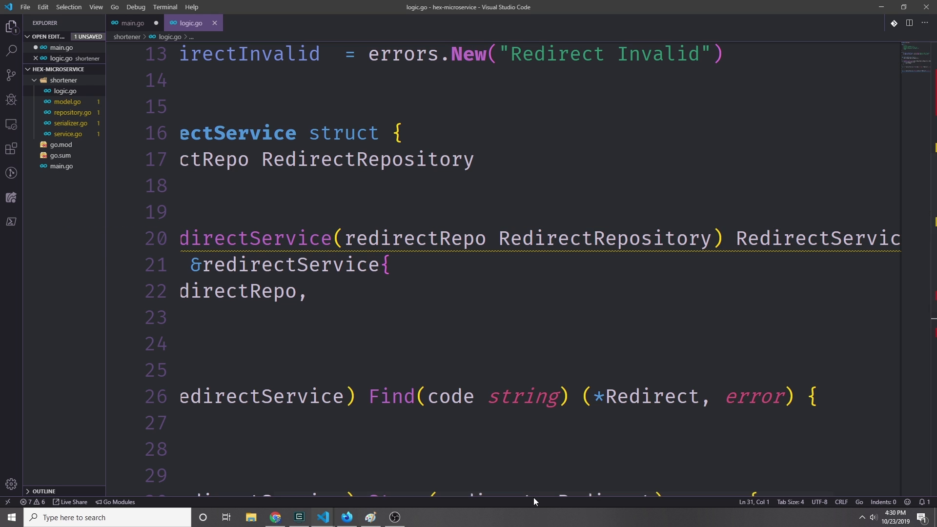
scroll("right", 3)
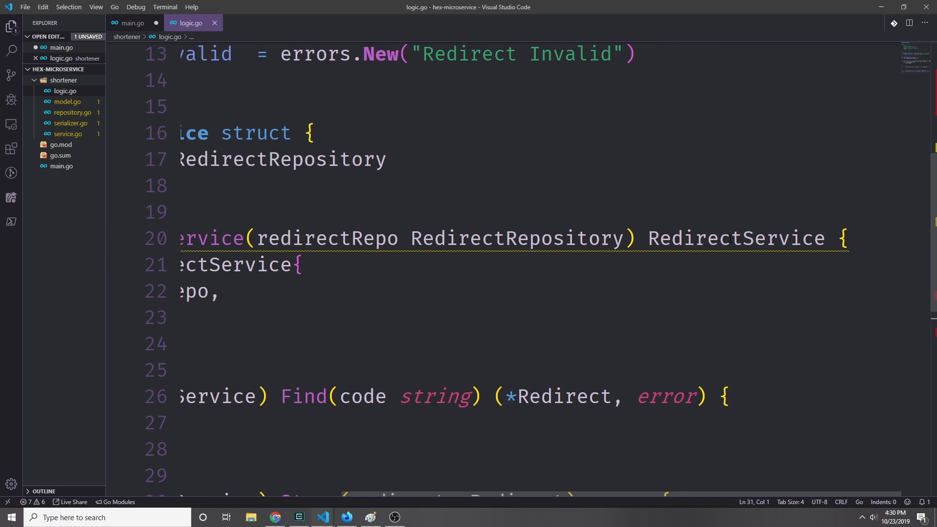
scroll("left", 3)
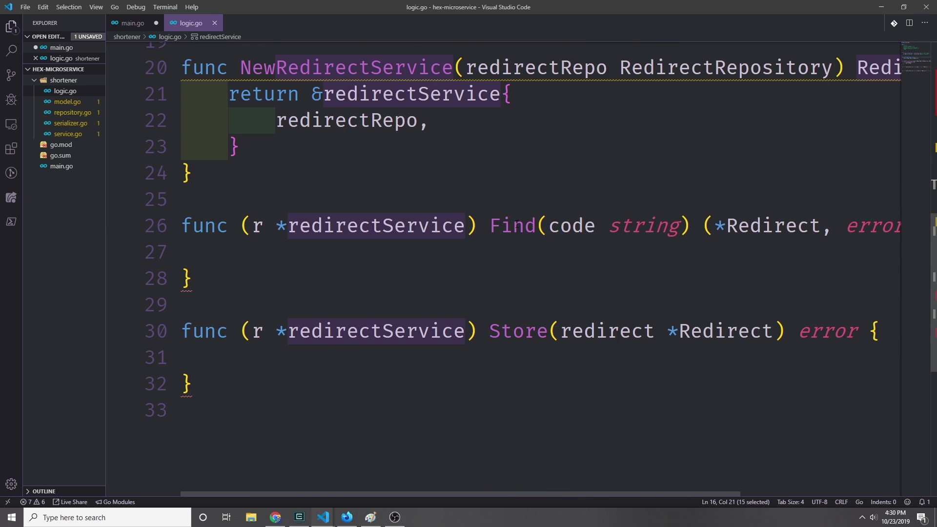
double_click(517, 331)
type("return r.redirectRepo.Find(code)")
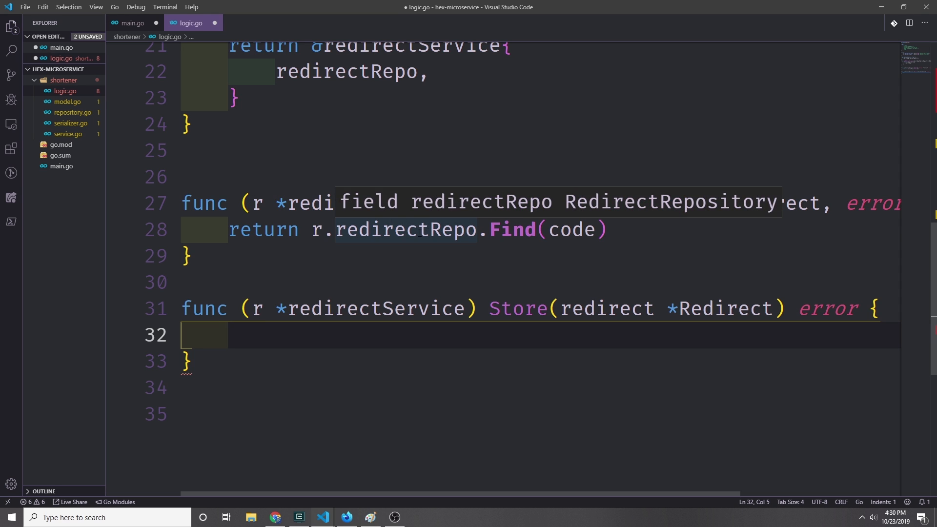
Highlight the redirectRepo.Find call, the code parameter, and Find's Redirect and error result types
double_click(512, 229)
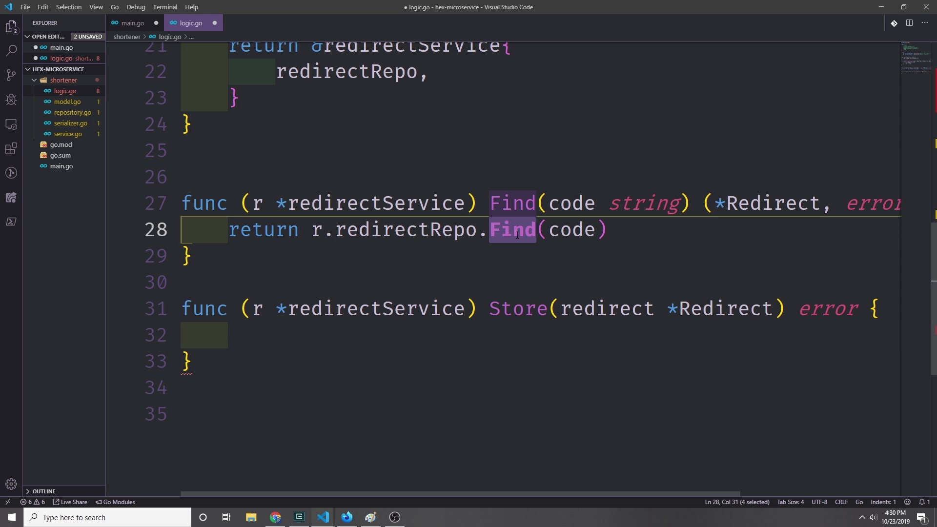
double_click(572, 203)
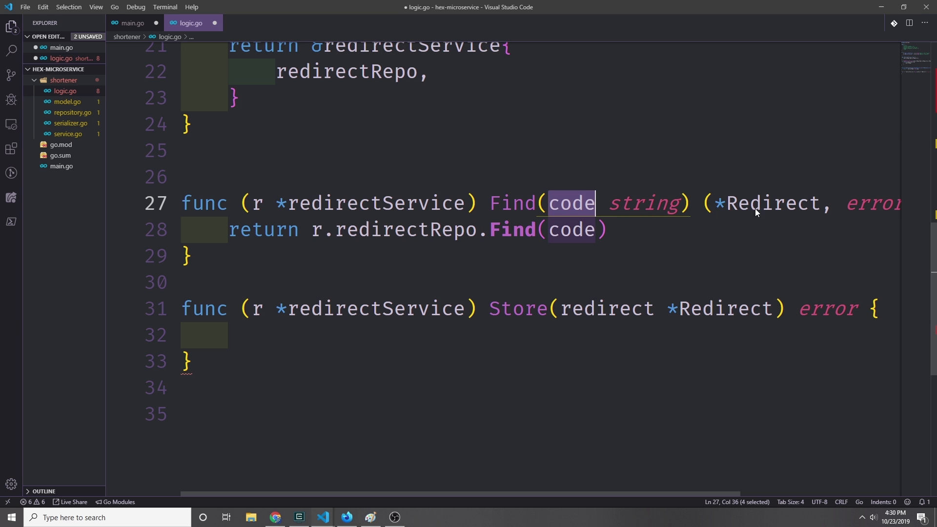
scroll("right", 3)
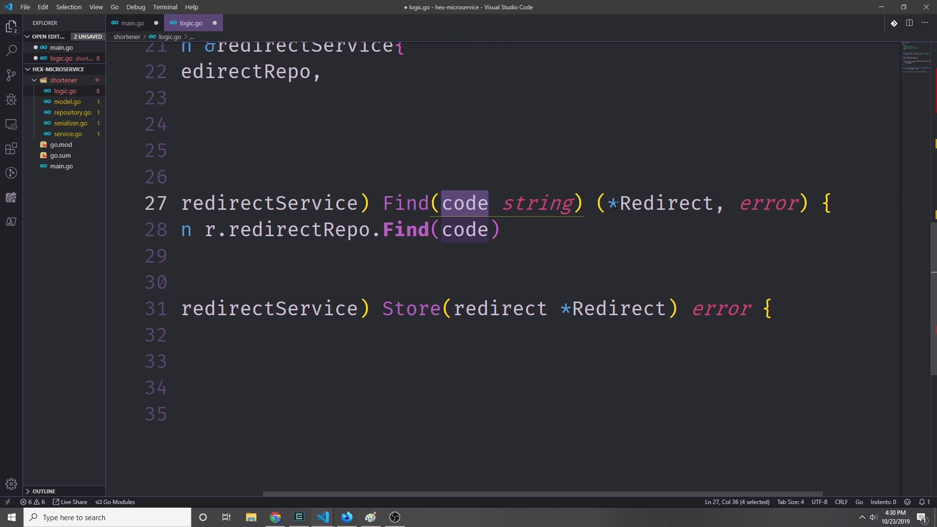
mouse_move(767, 203)
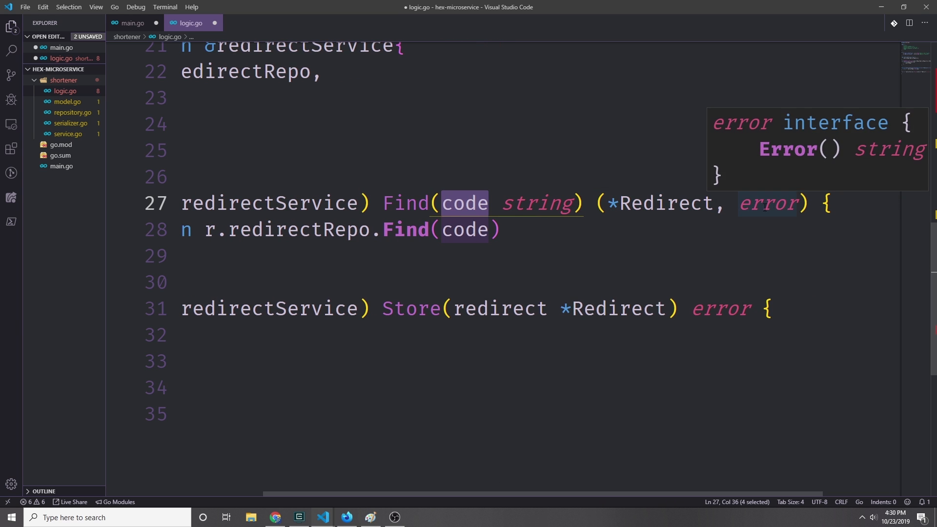
double_click(665, 203)
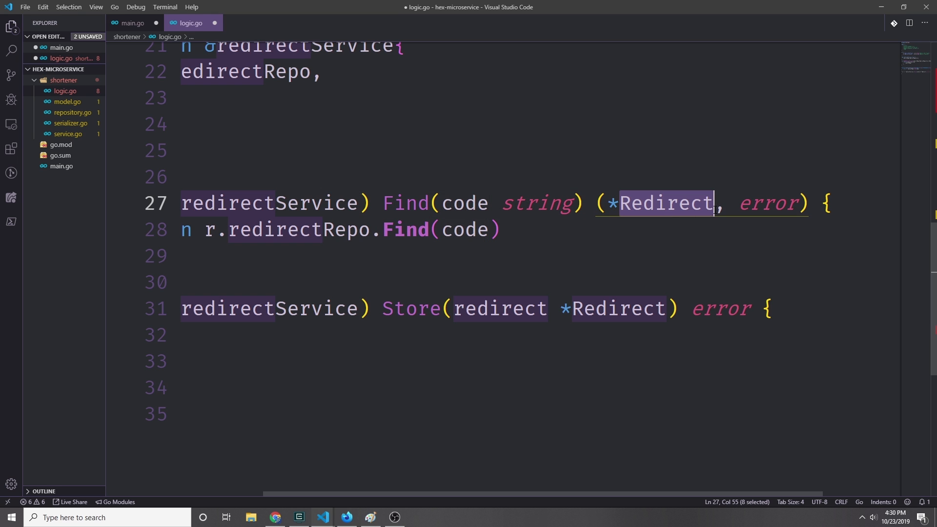
double_click(767, 203)
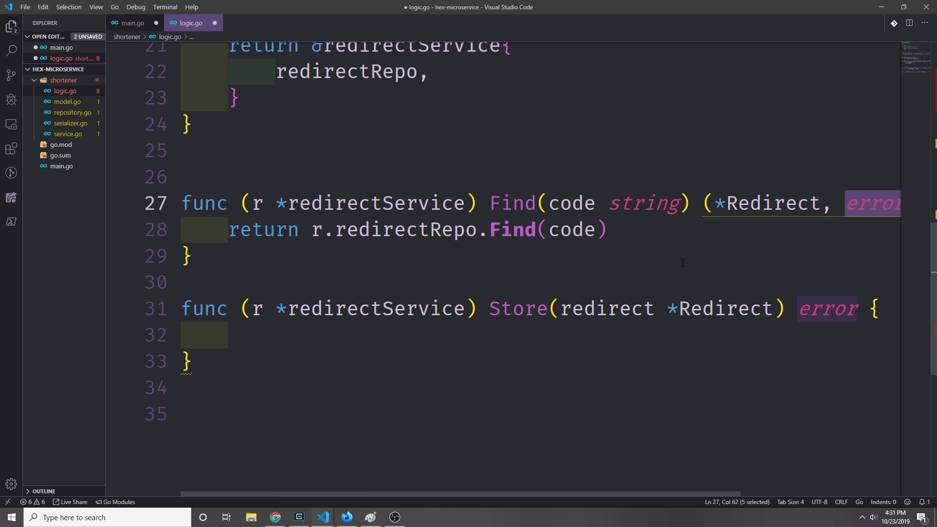
mouse_move(682, 269)
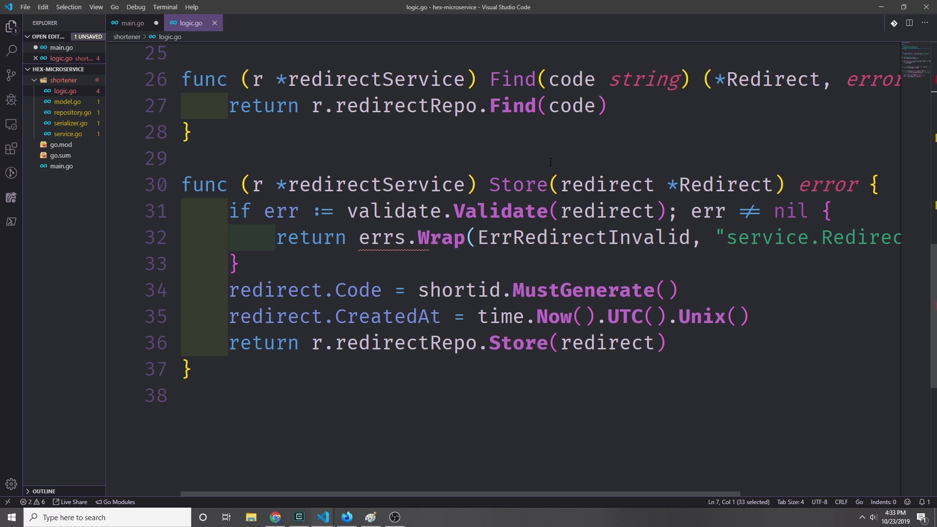
mouse_move(610, 127)
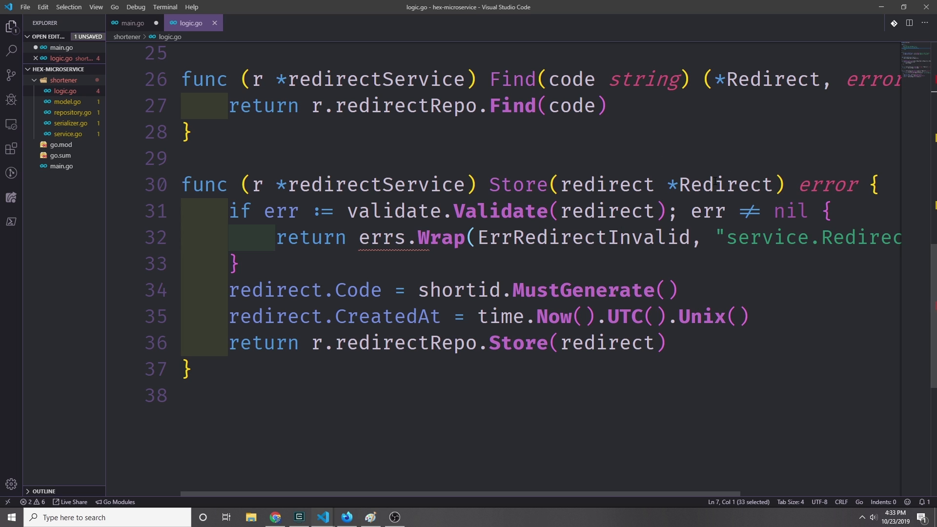
double_click(724, 184)
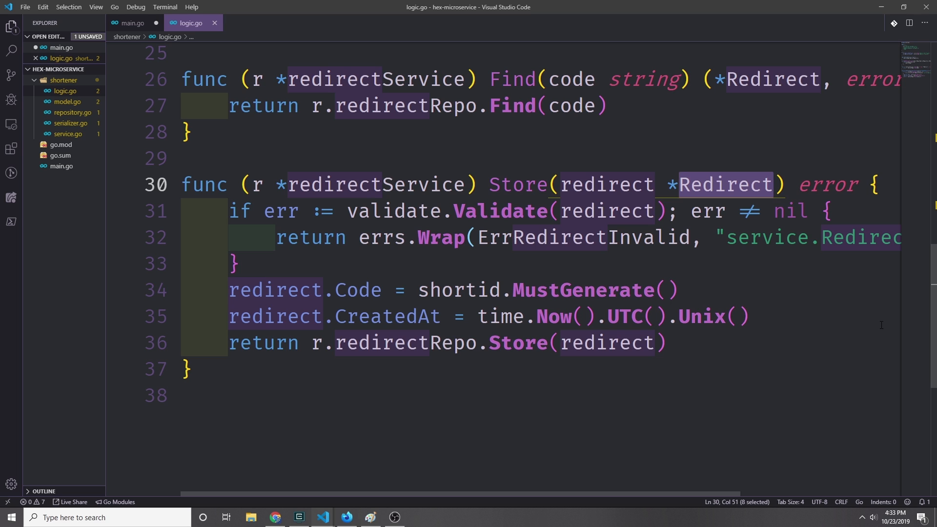
scroll("up", 3)
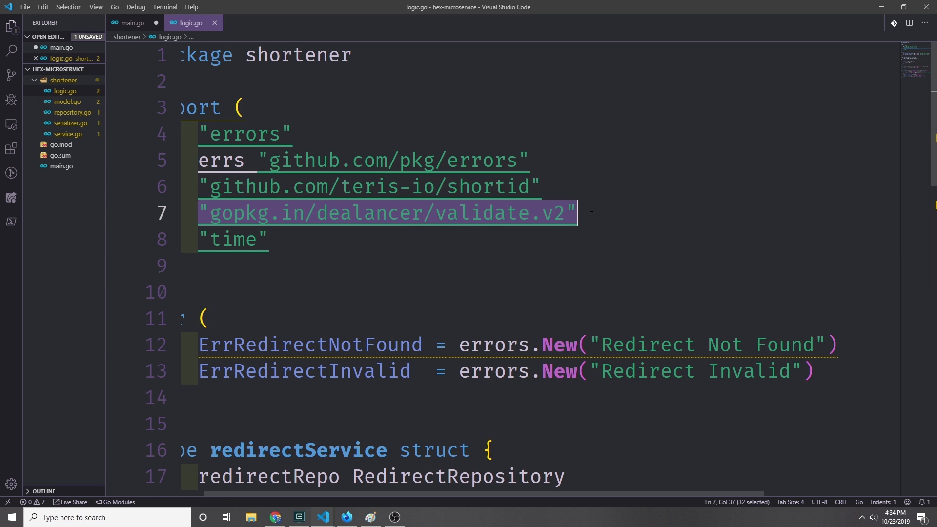
scroll("down", 3)
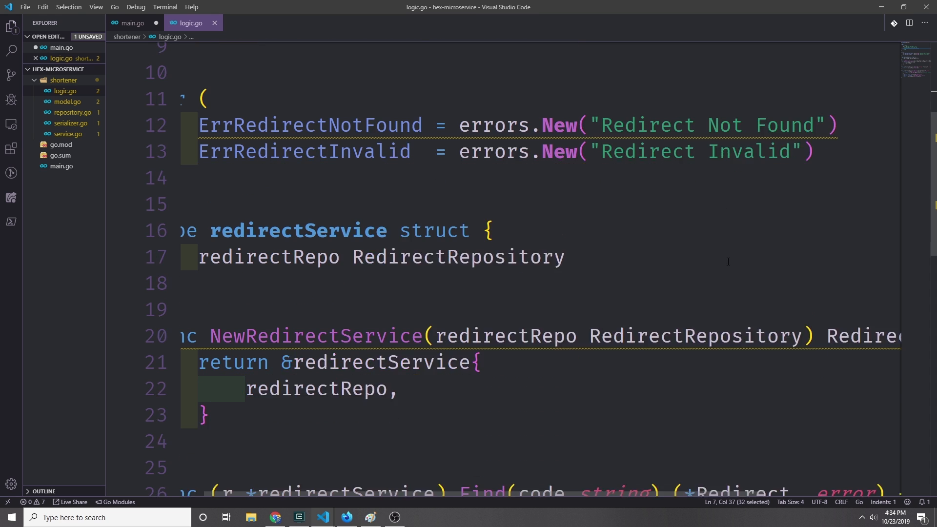
scroll("down", 3)
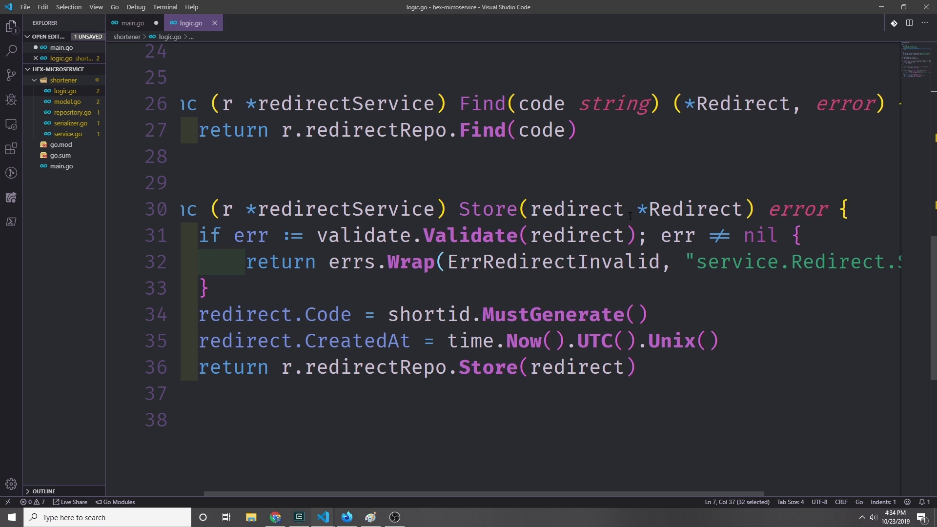
mouse_move(443, 509)
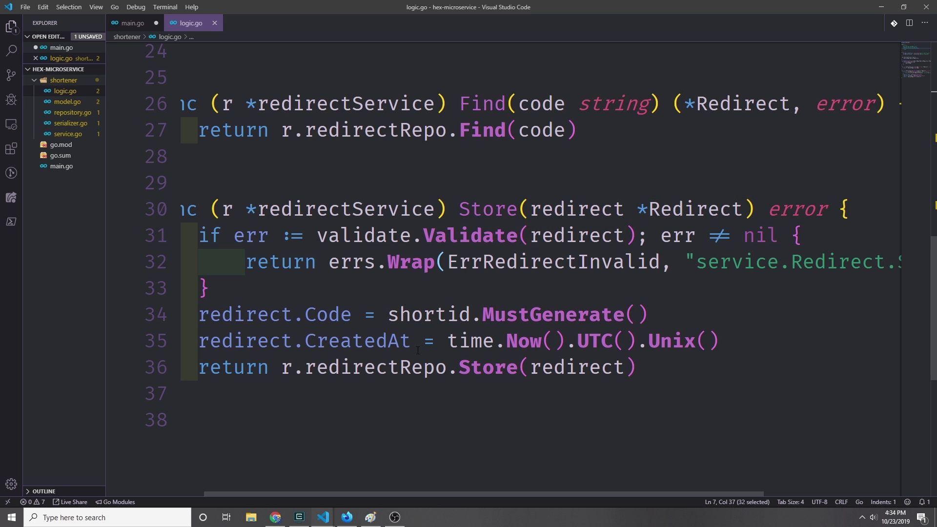
double_click(351, 262)
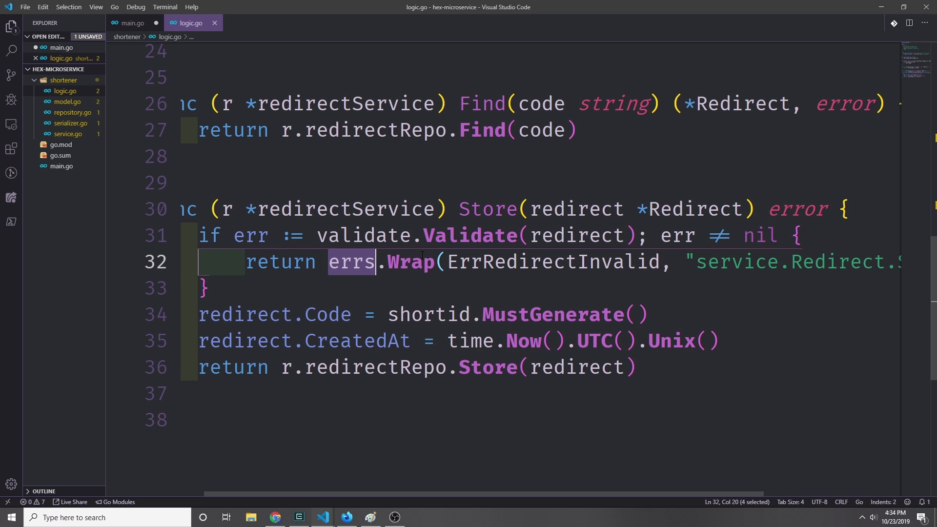
scroll("right", 3)
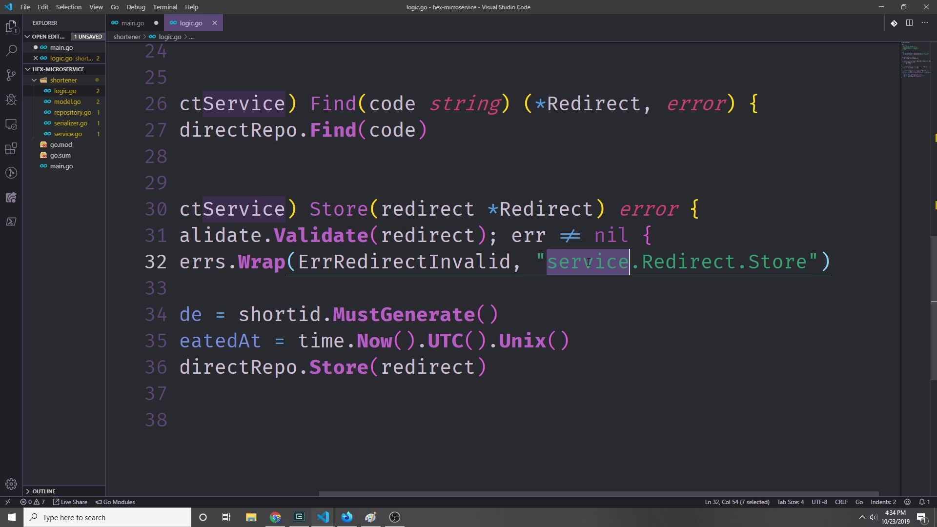
double_click(779, 262)
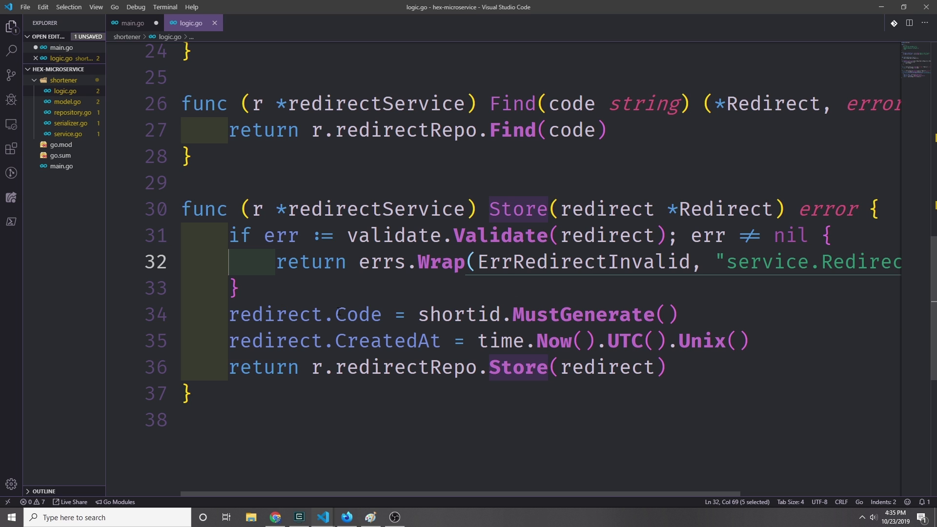
left_click(477, 315)
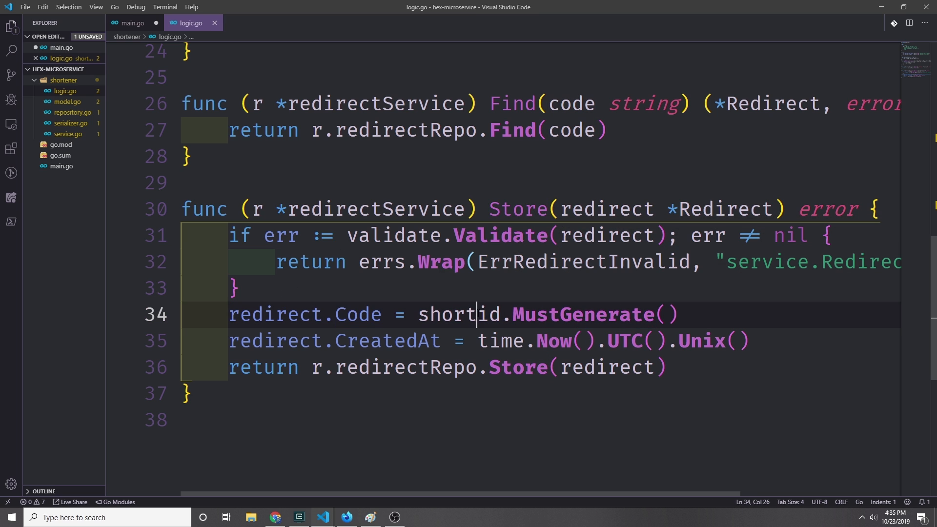
double_click(458, 315)
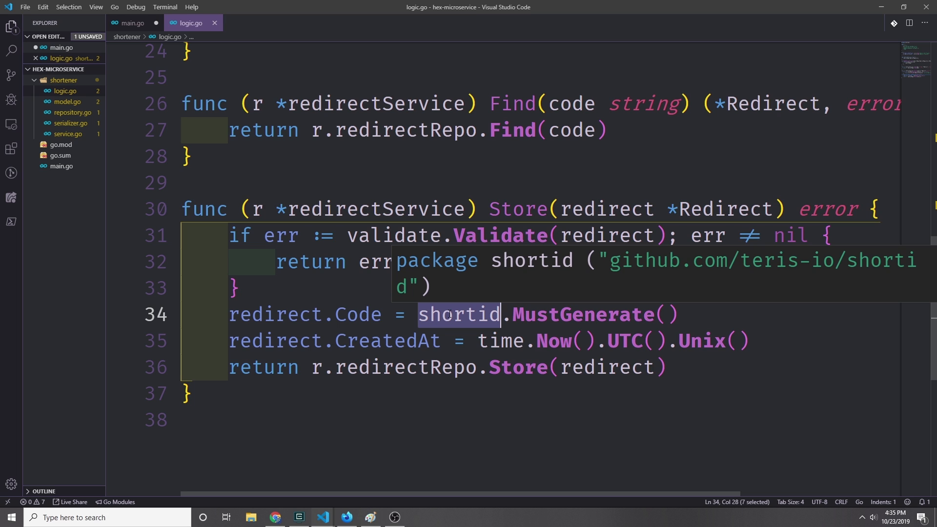
mouse_move(597, 314)
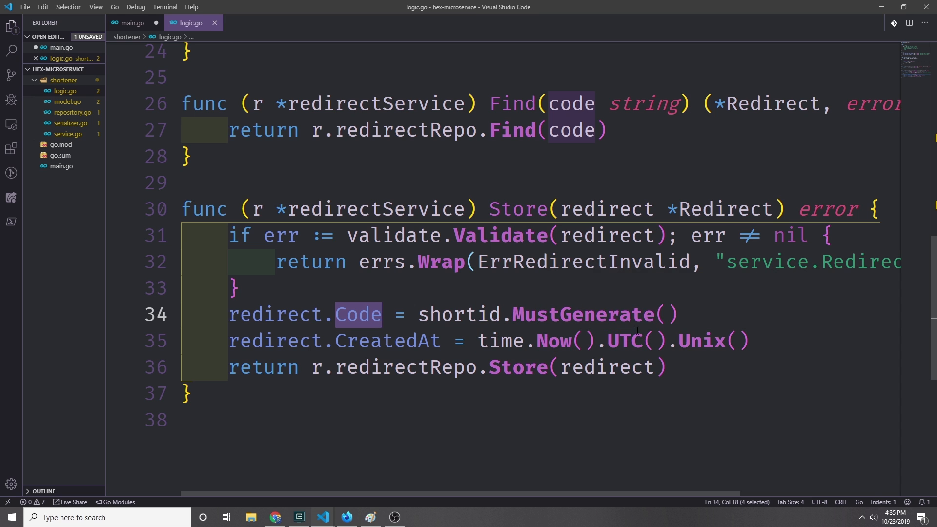
mouse_move(702, 341)
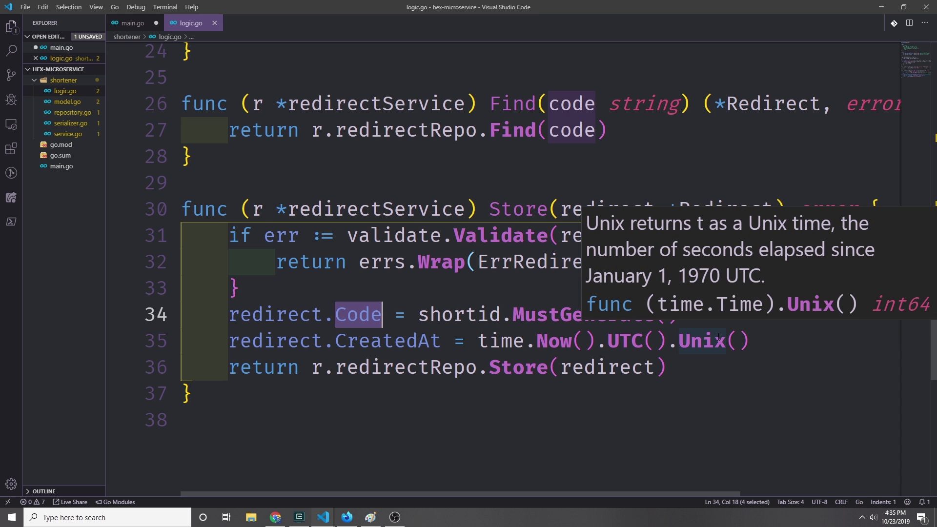
left_click(227, 367)
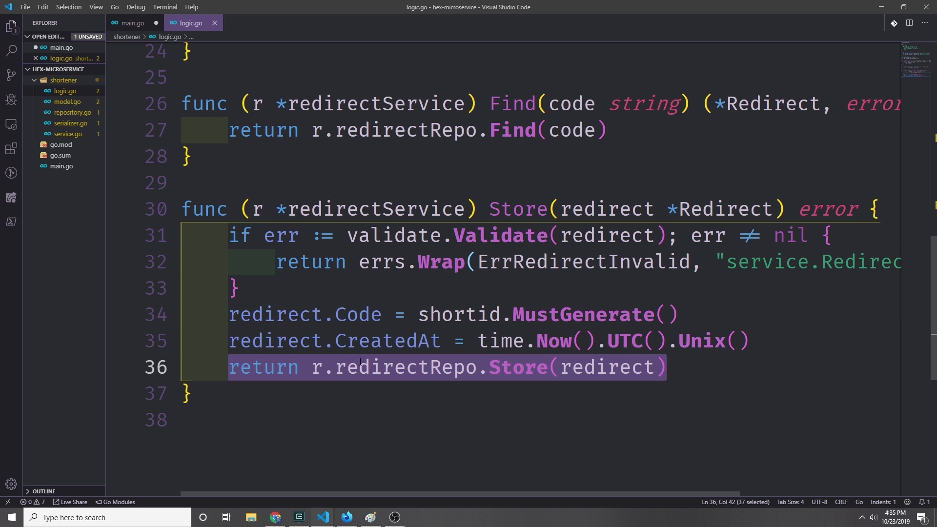
double_click(405, 367)
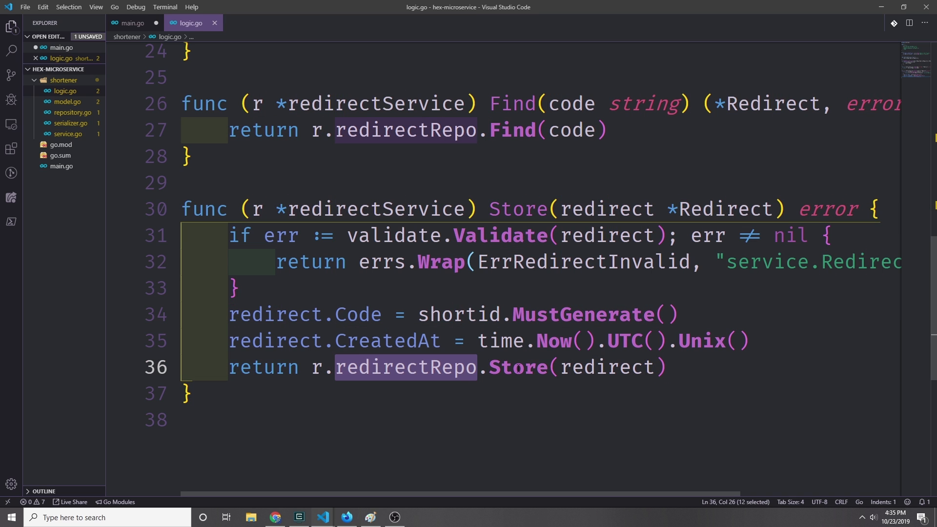
double_click(517, 367)
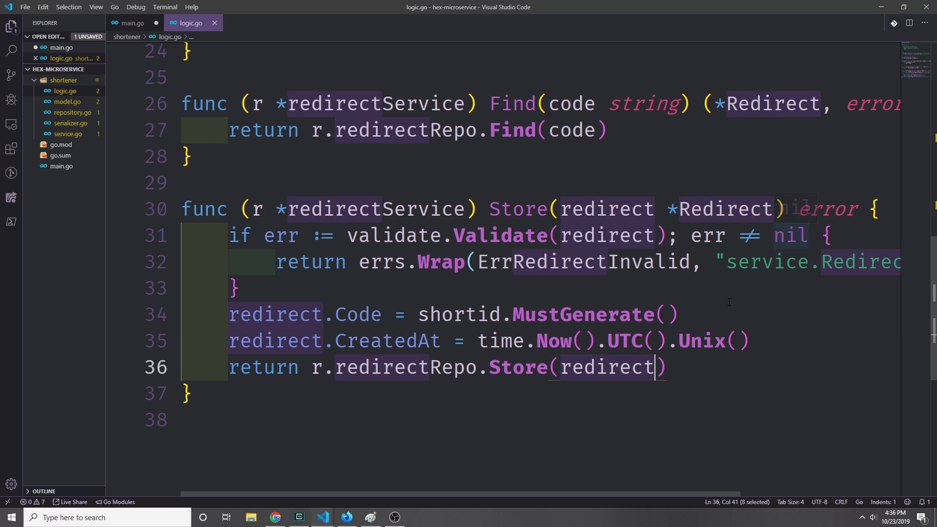
scroll("up", 3)
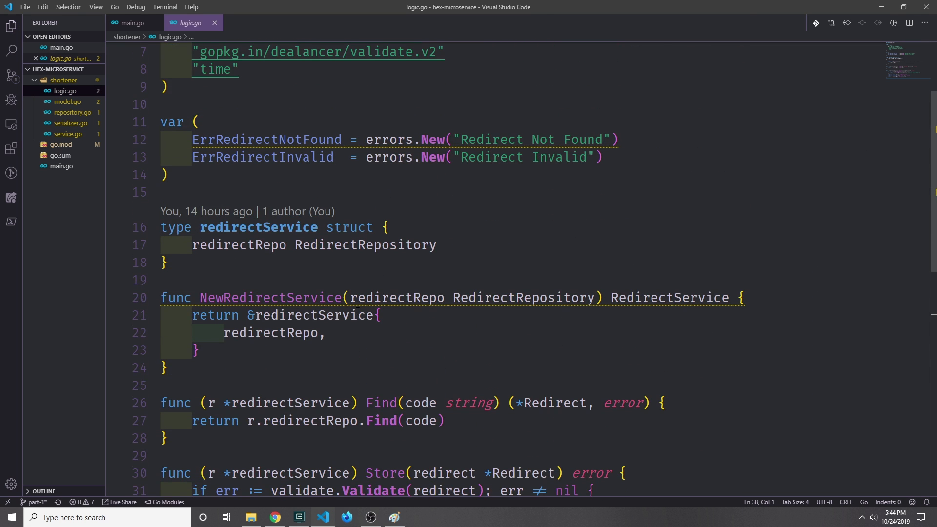
scroll("up", 3)
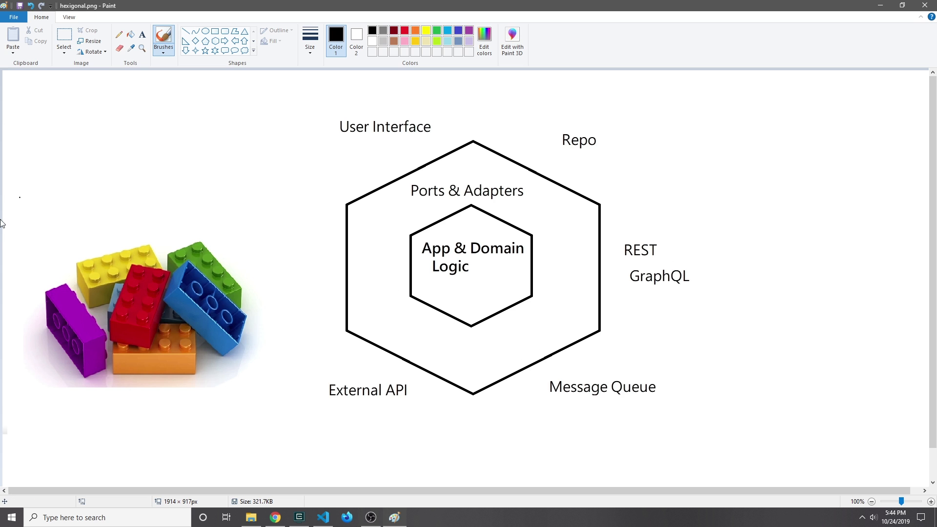
mouse_move(287, 415)
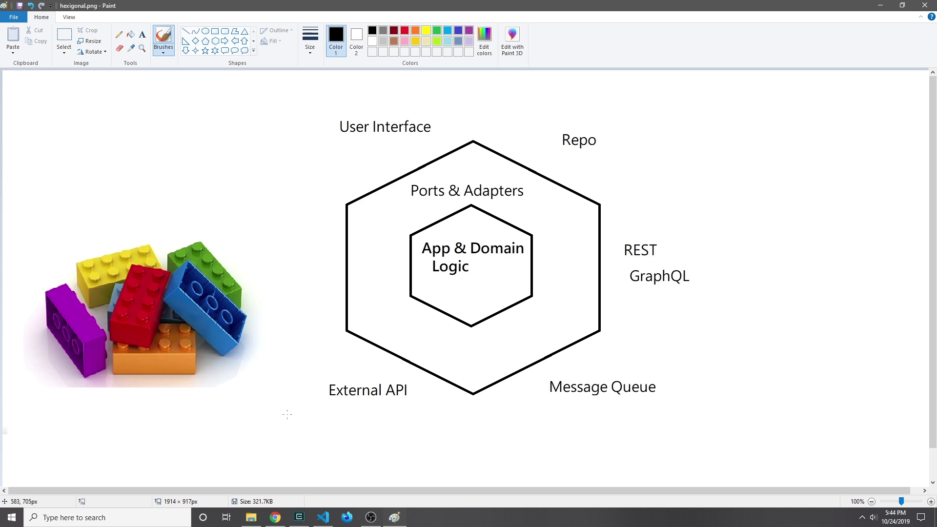
mouse_move(259, 505)
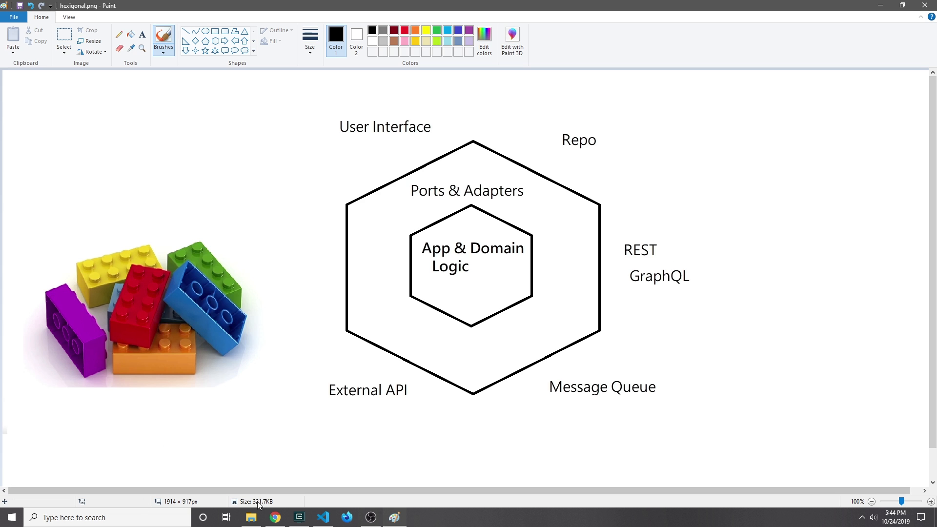
mouse_move(269, 502)
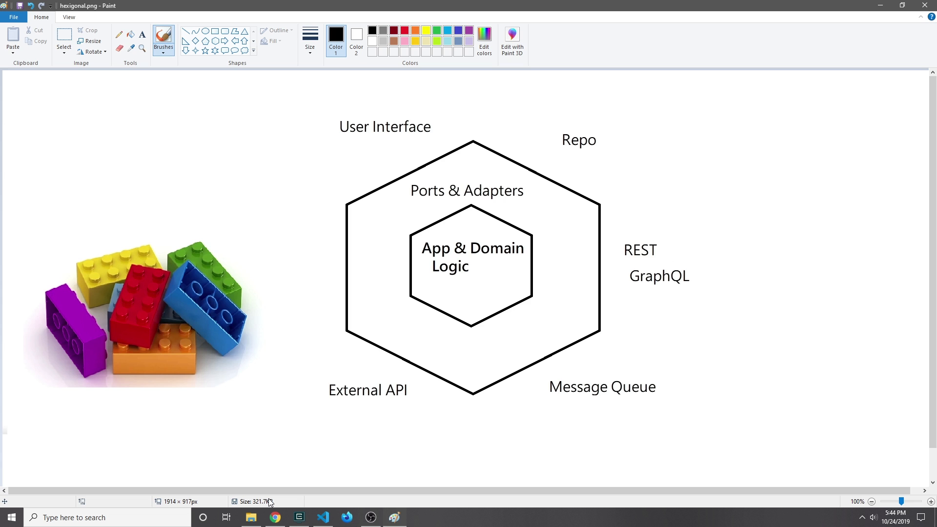
mouse_move(484, 336)
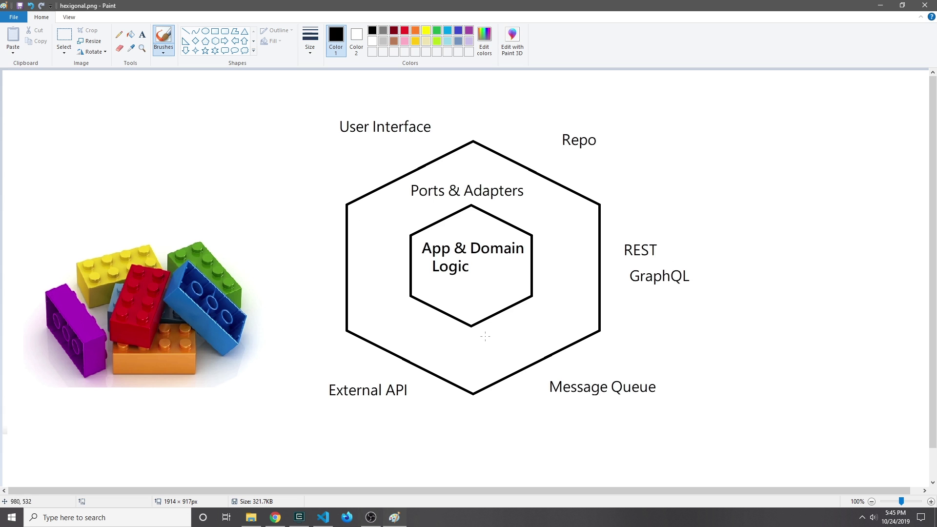
mouse_move(692, 436)
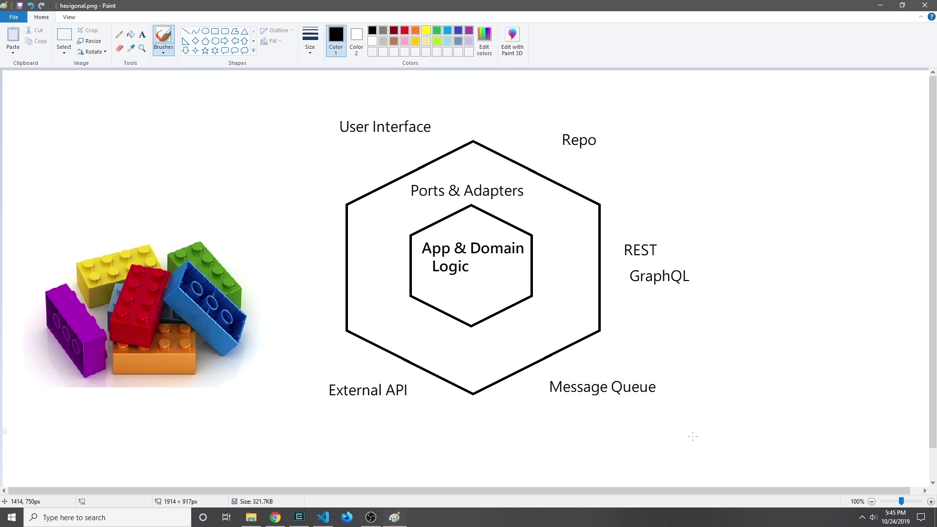
Show the hexigonal.png ports-and-adapters diagram in Paint, then return to VS Code
left_click(323, 518)
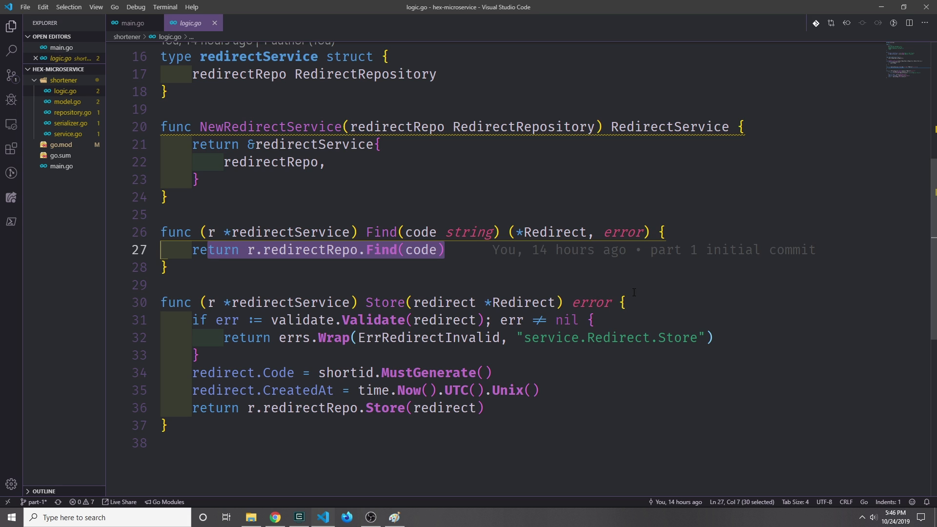
Highlight Find's return statement and Redirect return type, then scroll logic.go back to the top
double_click(309, 250)
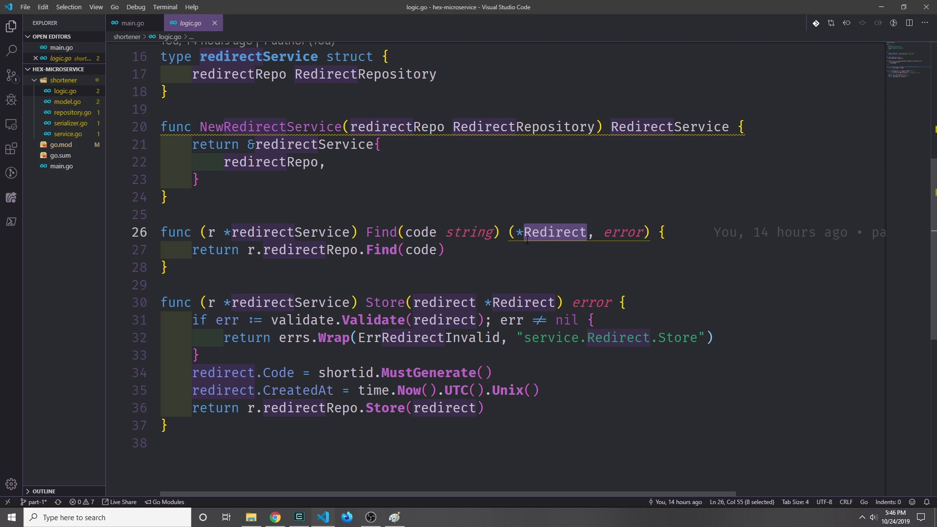
mouse_move(338, 269)
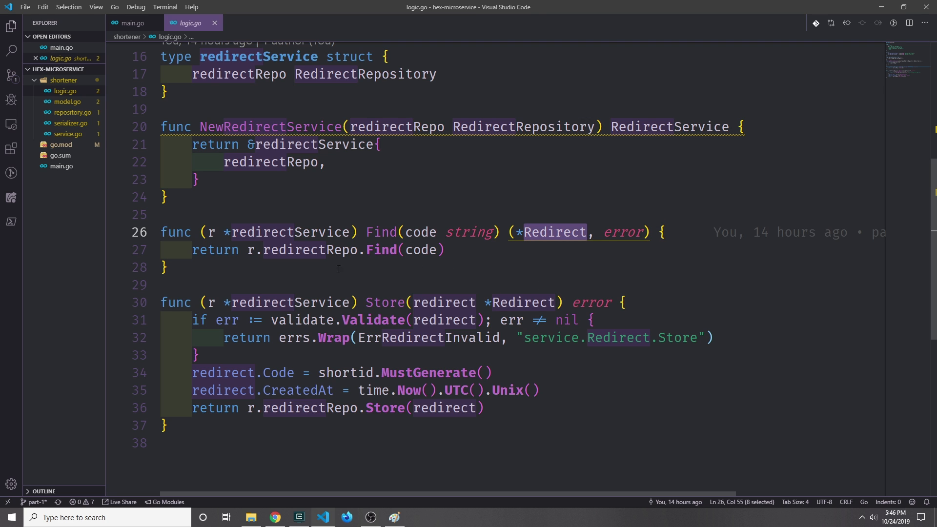
double_click(384, 302)
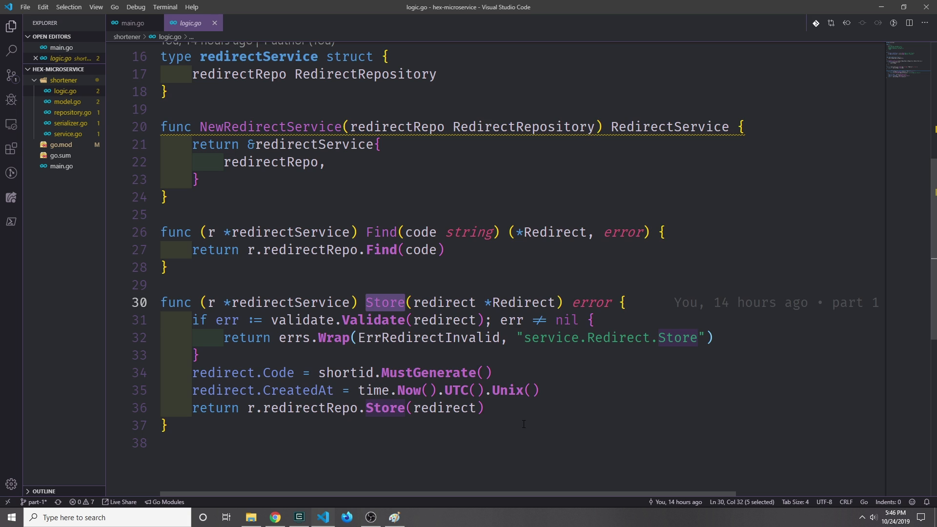
scroll("up", 3)
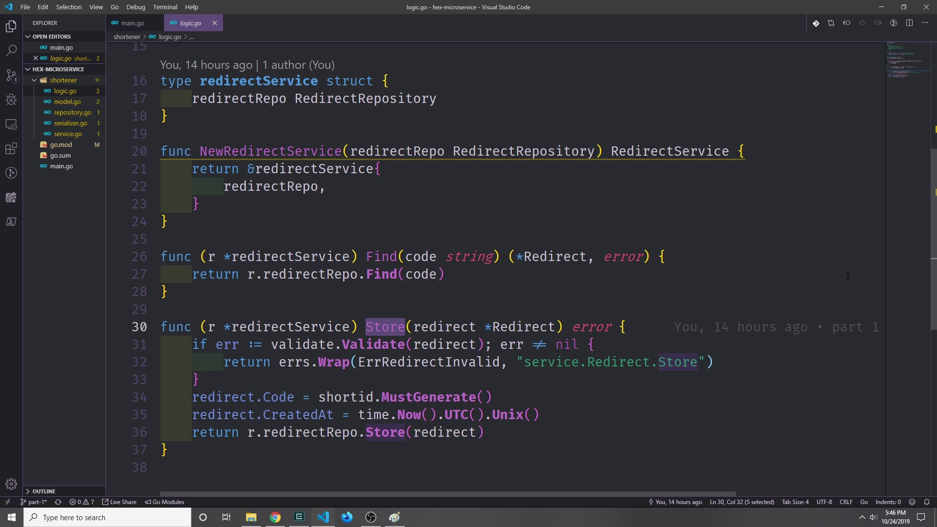
scroll("up", 3)
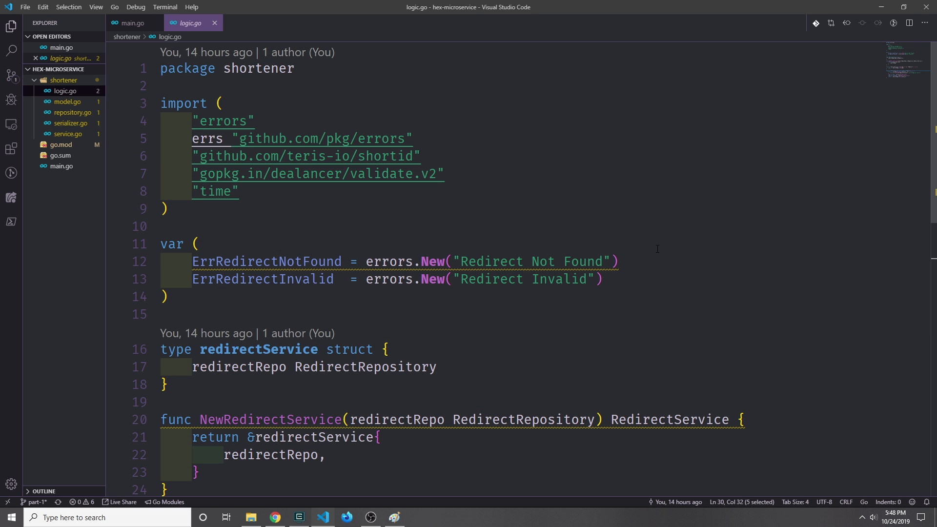